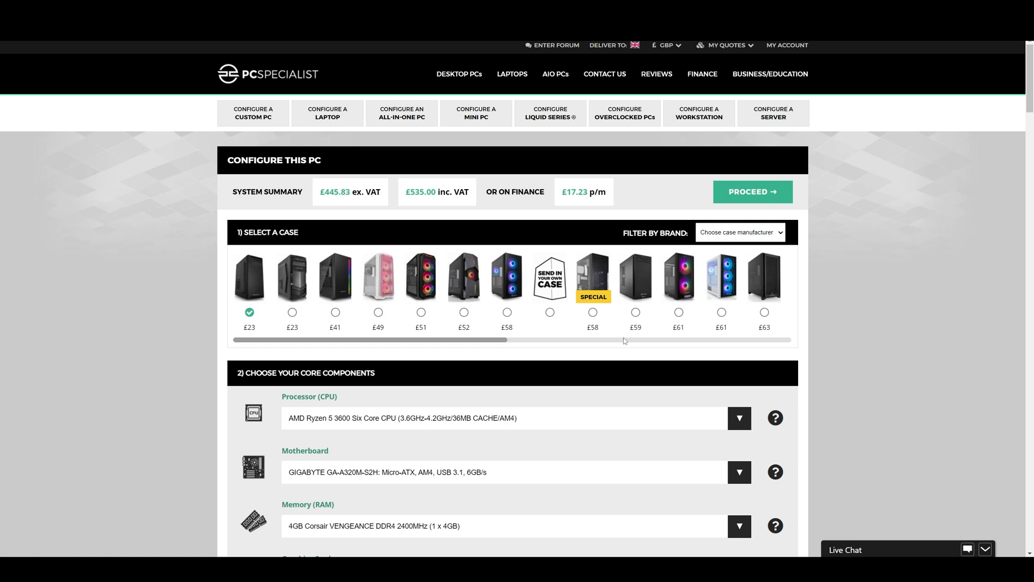
Step: Choose the £58 special case and the AMD Ryzen 9 5950X 16-core processor
{"action": "left_click", "coordinate": [591, 311]}
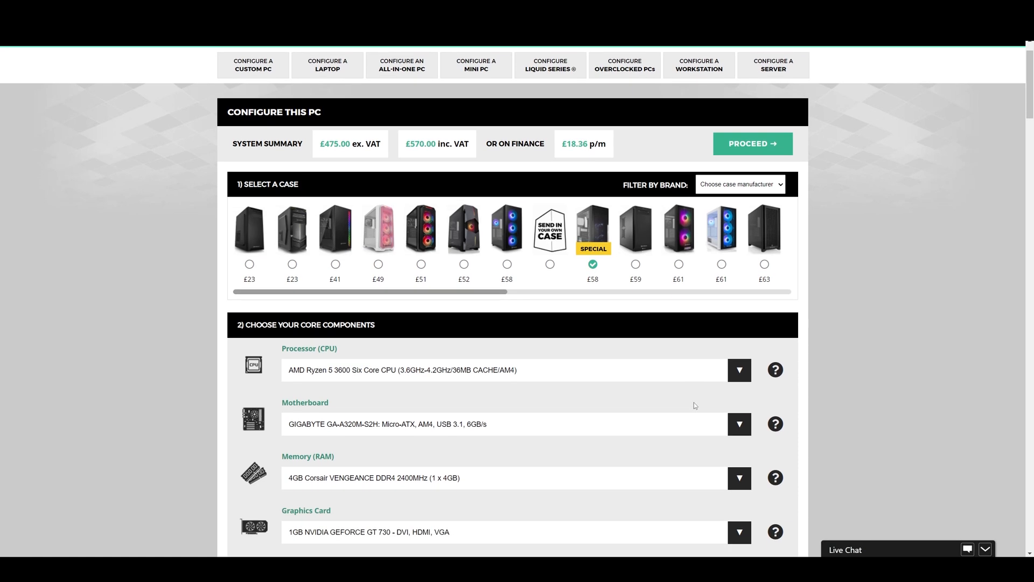
{"action": "left_click", "coordinate": [739, 370]}
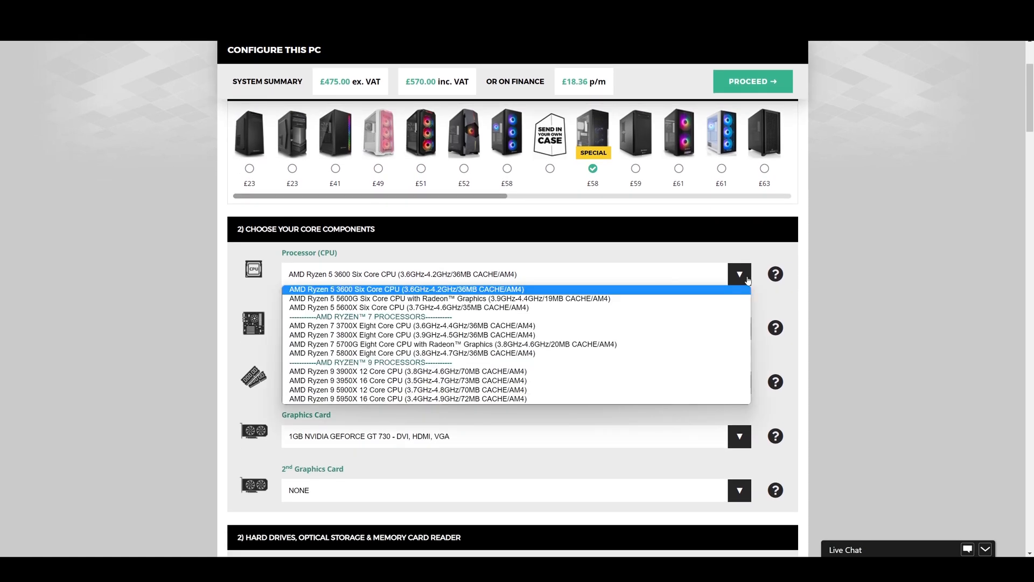
{"action": "mouse_move", "coordinate": [459, 399]}
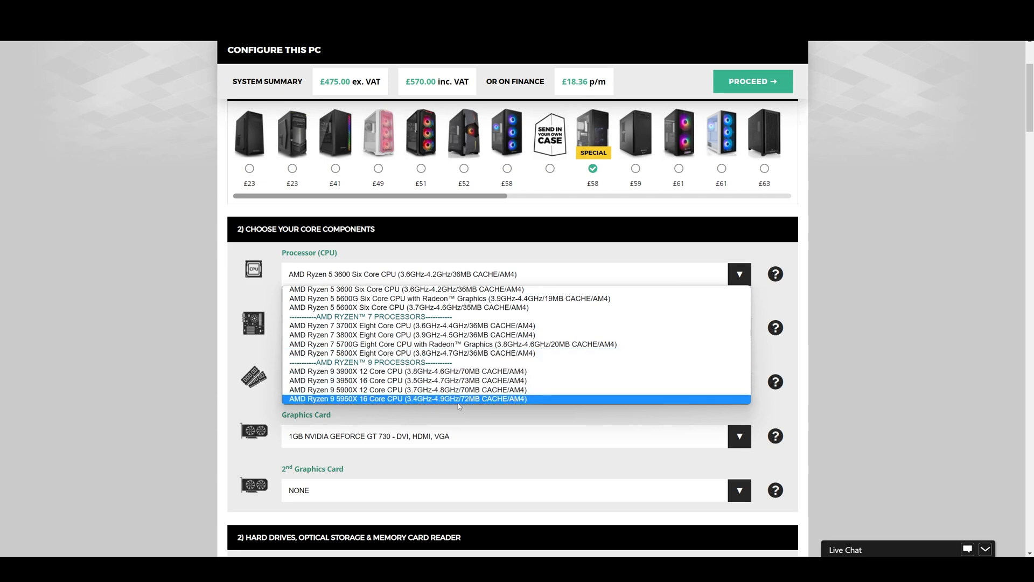
{"action": "left_click", "coordinate": [405, 398]}
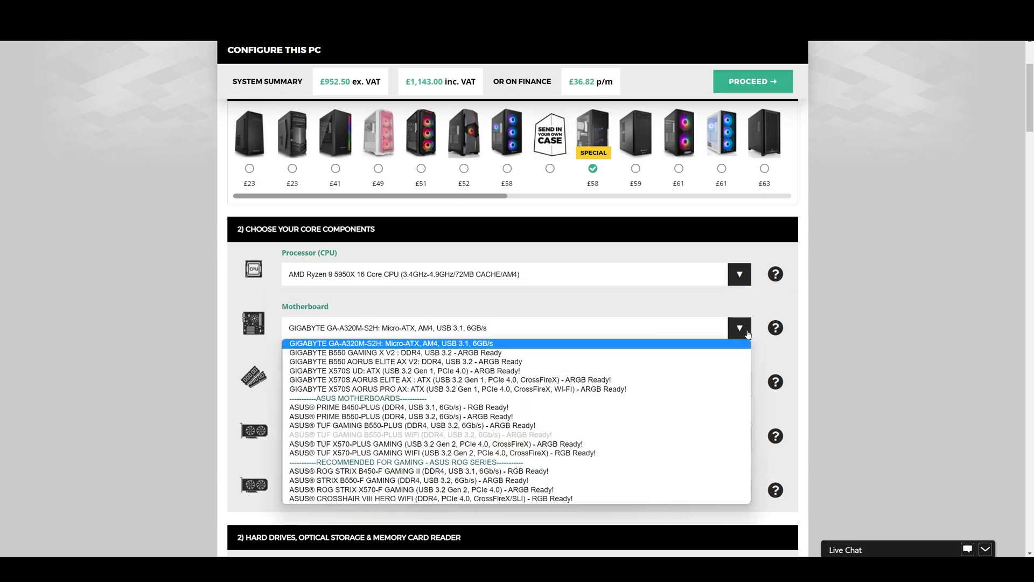
{"action": "mouse_move", "coordinate": [514, 498]}
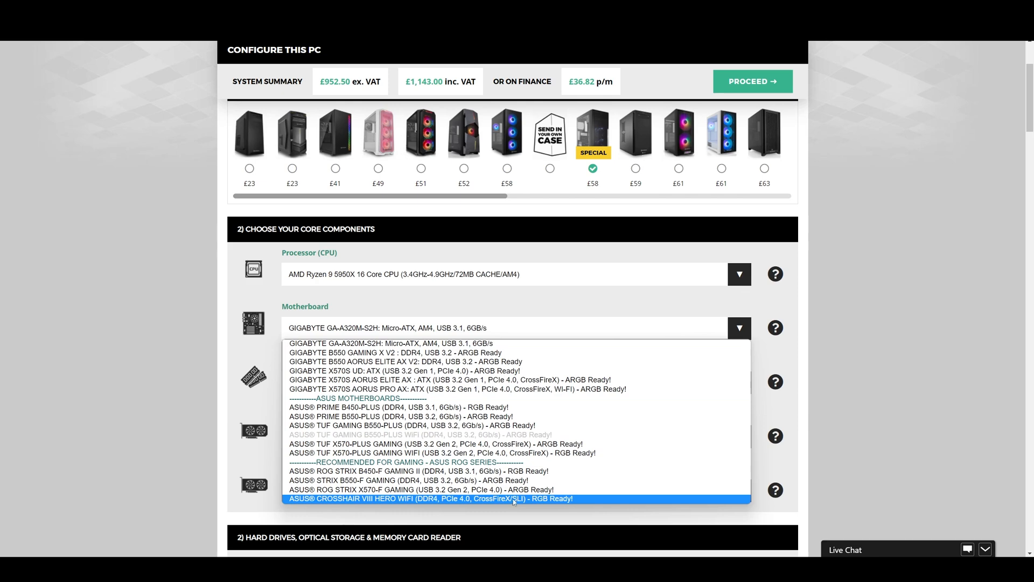
Step: Pick the ASUS CROSSHAIR VIII HERO WIFI motherboard and 128GB Corsair VENGEANCE memory
{"action": "left_click", "coordinate": [431, 499]}
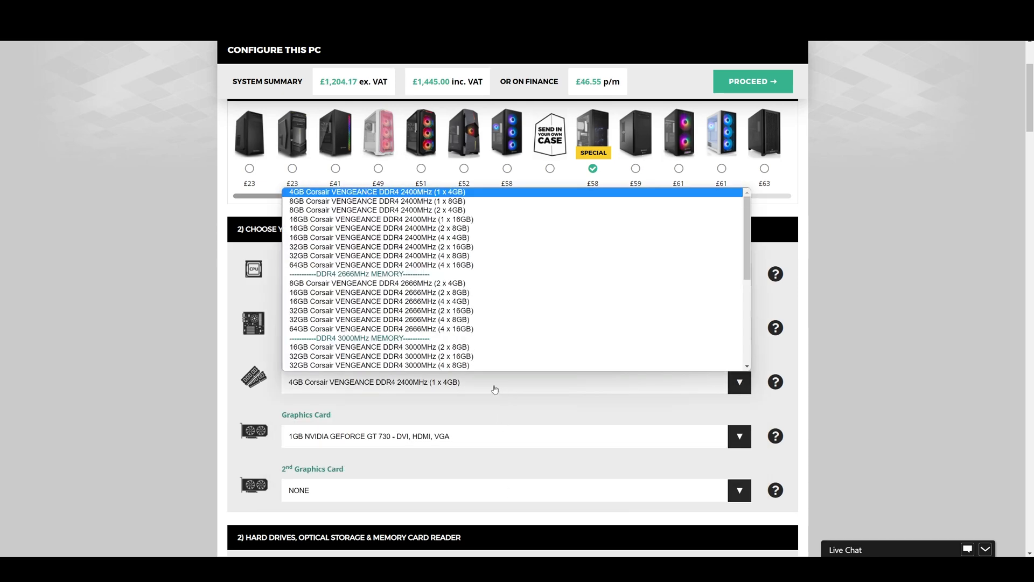
{"action": "scroll", "scroll_direction": "down", "scroll_amount": 3}
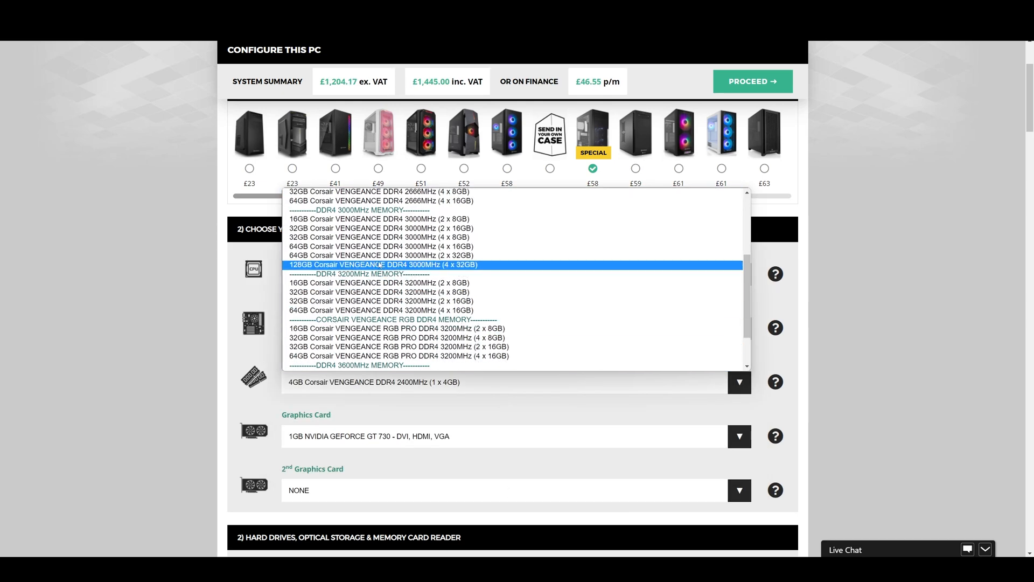
{"action": "left_click", "coordinate": [385, 264]}
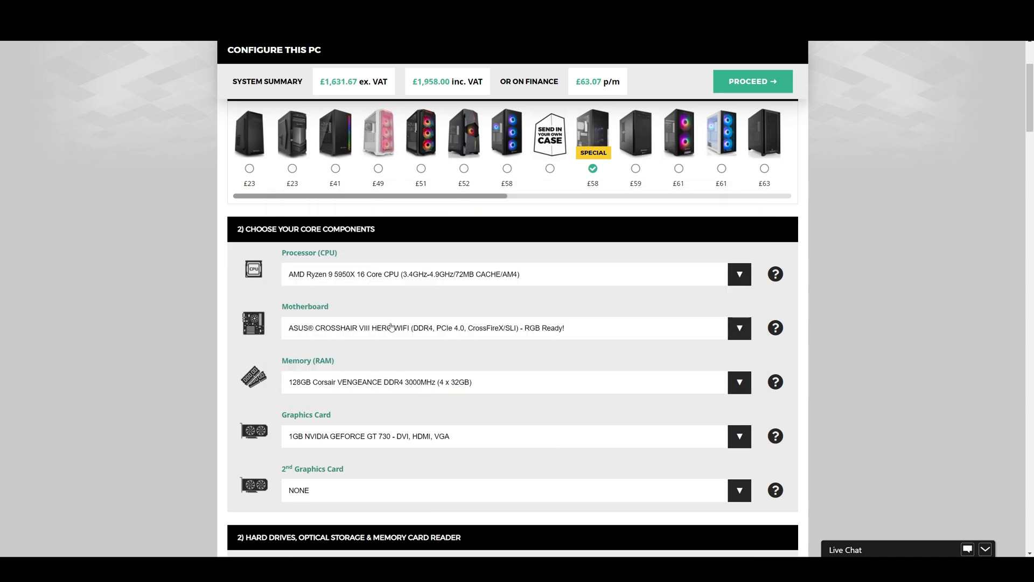
{"action": "left_click", "coordinate": [739, 382]}
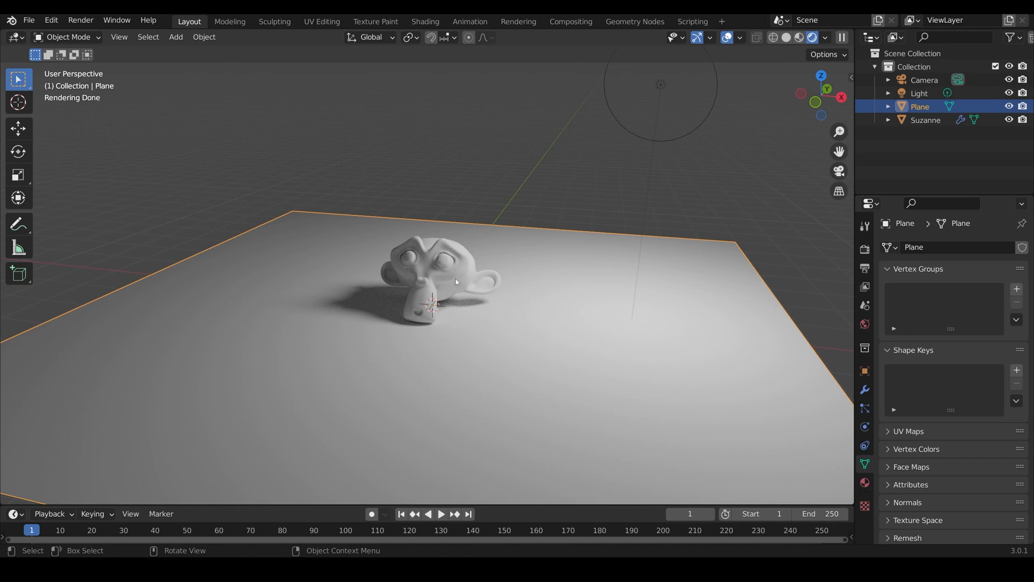
Step: Select Suzanne and the Light, then view the point light's white colour and 1000 W power
{"action": "left_click", "coordinate": [925, 119]}
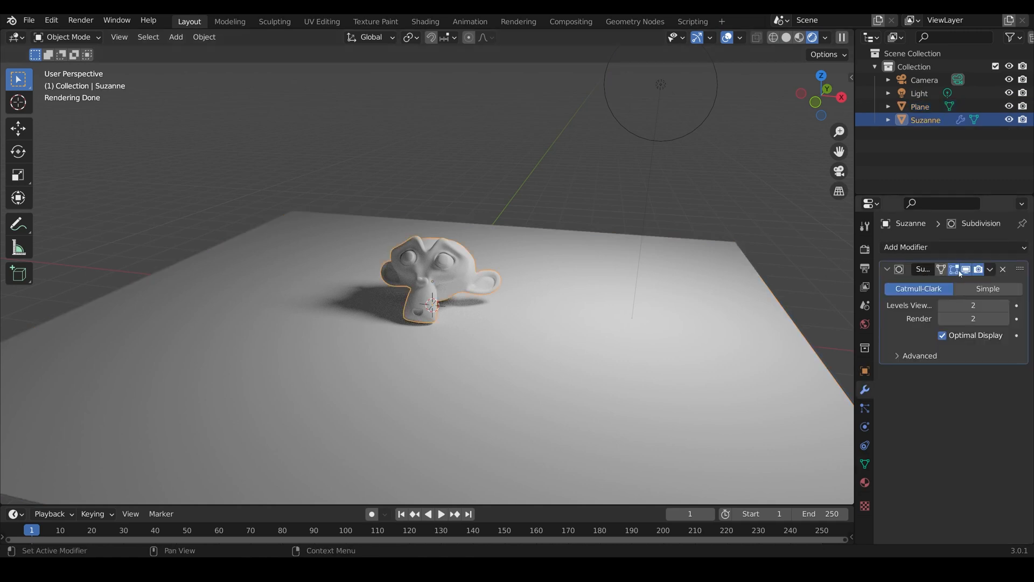
{"action": "mouse_move", "coordinate": [984, 402]}
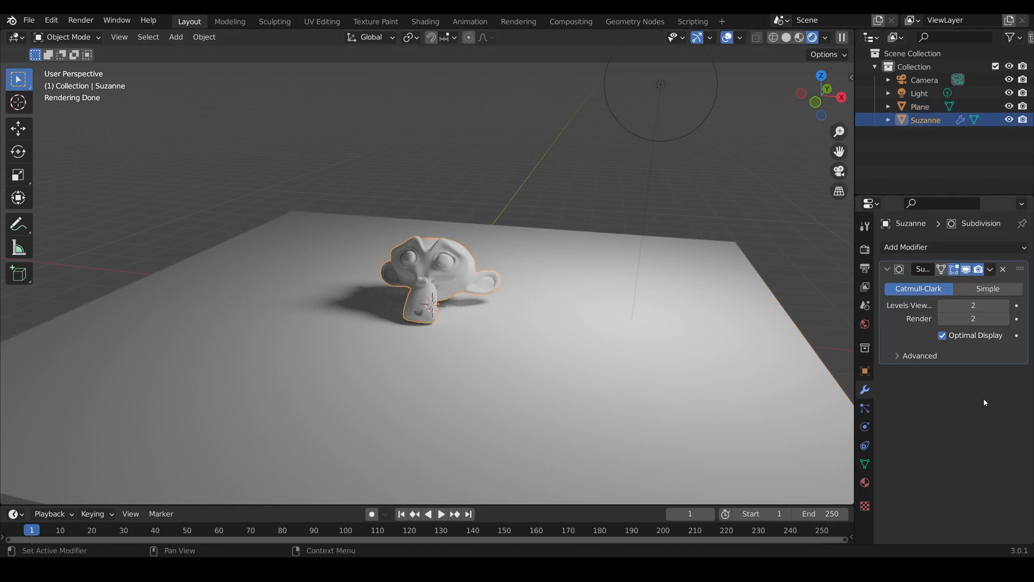
{"action": "right_click", "coordinate": [432, 304]}
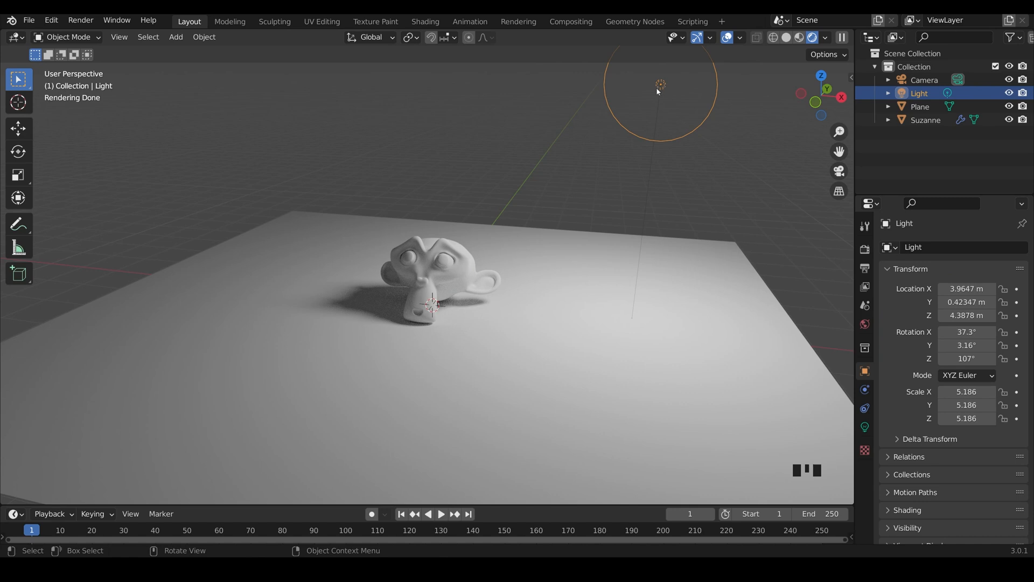
{"action": "left_click", "coordinate": [864, 427]}
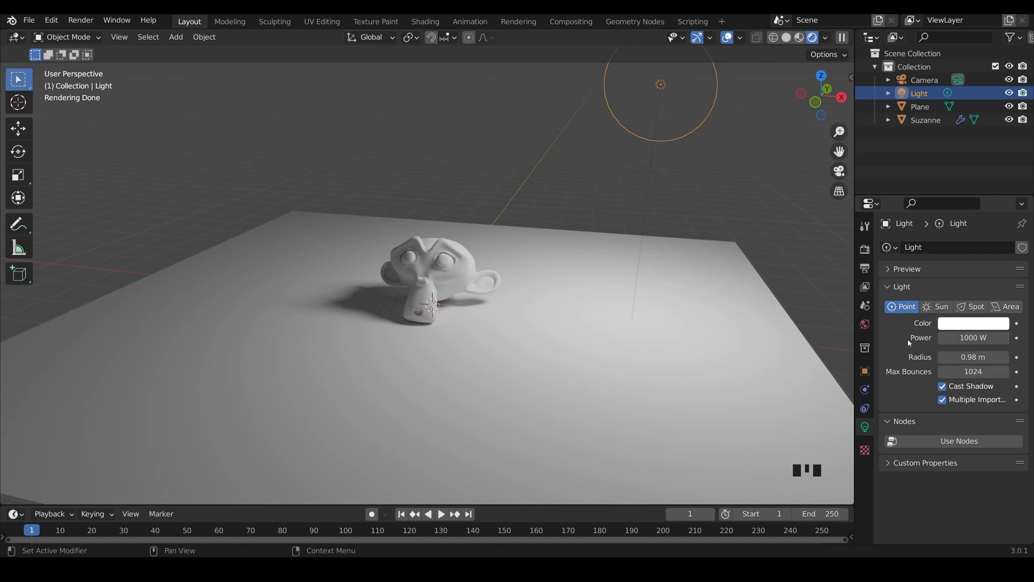
{"action": "mouse_move", "coordinate": [902, 352]}
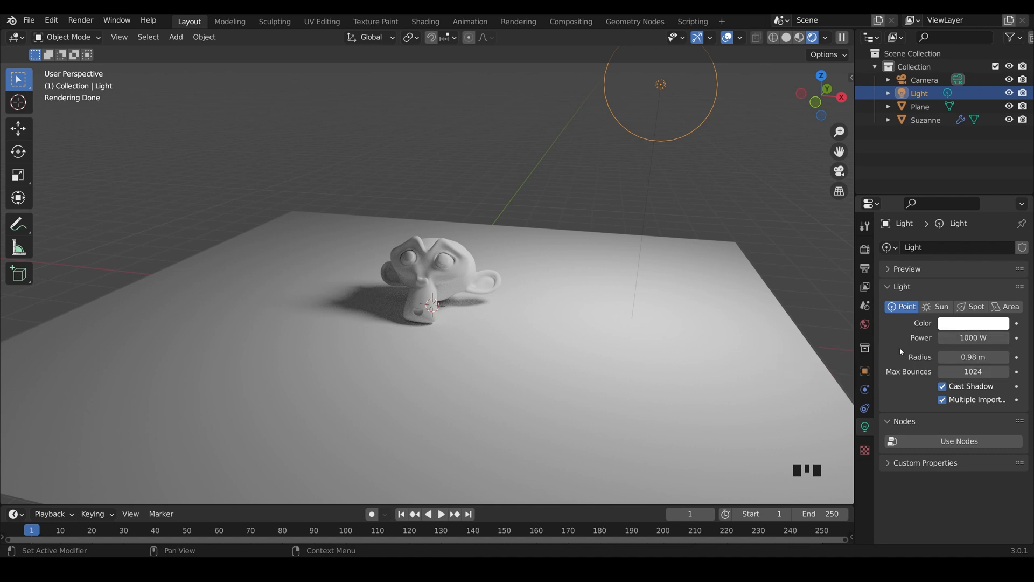
{"action": "left_click", "coordinate": [972, 337]}
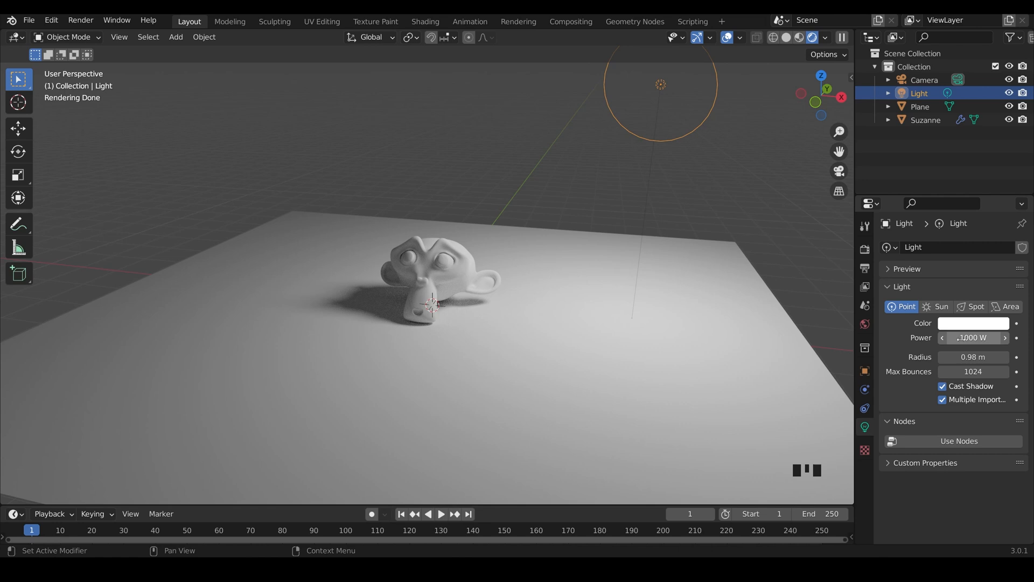
{"action": "left_click", "coordinate": [428, 277]}
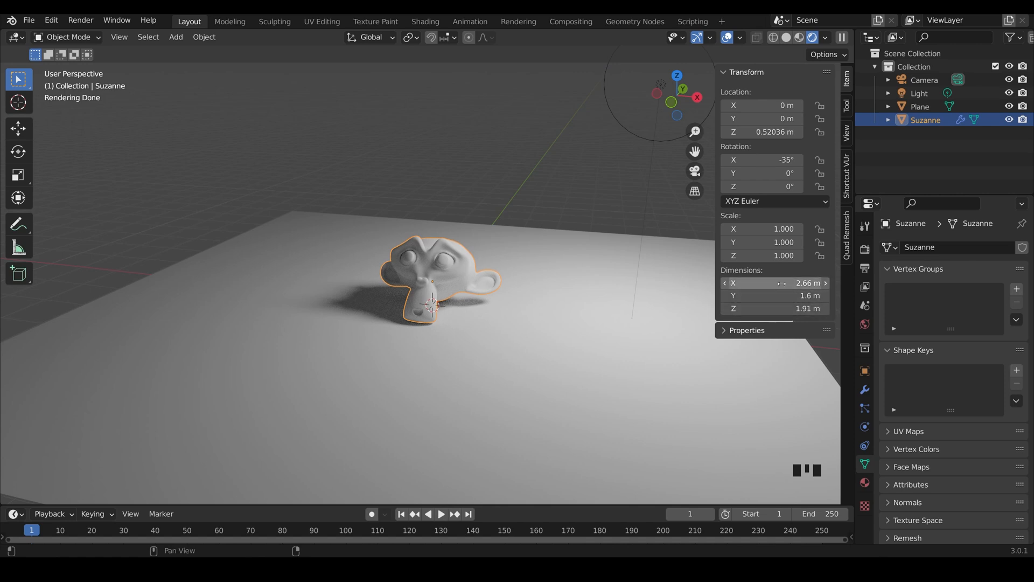
{"action": "left_click", "coordinate": [656, 262]}
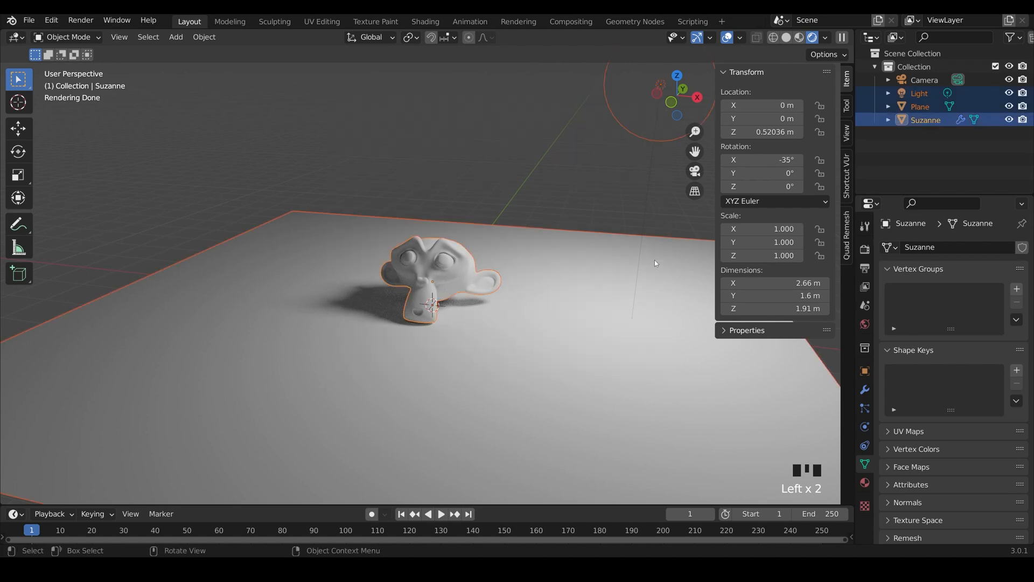
{"action": "key", "text": "n"}
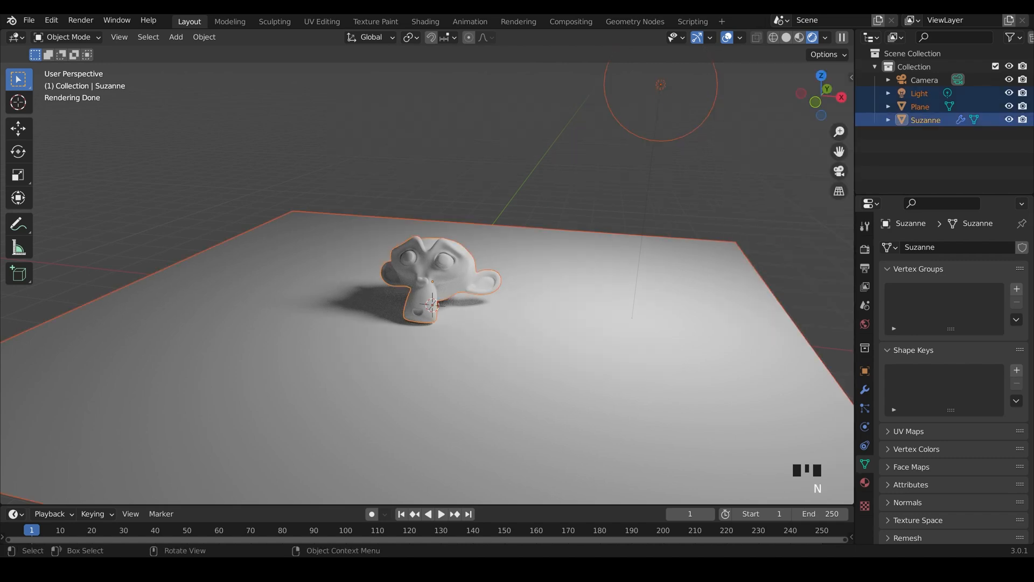
{"action": "scroll", "scroll_direction": "up", "scroll_amount": 3}
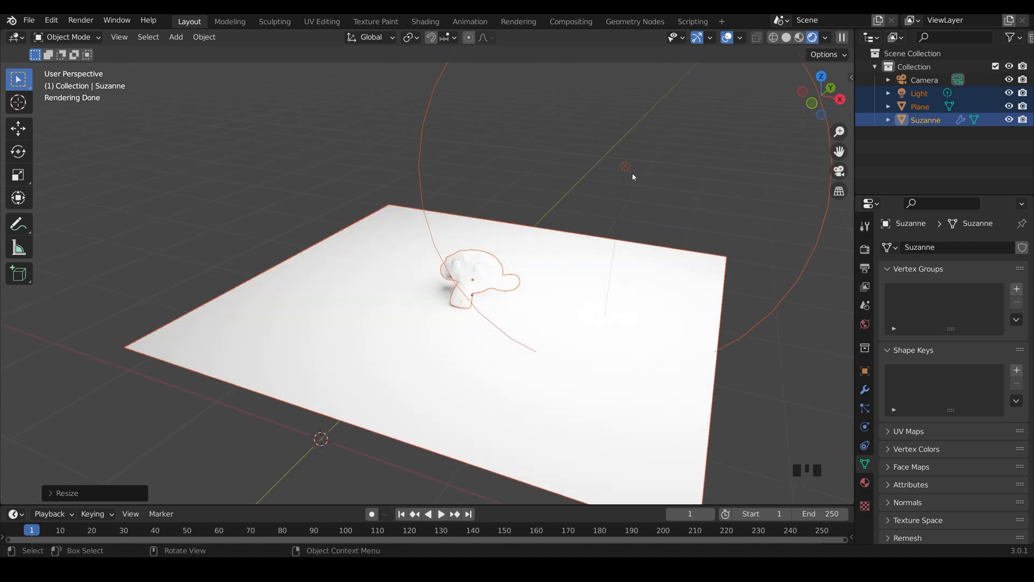
{"action": "left_click", "coordinate": [919, 93]}
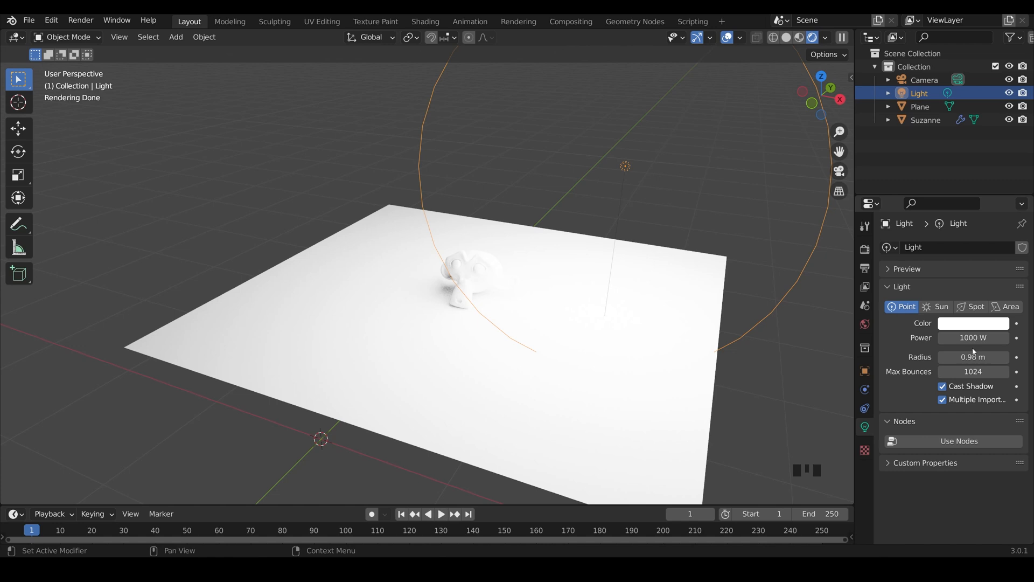
{"action": "key", "text": "ctrl+z"}
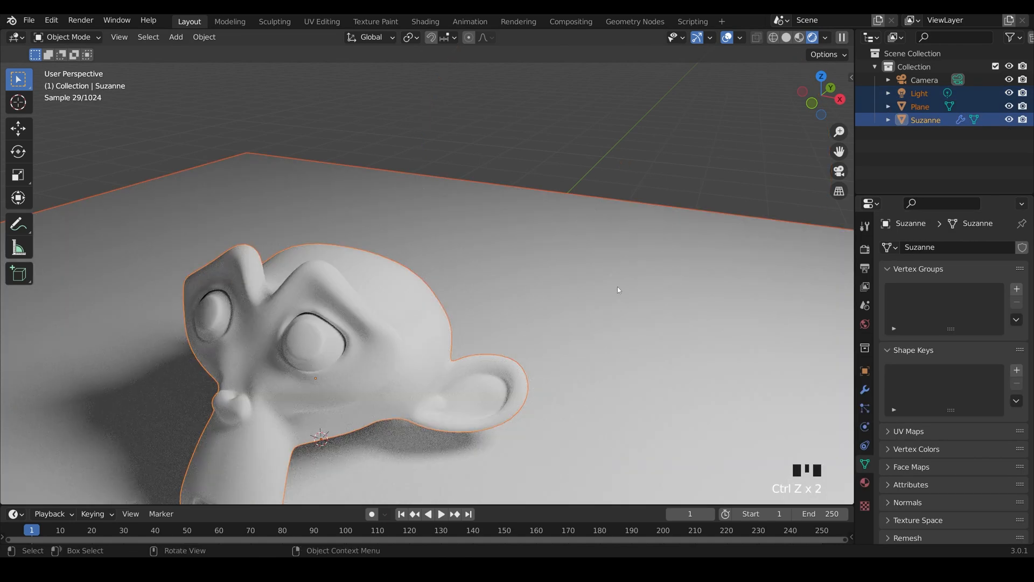
Step: Grab the point light and place it higher and off to the side of Suzanne
{"action": "left_click", "coordinate": [919, 93]}
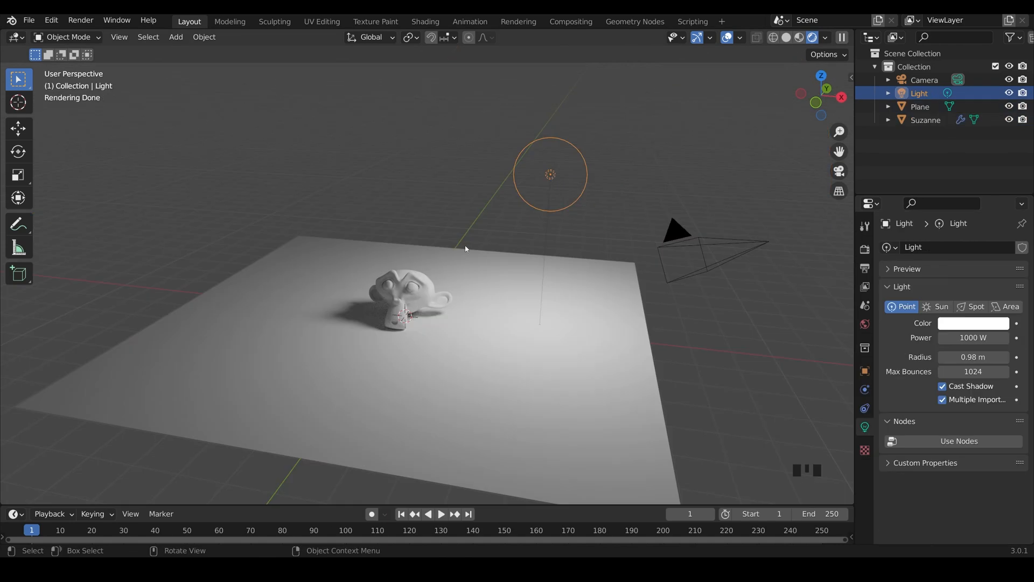
{"action": "mouse_move", "coordinate": [479, 256]}
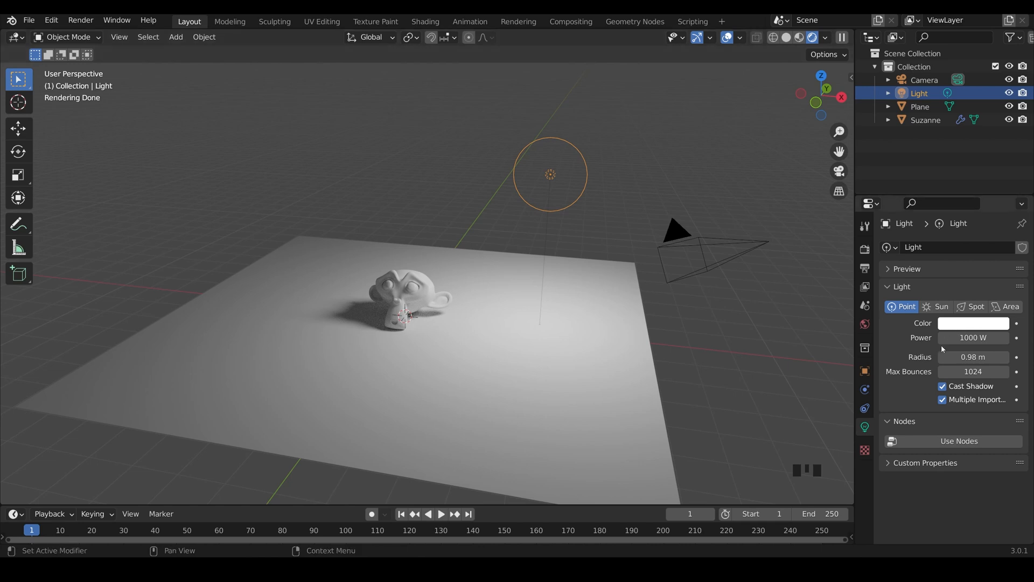
{"action": "mouse_move", "coordinate": [828, 346]}
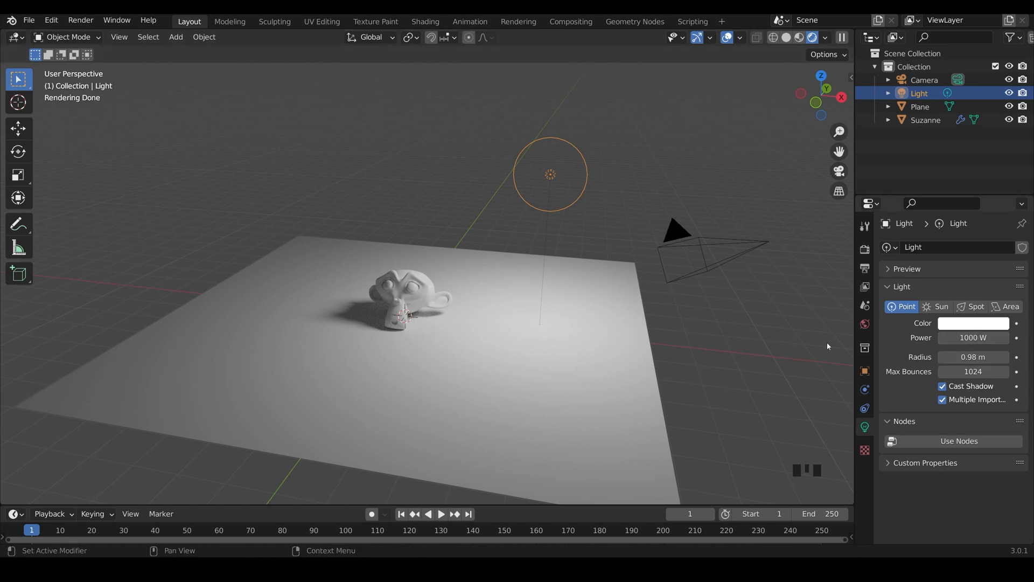
{"action": "mouse_move", "coordinate": [535, 192]}
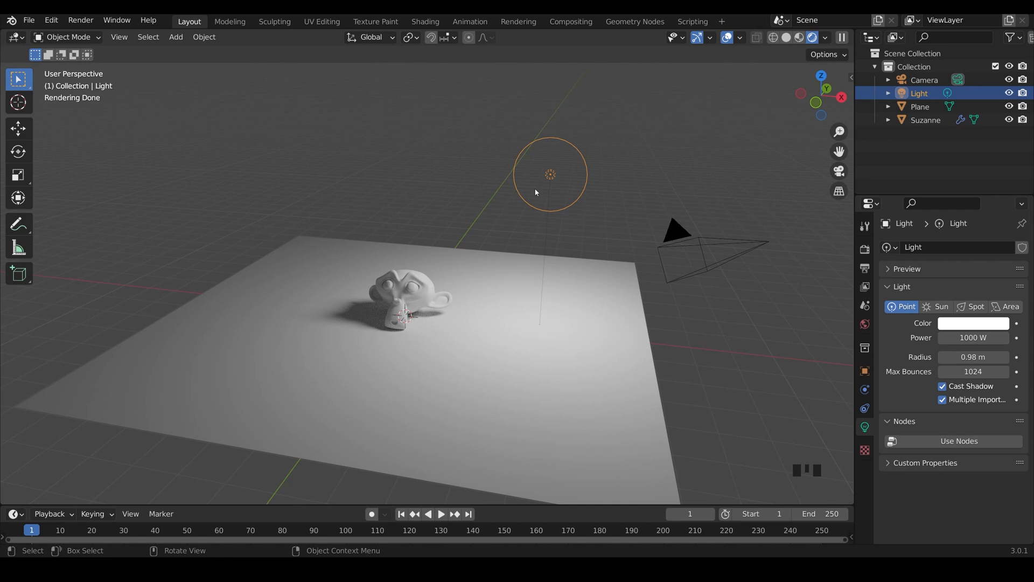
{"action": "key", "text": "g"}
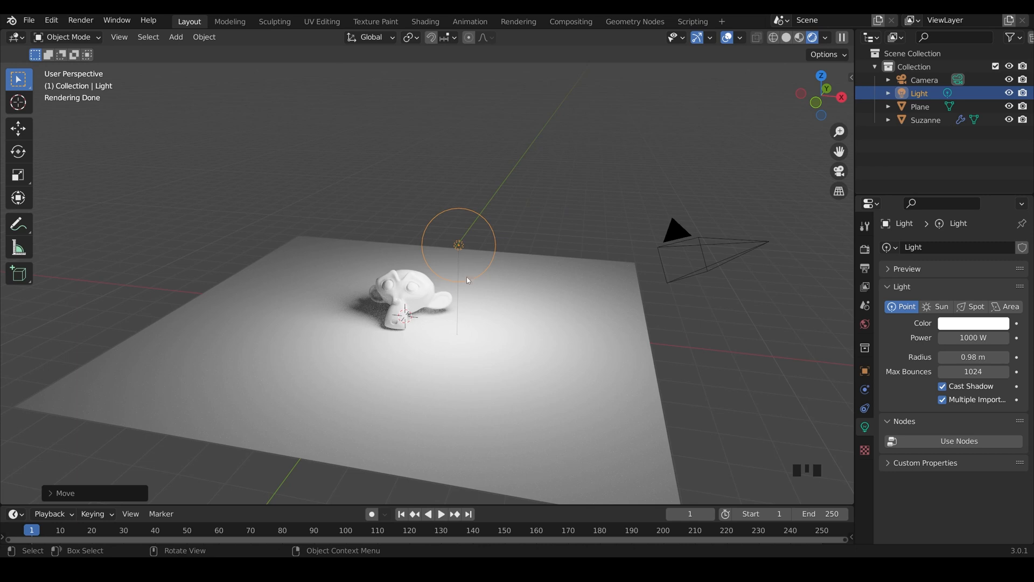
{"action": "mouse_move", "coordinate": [420, 309]}
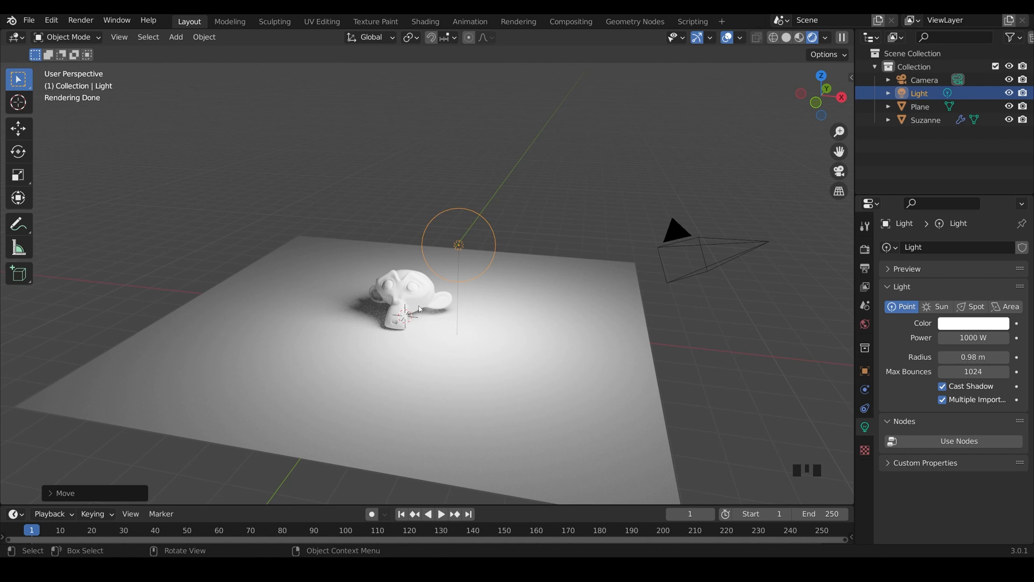
{"action": "key", "text": "g"}
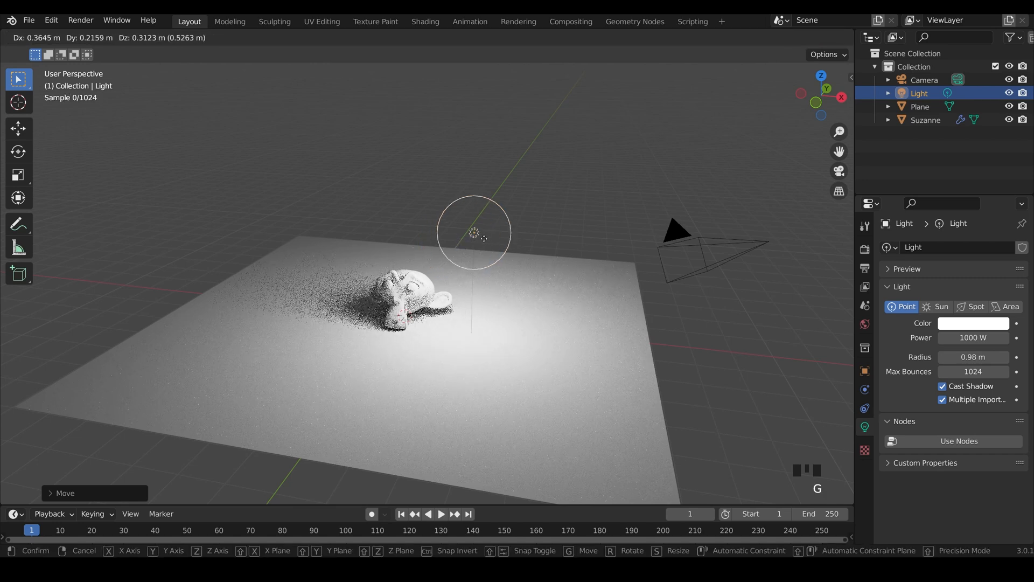
{"action": "left_click", "coordinate": [610, 144]}
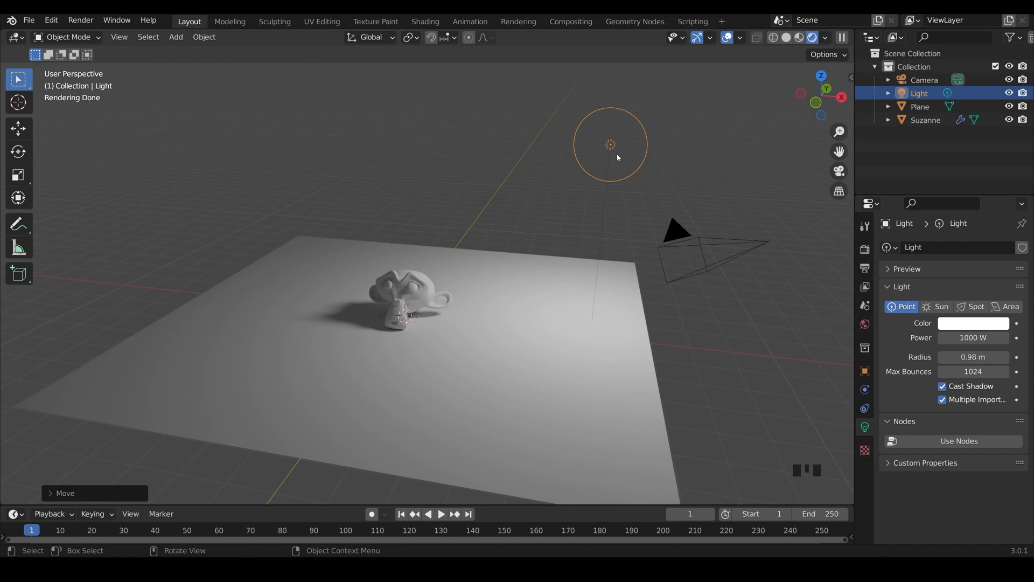
{"action": "mouse_move", "coordinate": [627, 210]}
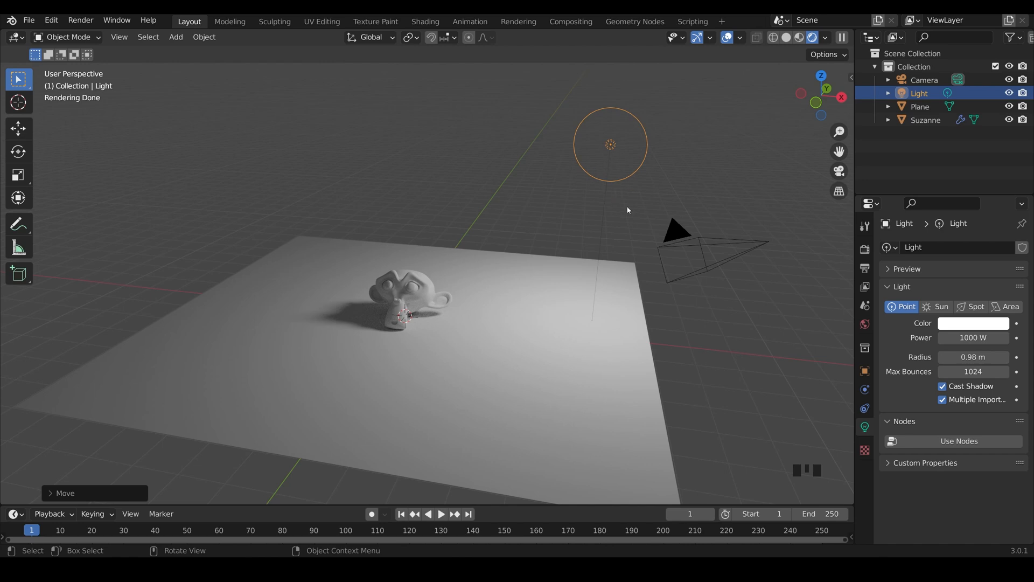
{"action": "mouse_move", "coordinate": [412, 290]}
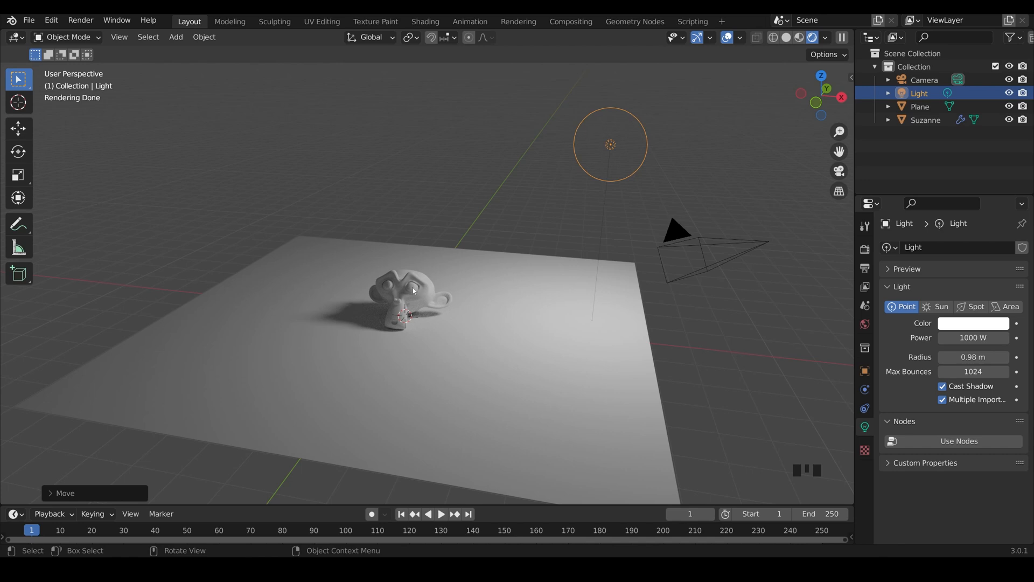
{"action": "mouse_move", "coordinate": [426, 287]}
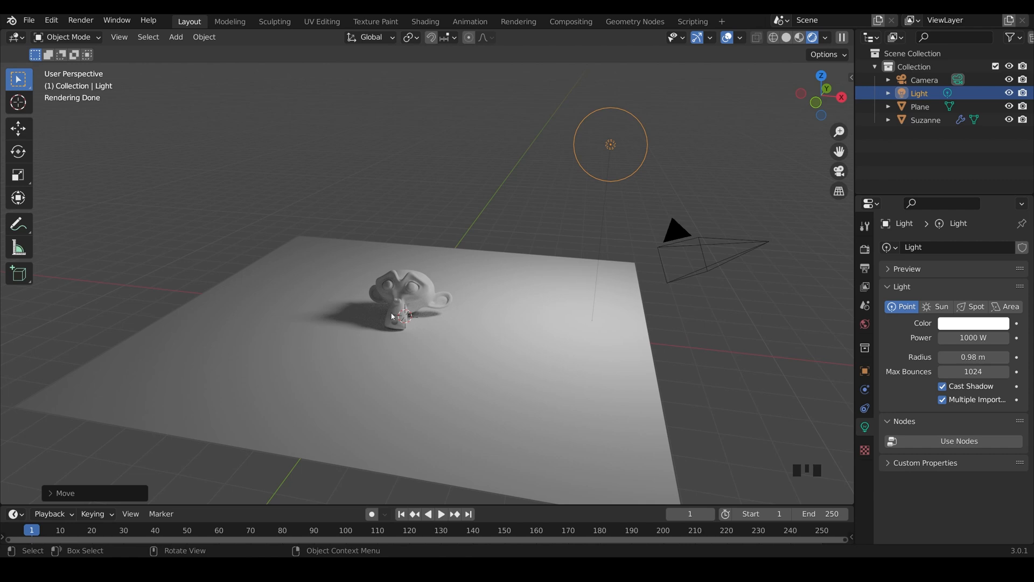
{"action": "mouse_move", "coordinate": [392, 312]}
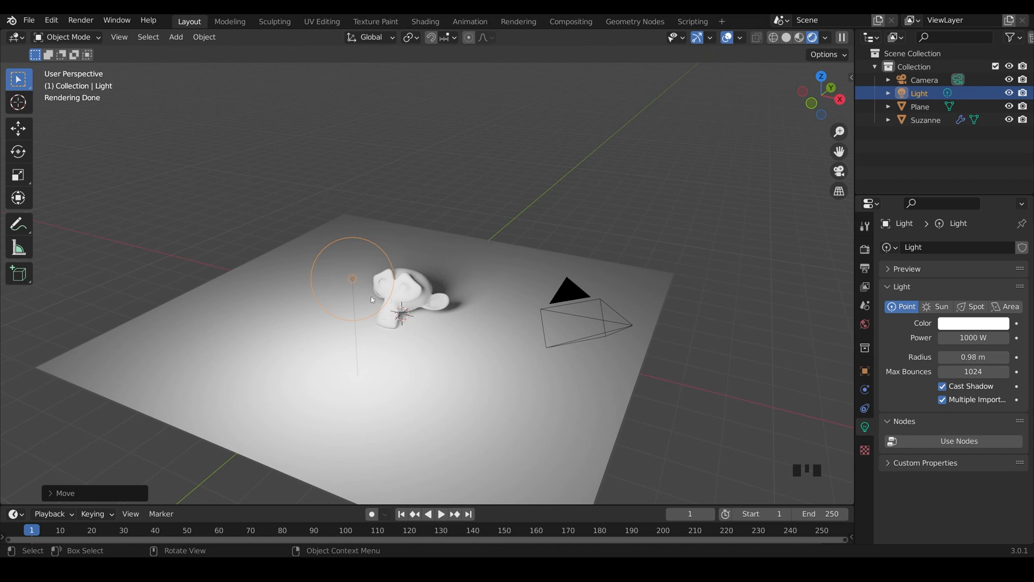
{"action": "mouse_move", "coordinate": [370, 295]}
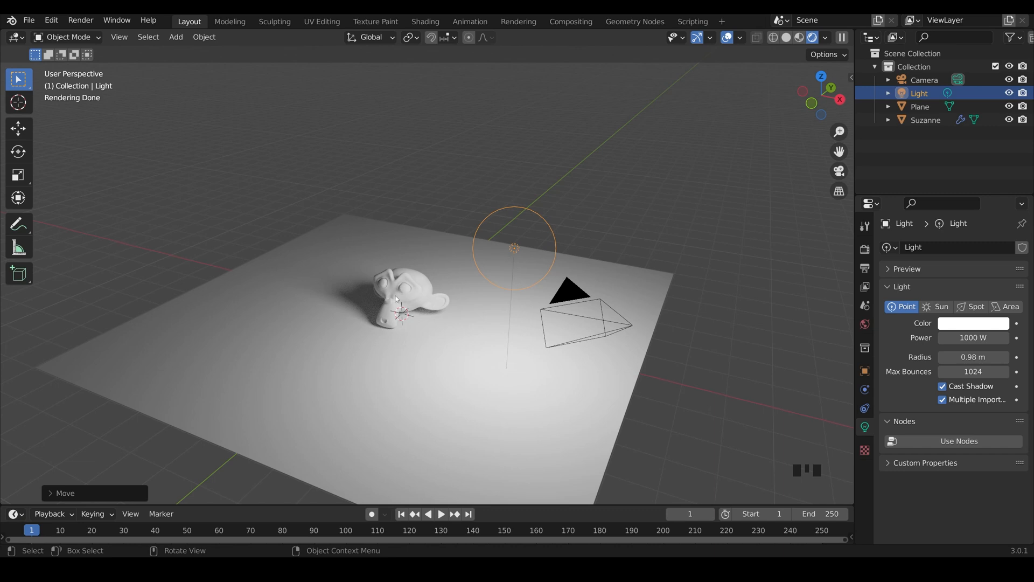
Step: Undo the bad light placements and move the point light right of the monkey head
{"action": "key", "text": "ctrl+z"}
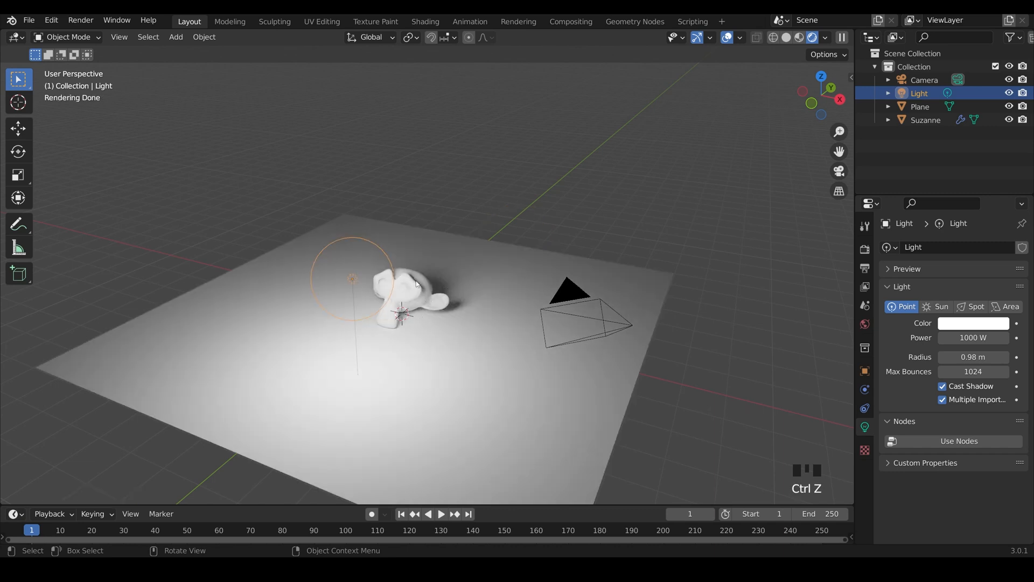
{"action": "key", "text": "ctrl+z"}
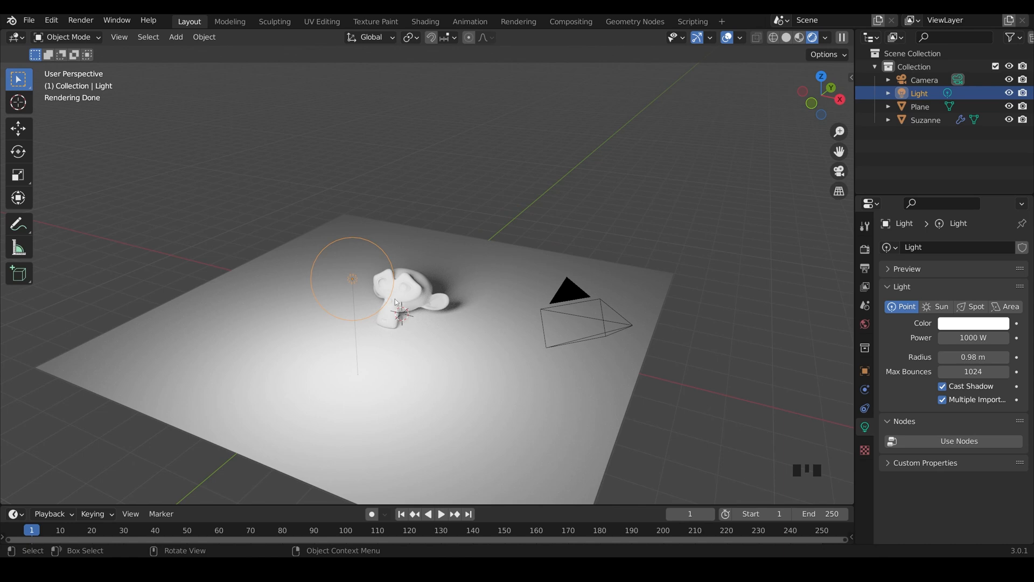
{"action": "mouse_move", "coordinate": [359, 291]}
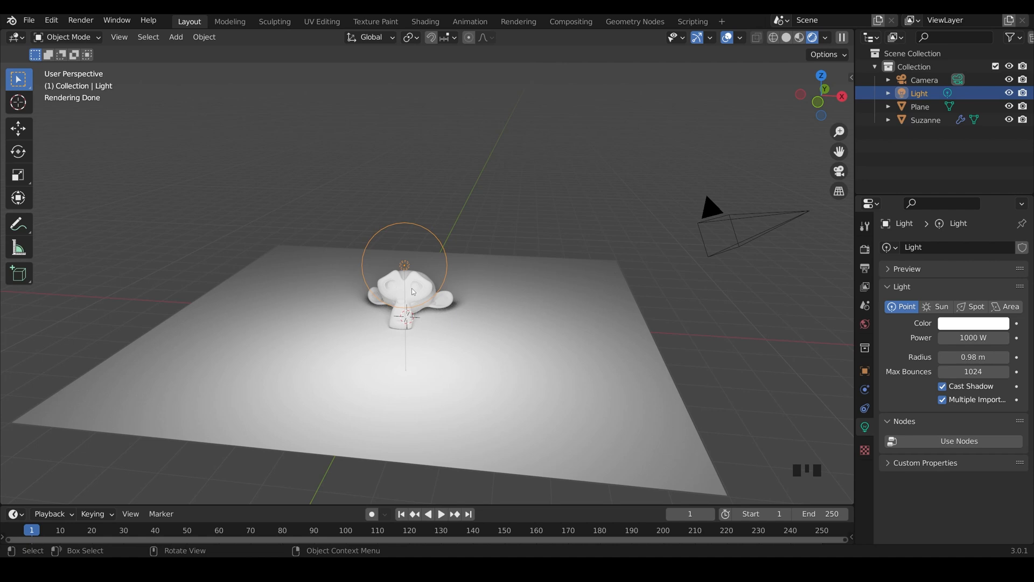
{"action": "key", "text": "g"}
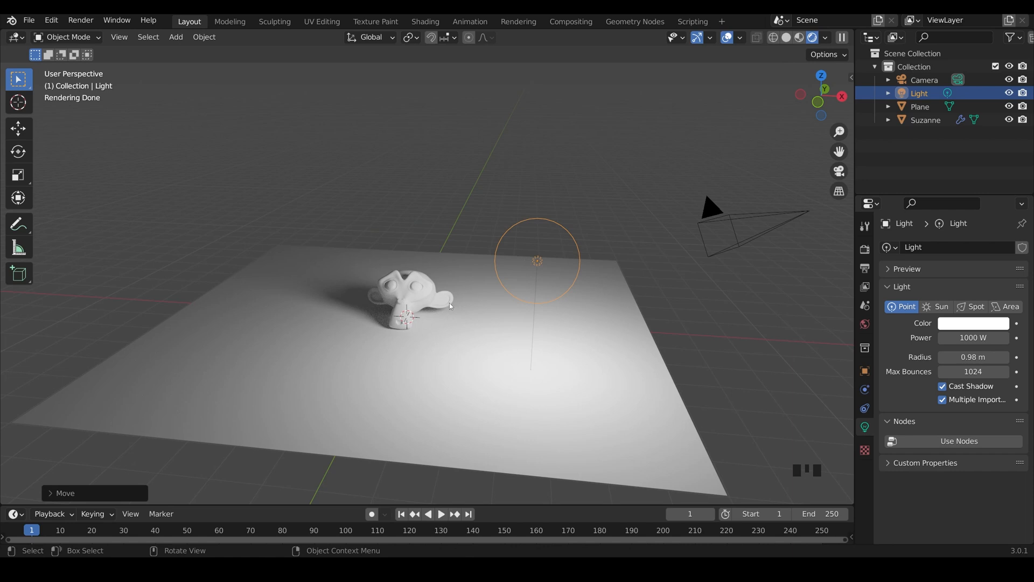
{"action": "mouse_move", "coordinate": [433, 297]}
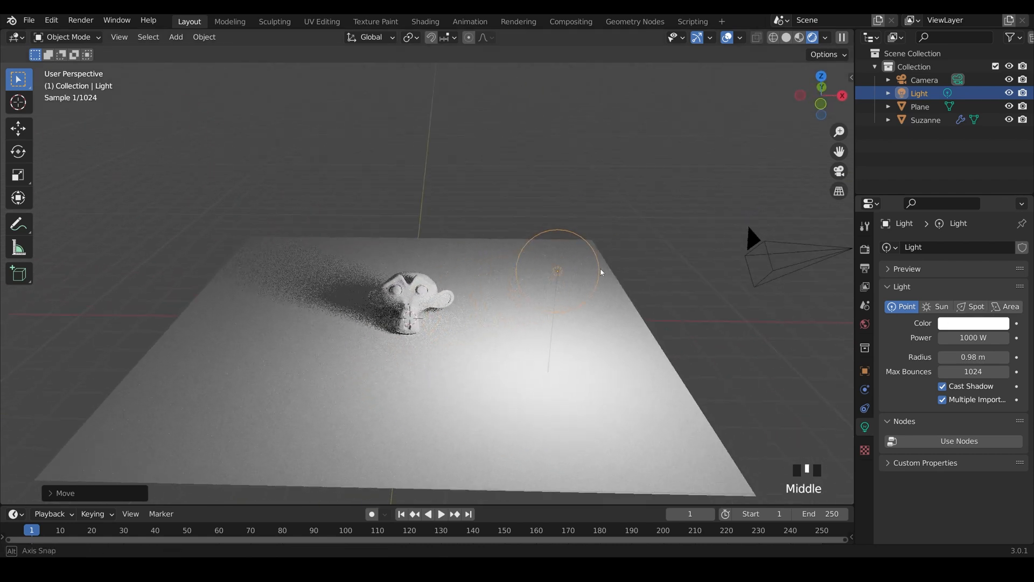
Step: Change the light to a Sun lamp with strength 1.000
{"action": "left_click", "coordinate": [942, 306]}
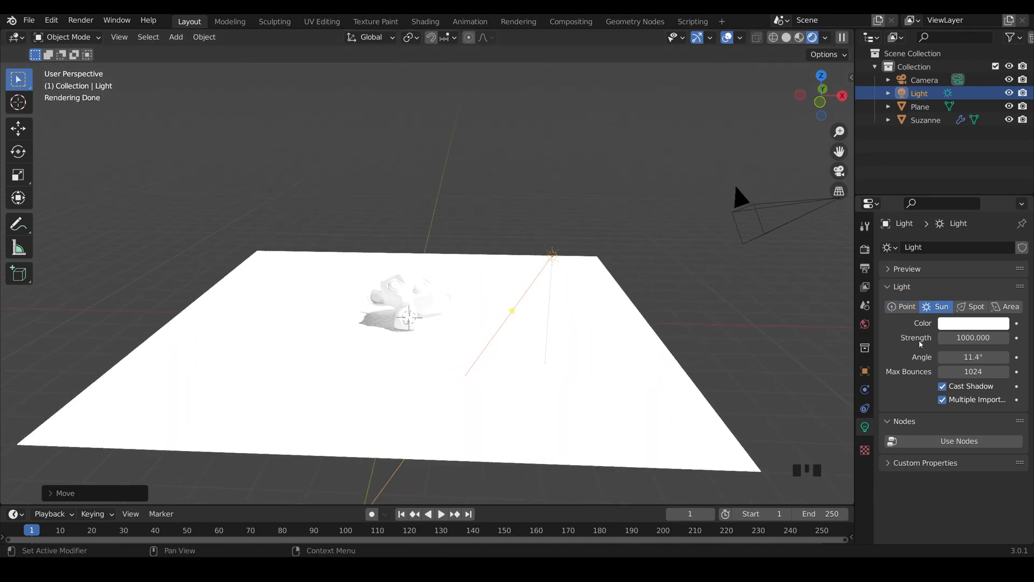
{"action": "left_click", "coordinate": [973, 338]}
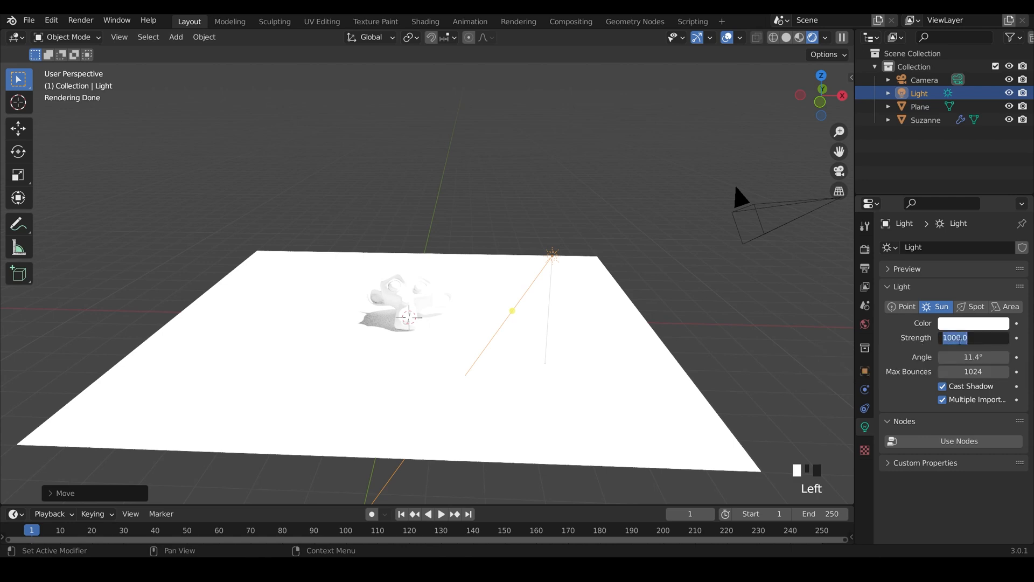
{"action": "type", "text": "1.000"}
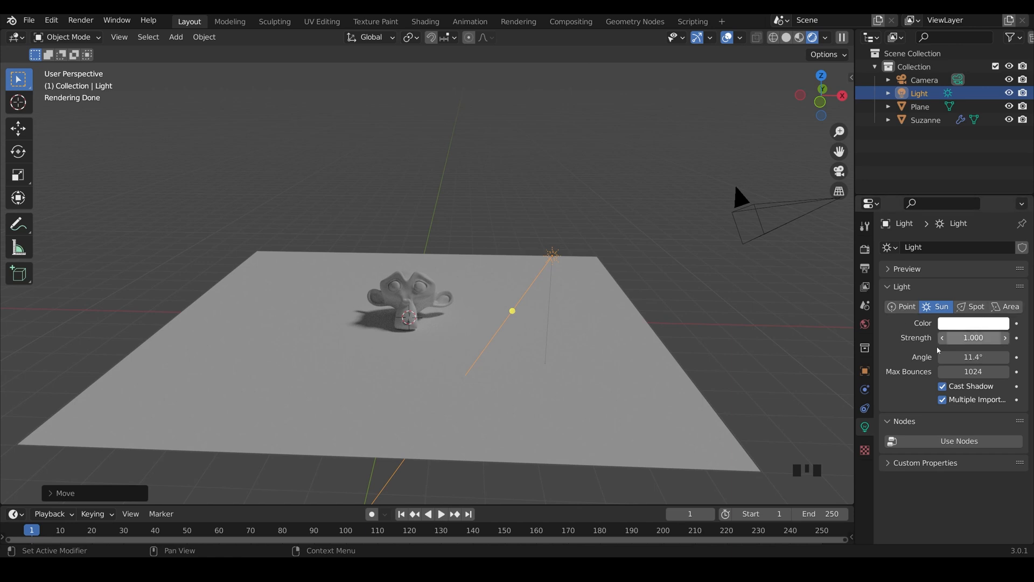
{"action": "mouse_move", "coordinate": [915, 355]}
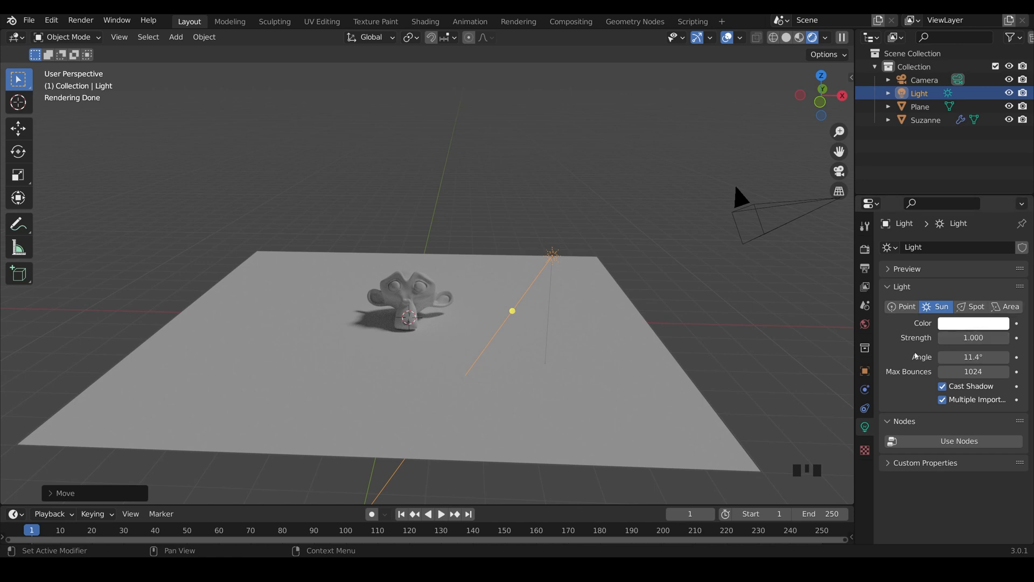
Step: Move the sun up and to the right, rotating it to aim at the monkey
{"action": "key", "text": "g"}
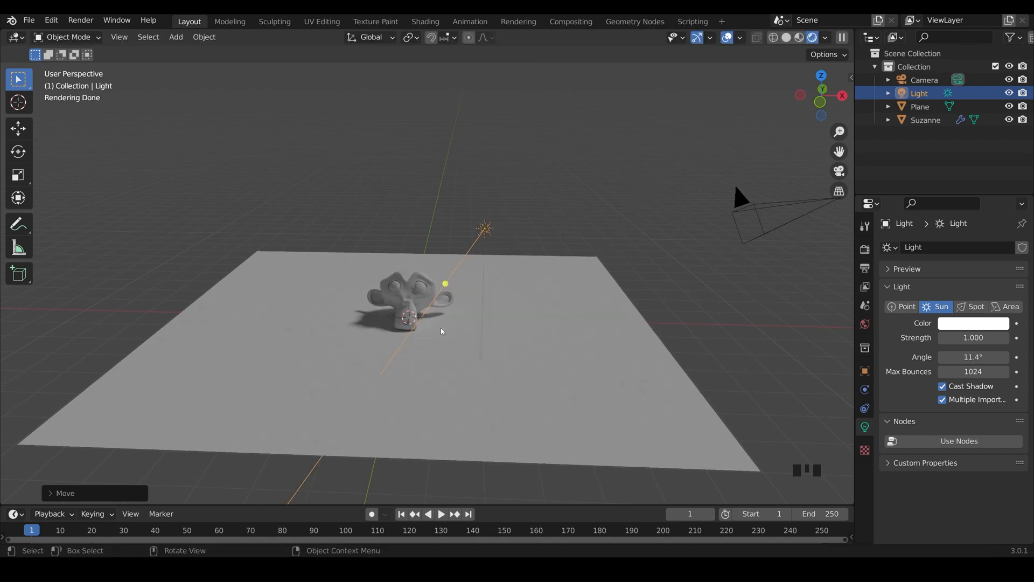
{"action": "mouse_move", "coordinate": [499, 277]}
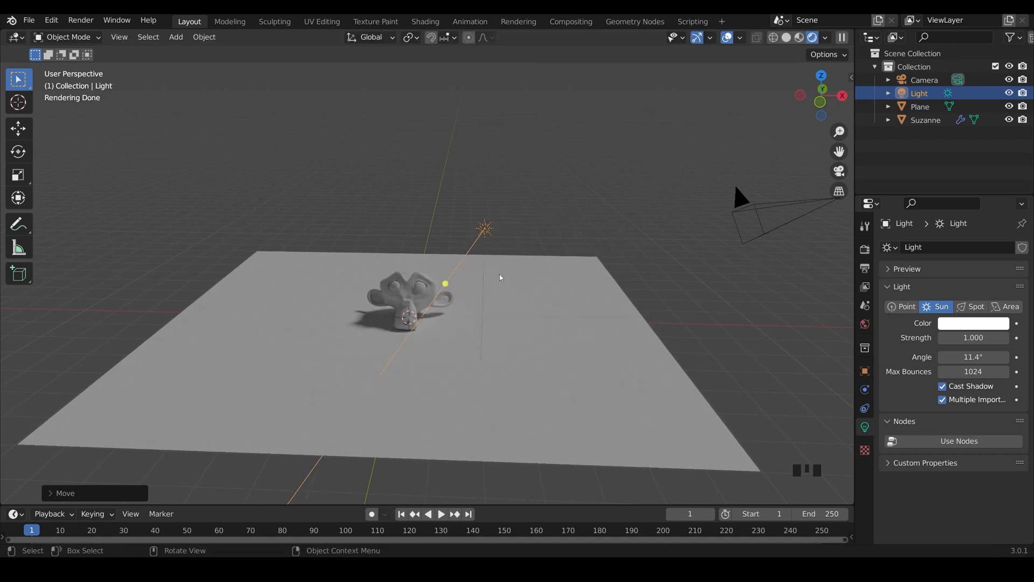
{"action": "mouse_move", "coordinate": [496, 297]}
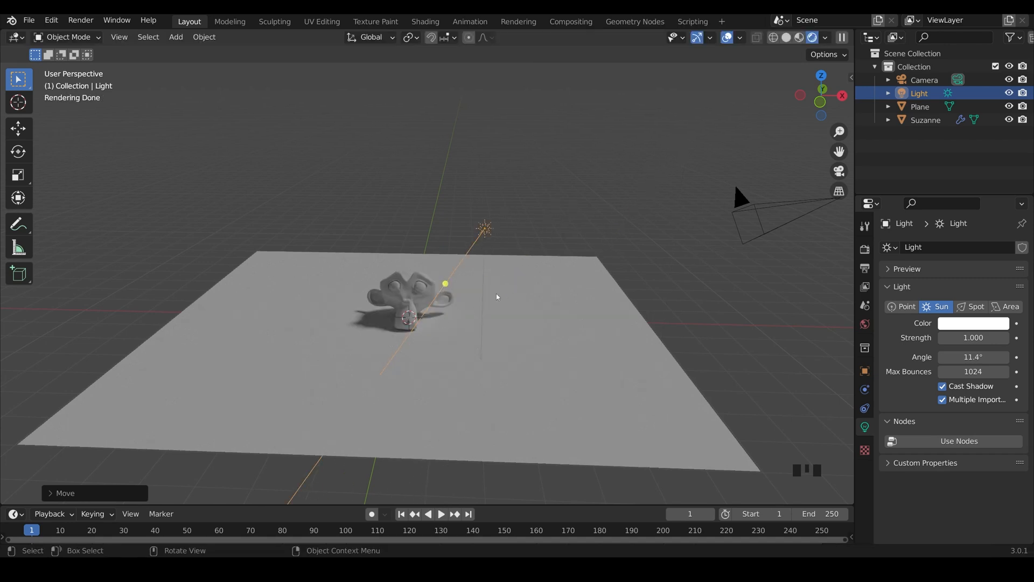
{"action": "key", "text": "g"}
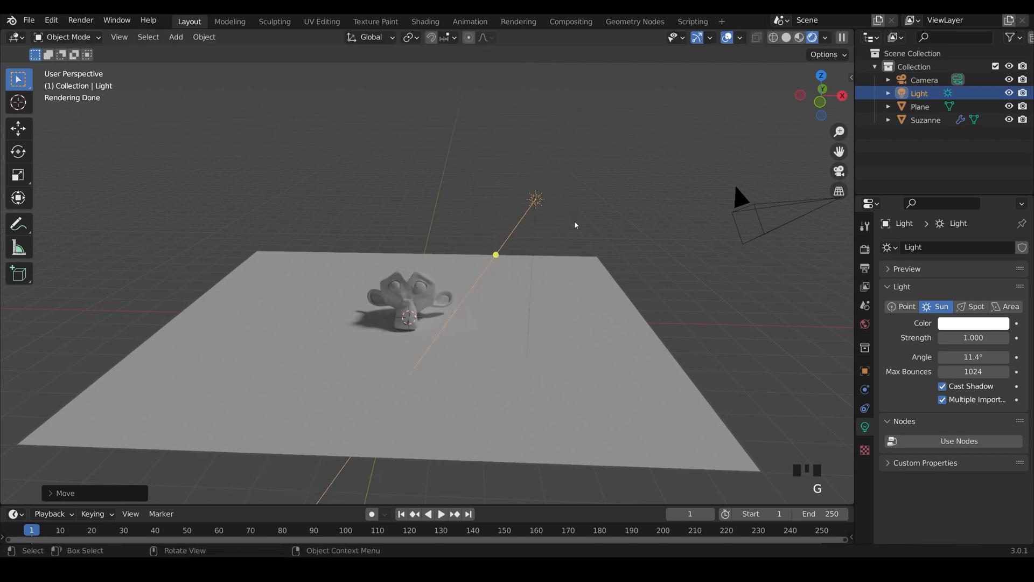
{"action": "key", "text": "r"}
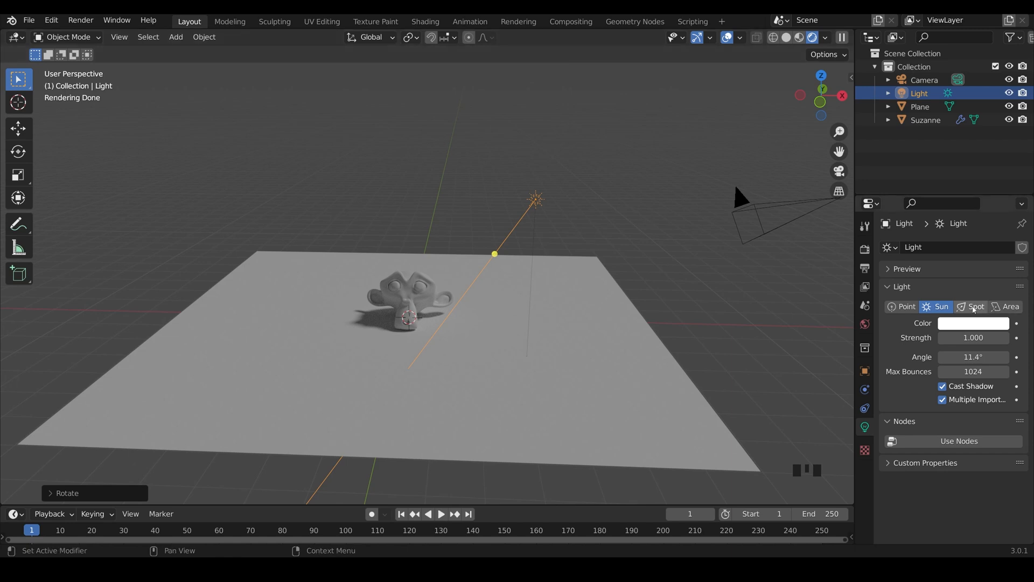
Step: Switch the light to Spot with a 50° spot size and 0.000 blend
{"action": "left_click", "coordinate": [975, 306]}
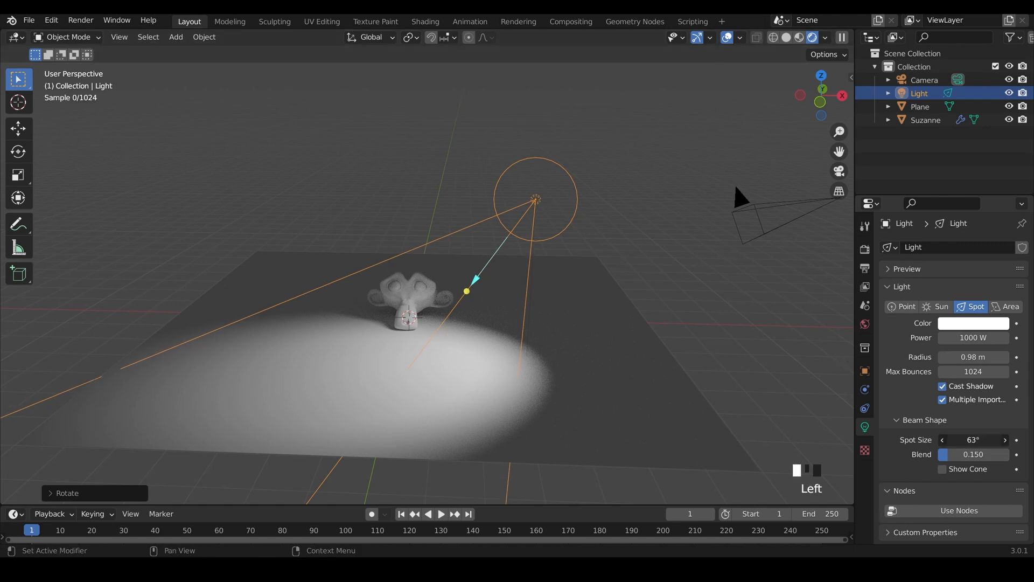
{"action": "left_click", "coordinate": [943, 440]}
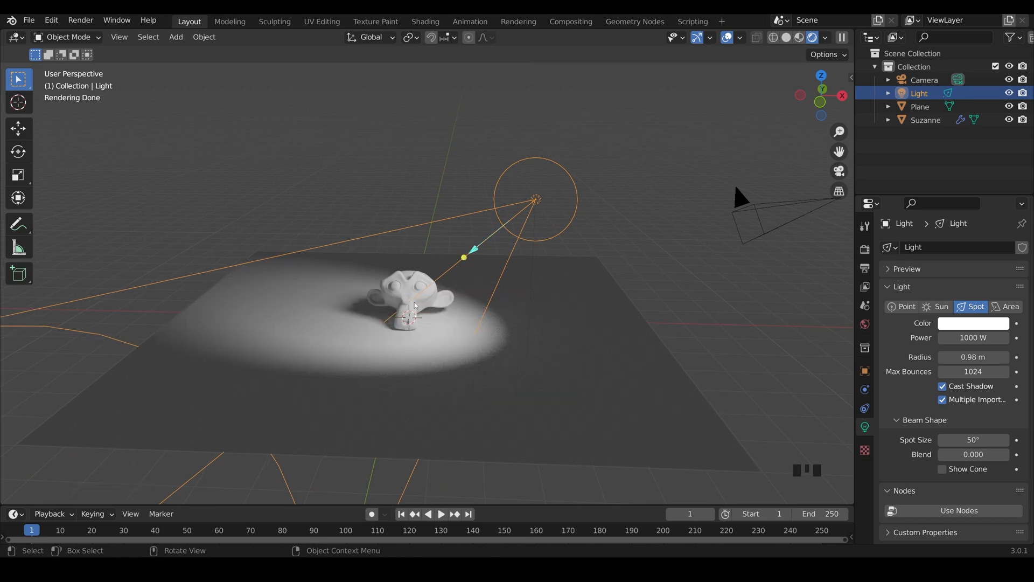
Step: Make the light an Area lamp, move it, then scale it down and back up larger
{"action": "left_click", "coordinate": [1009, 306]}
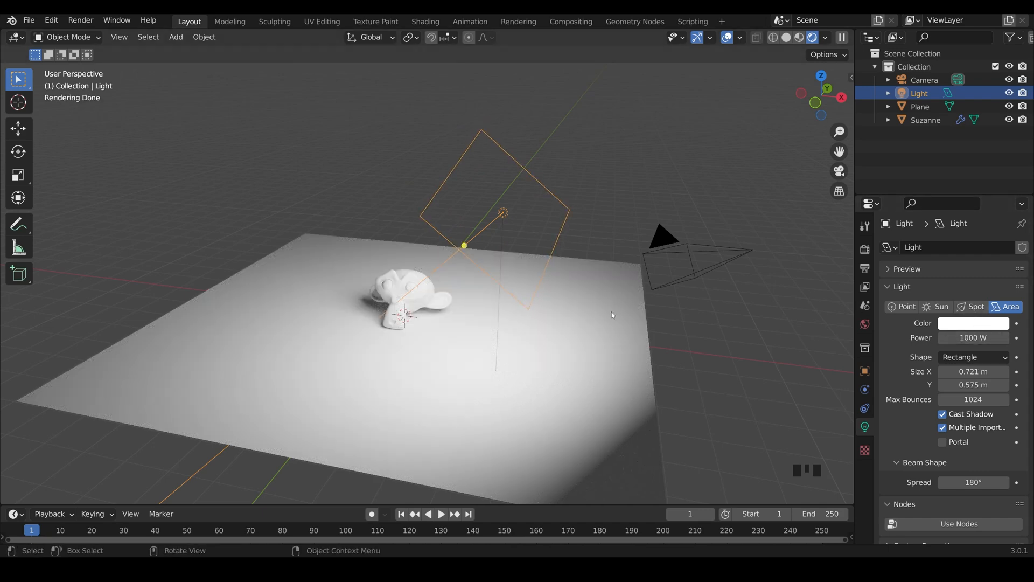
{"action": "key", "text": "g"}
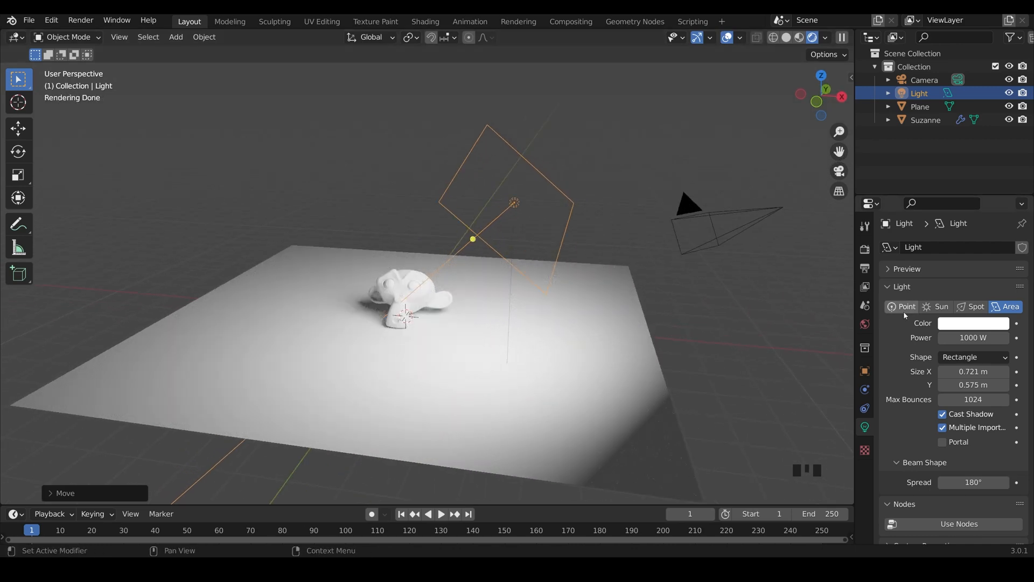
{"action": "mouse_move", "coordinate": [1009, 306]}
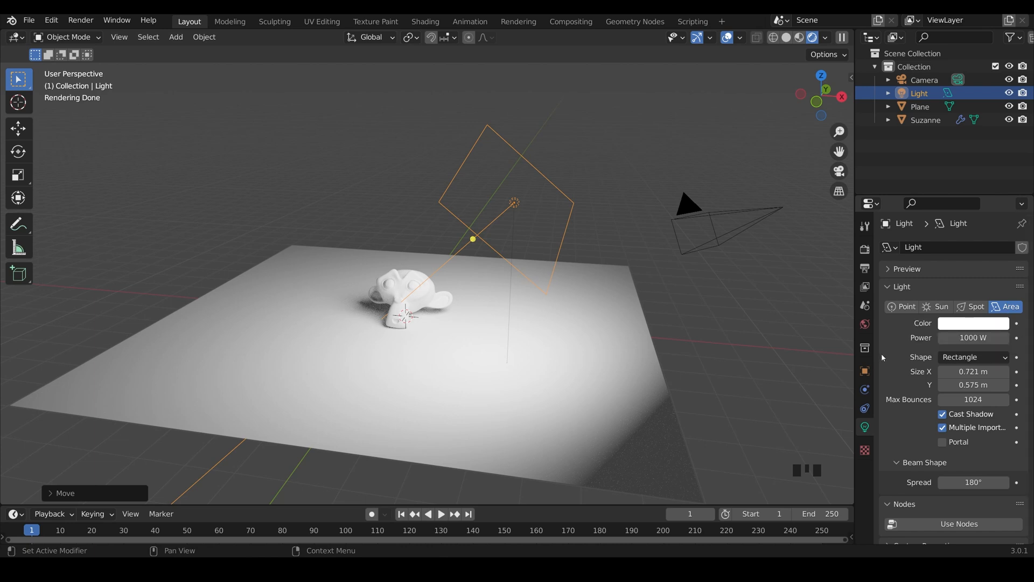
{"action": "mouse_move", "coordinate": [624, 153]}
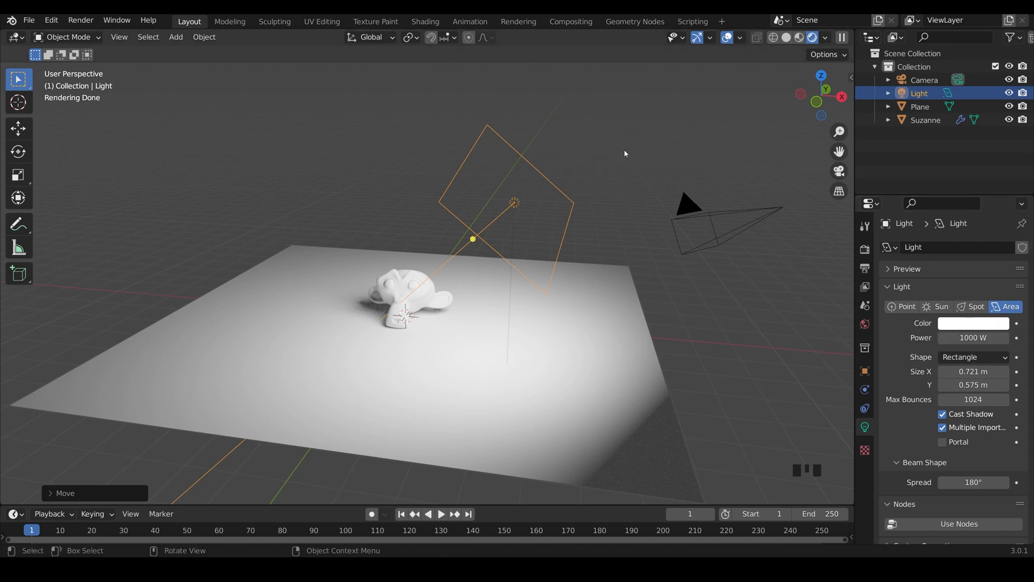
{"action": "key", "text": "s"}
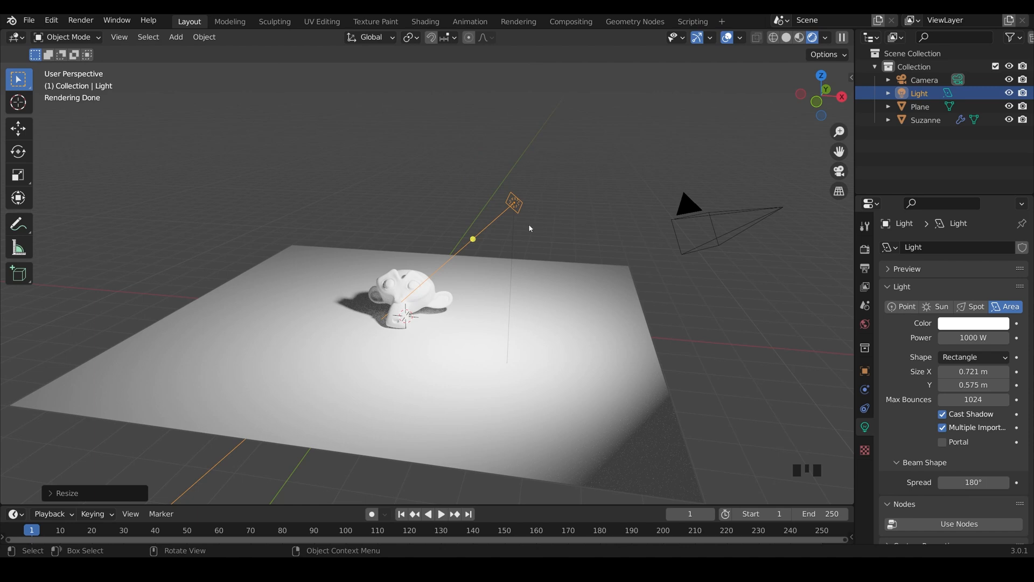
{"action": "key", "text": "s"}
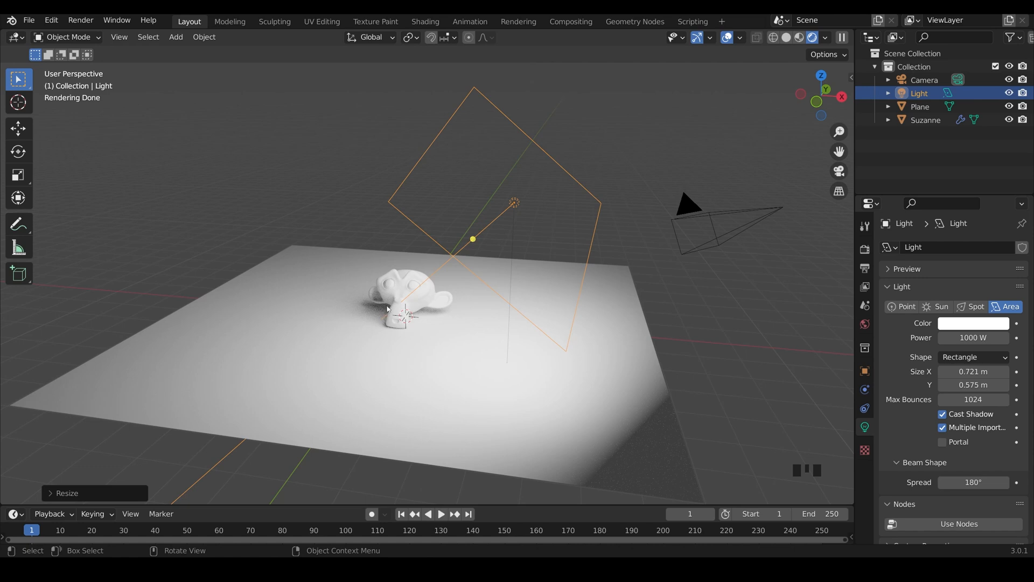
{"action": "mouse_move", "coordinate": [421, 312]}
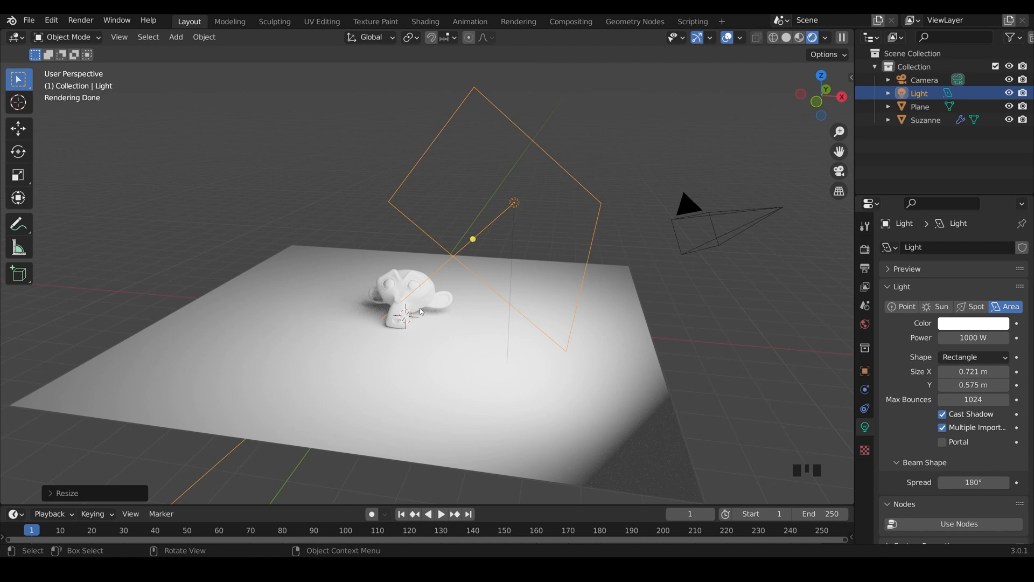
Step: Switch to Spot, widen the radius, then change to a Point light with 1.69 m radius
{"action": "left_click", "coordinate": [976, 306]}
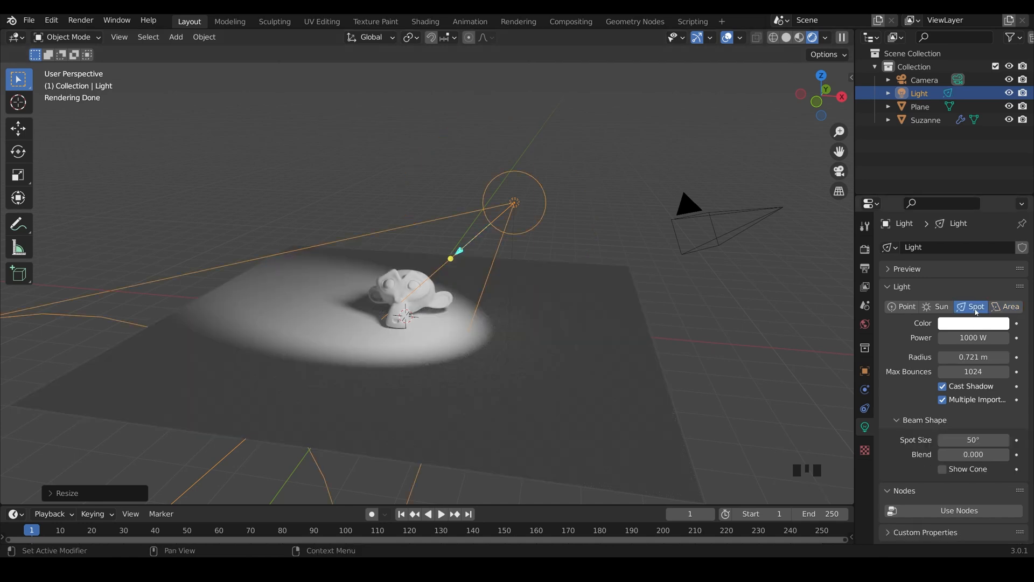
{"action": "key", "text": "s"}
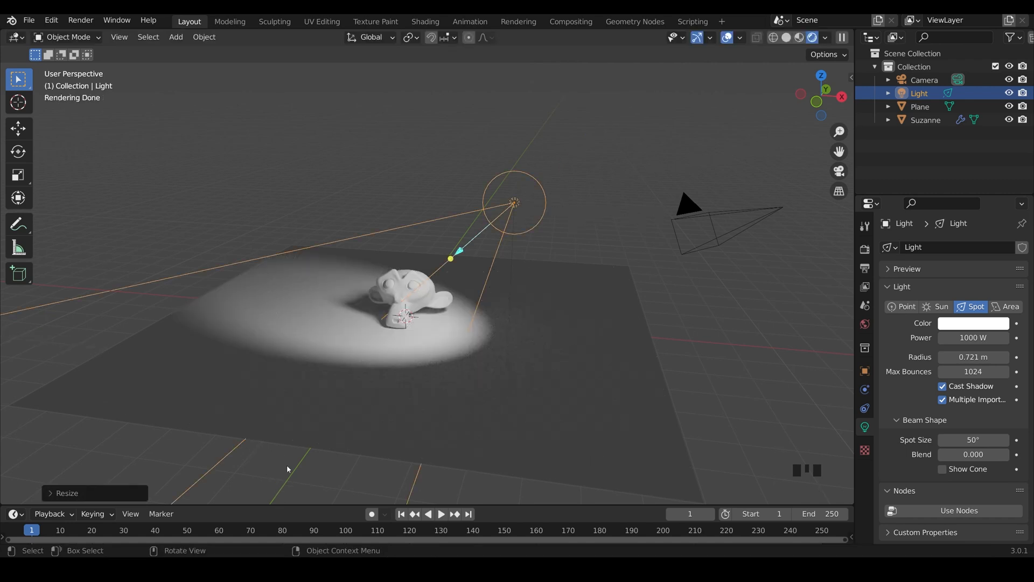
{"action": "key", "text": "s"}
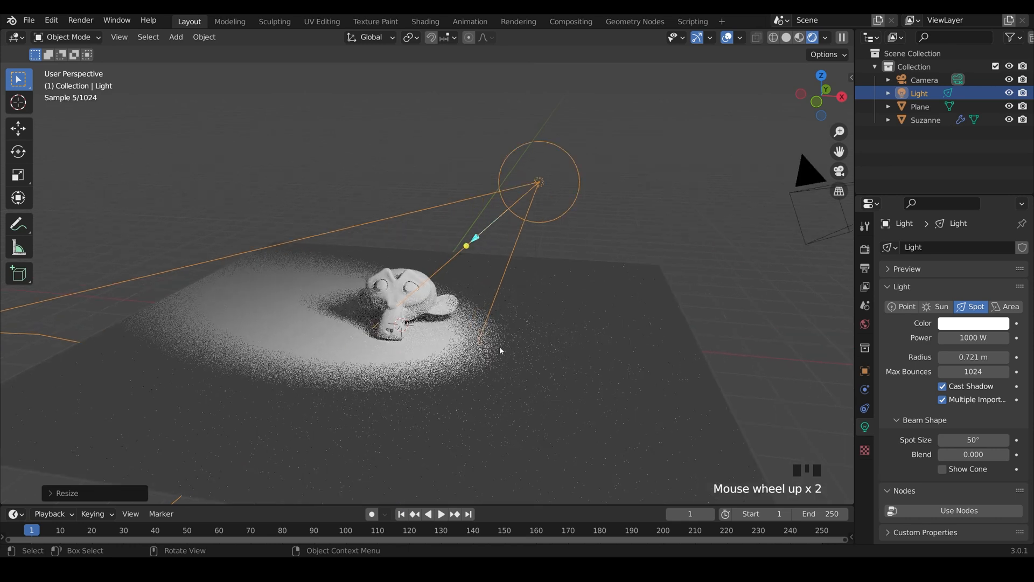
{"action": "scroll", "scroll_direction": "up", "scroll_amount": 3}
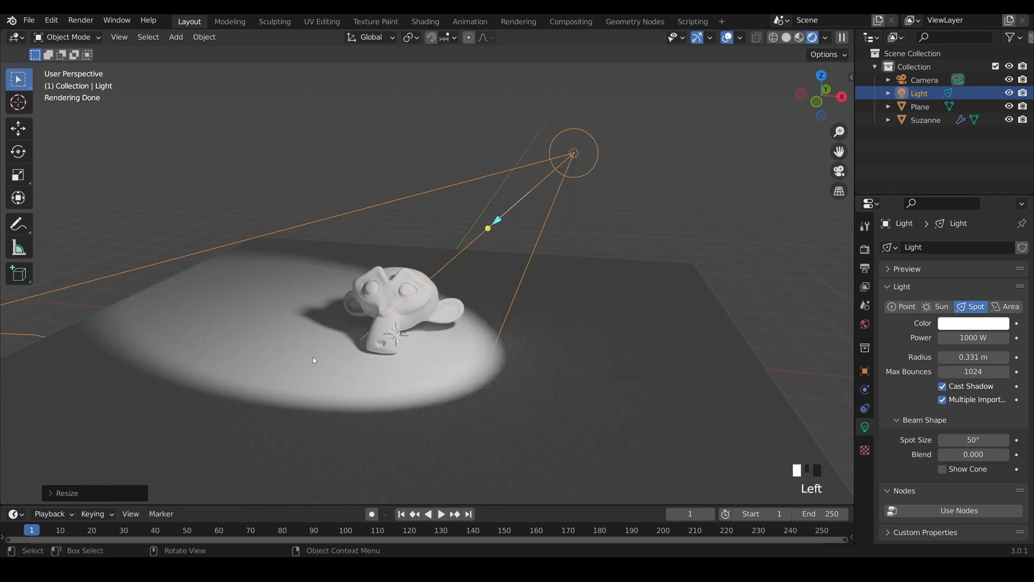
{"action": "left_click", "coordinate": [972, 356]}
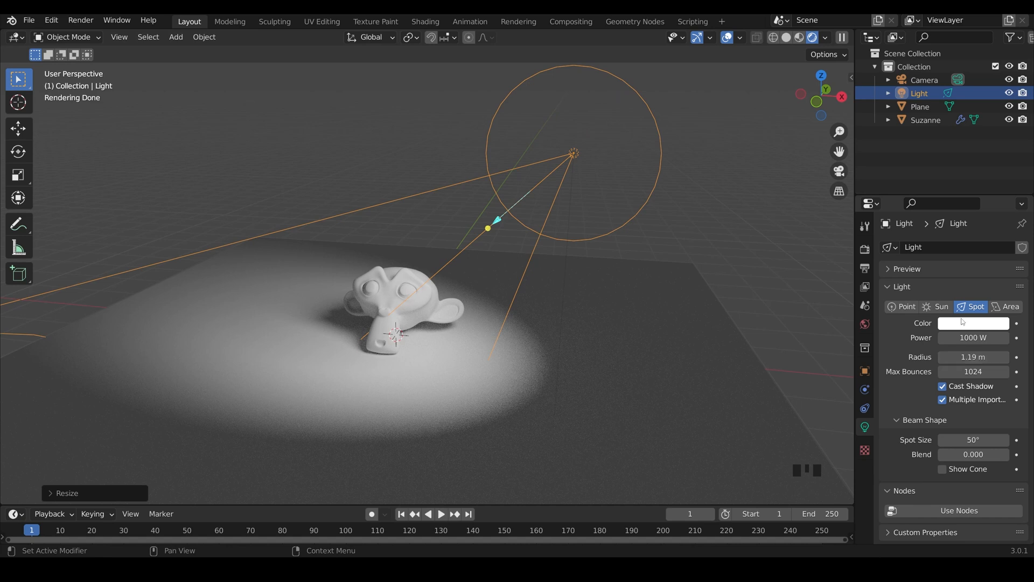
{"action": "left_click", "coordinate": [903, 305]}
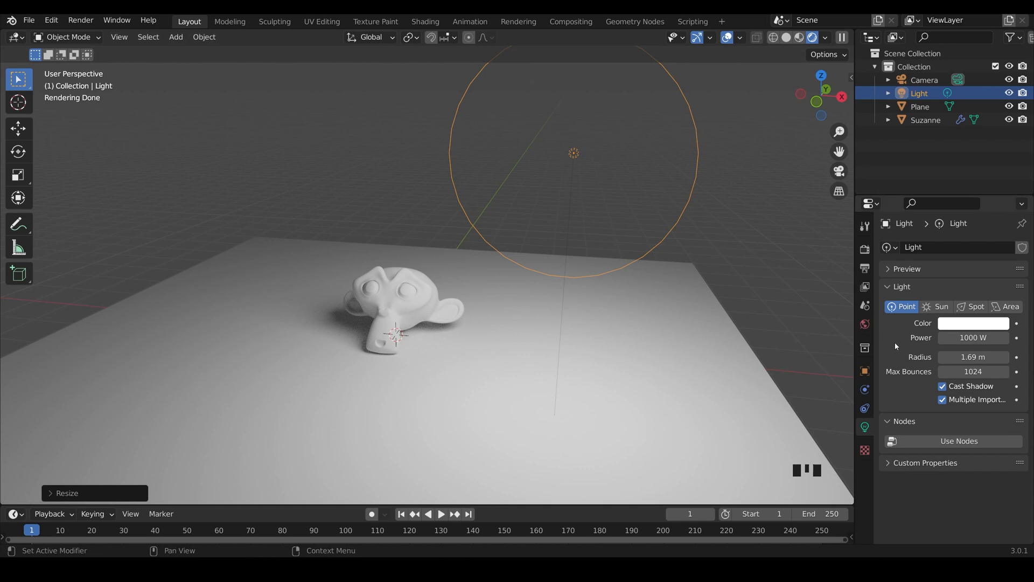
{"action": "mouse_move", "coordinate": [972, 357]}
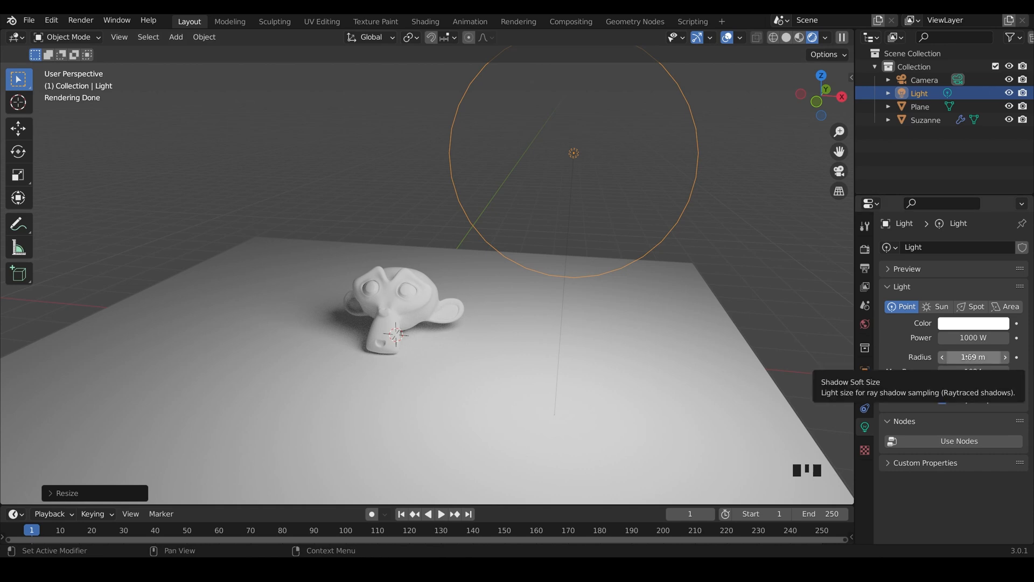
{"action": "mouse_move", "coordinate": [736, 276]}
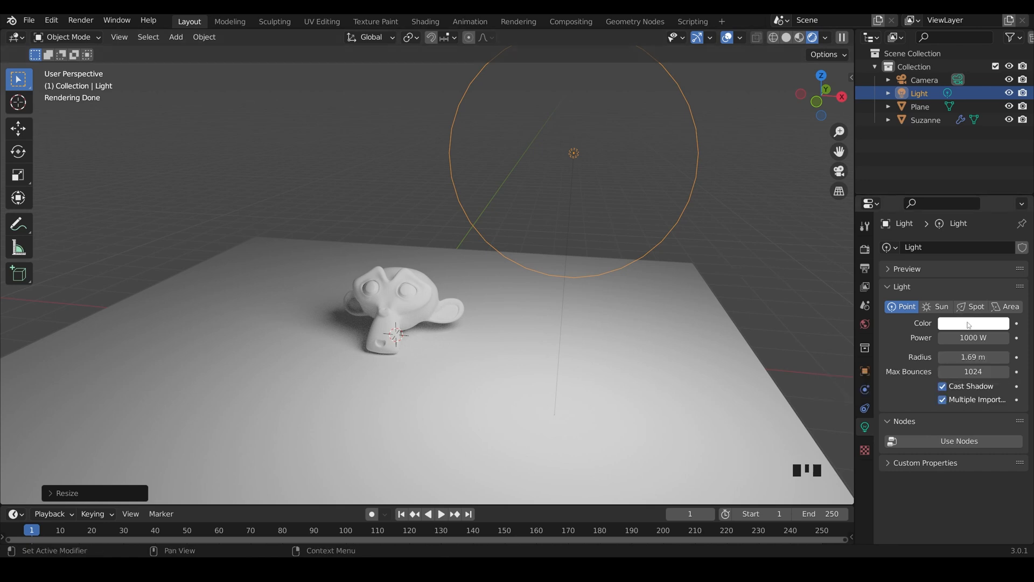
Step: Try pale blue and pink light colours before settling on a warm peach tint
{"action": "left_click", "coordinate": [972, 324]}
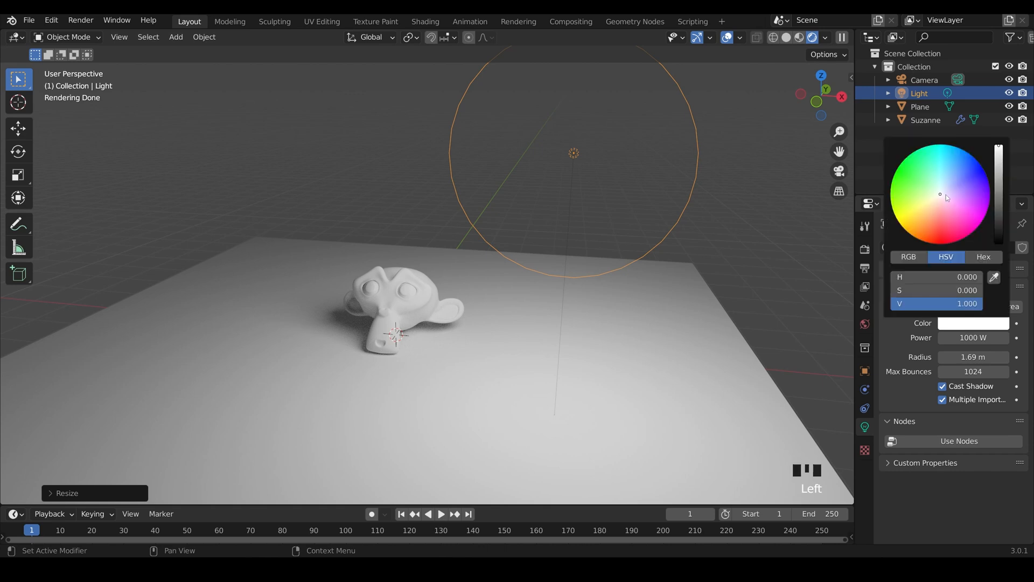
{"action": "left_click", "coordinate": [948, 184]}
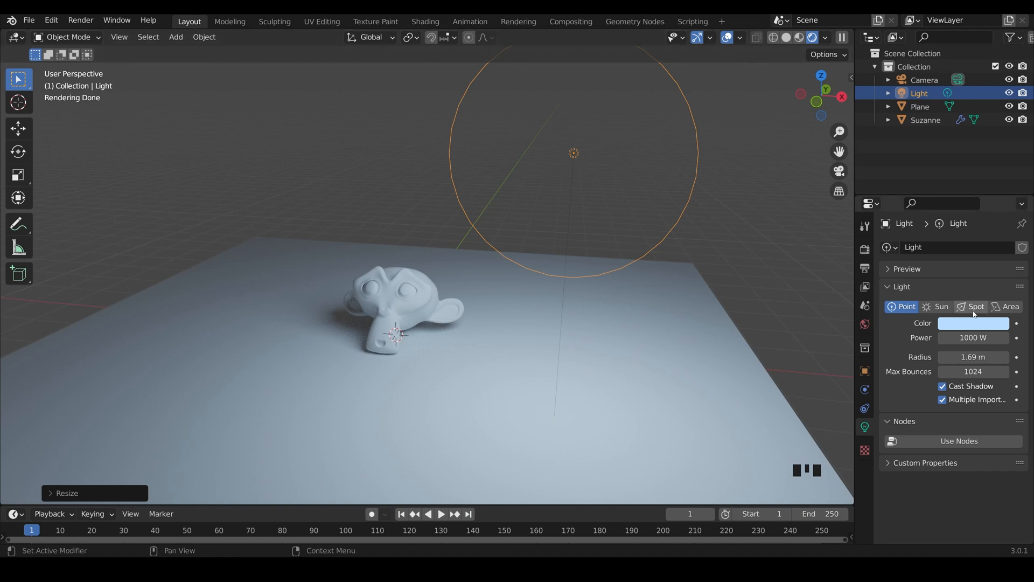
{"action": "left_click", "coordinate": [974, 323]}
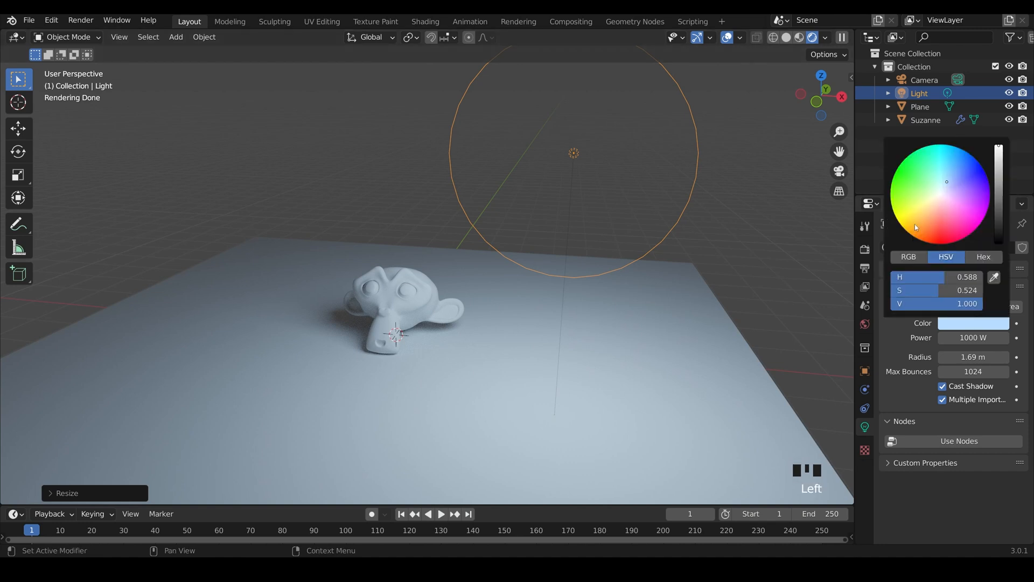
{"action": "left_click", "coordinate": [936, 211]}
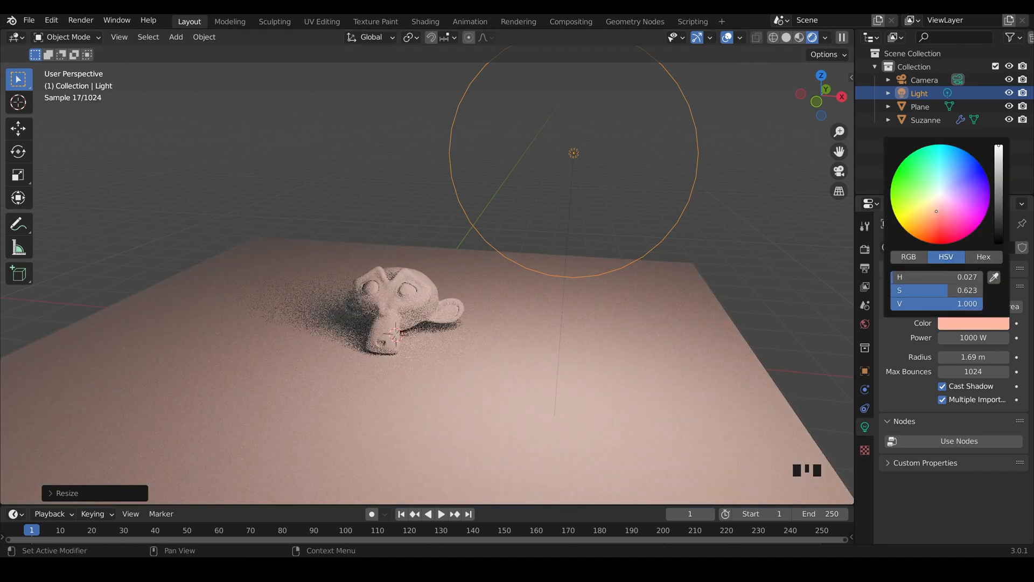
{"action": "left_click", "coordinate": [932, 209]}
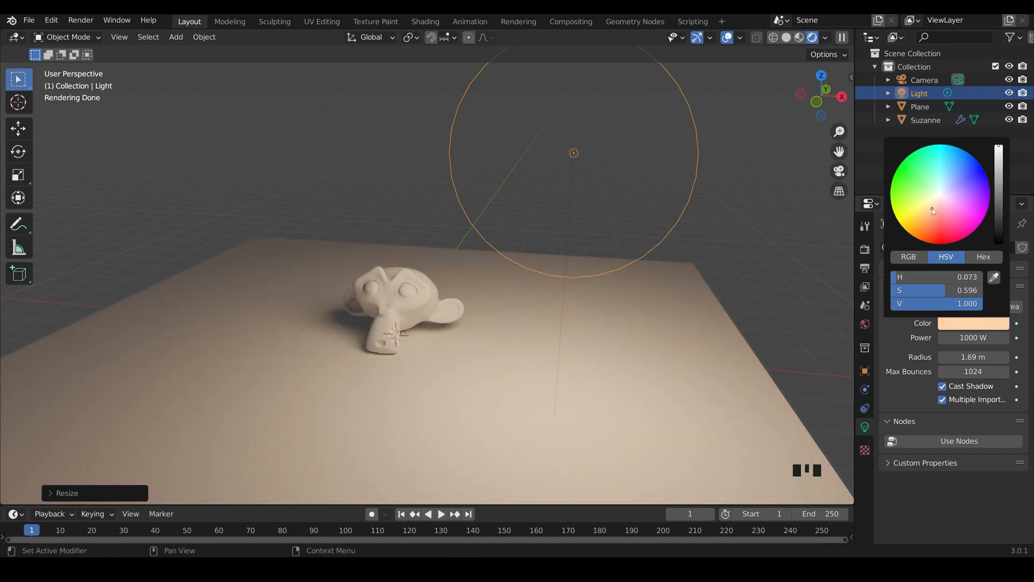
{"action": "mouse_move", "coordinate": [939, 330]}
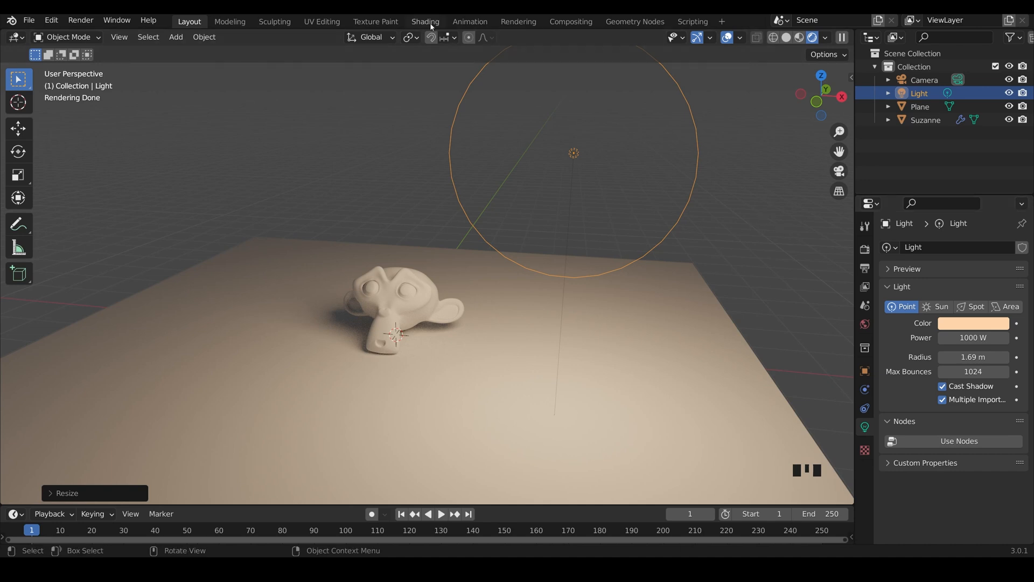
Step: In the Shading workspace, show the World nodes and set a dark red background at strength 1
{"action": "left_click", "coordinate": [424, 21]}
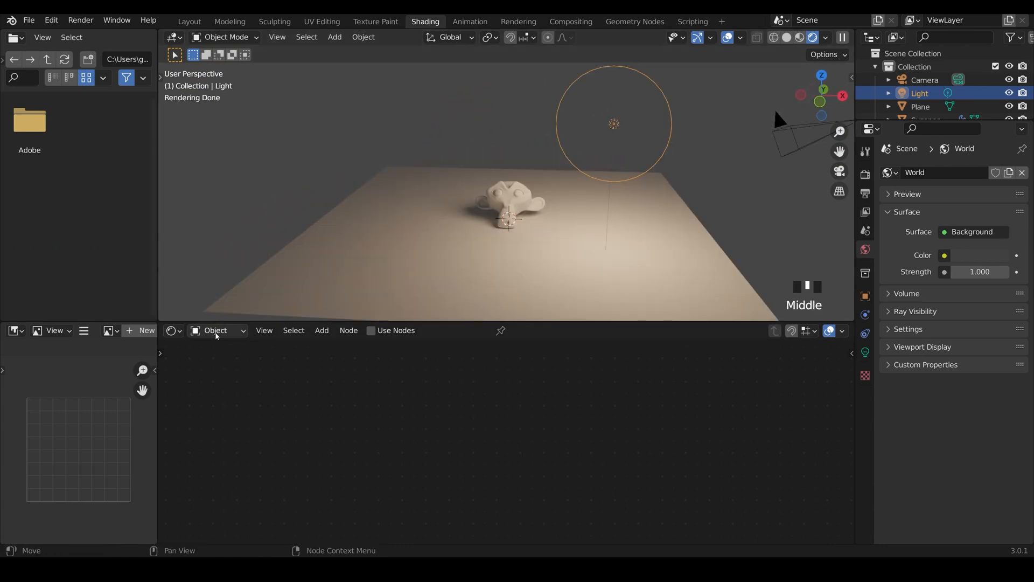
{"action": "left_click", "coordinate": [217, 329]}
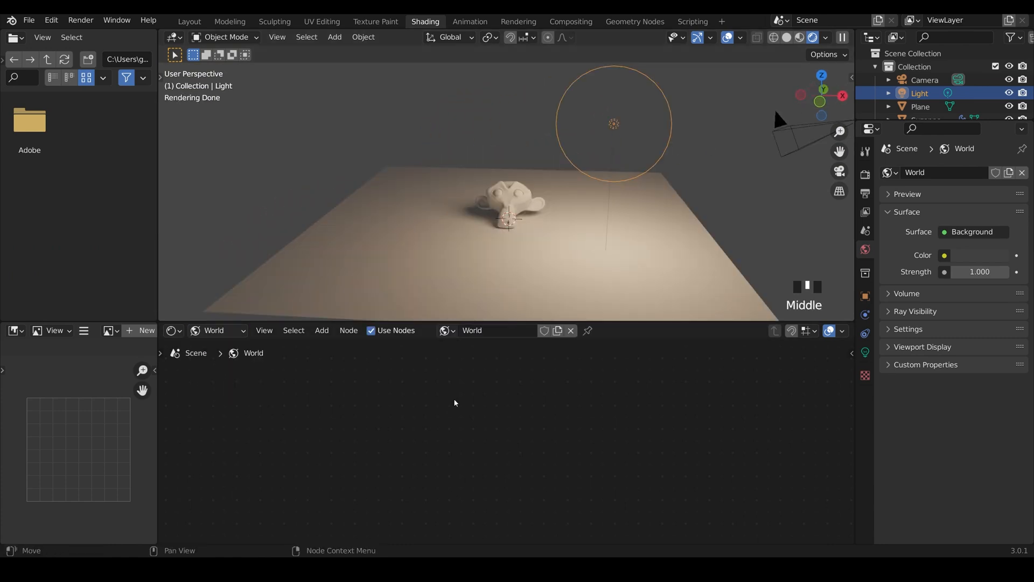
{"action": "left_click", "coordinate": [371, 329]}
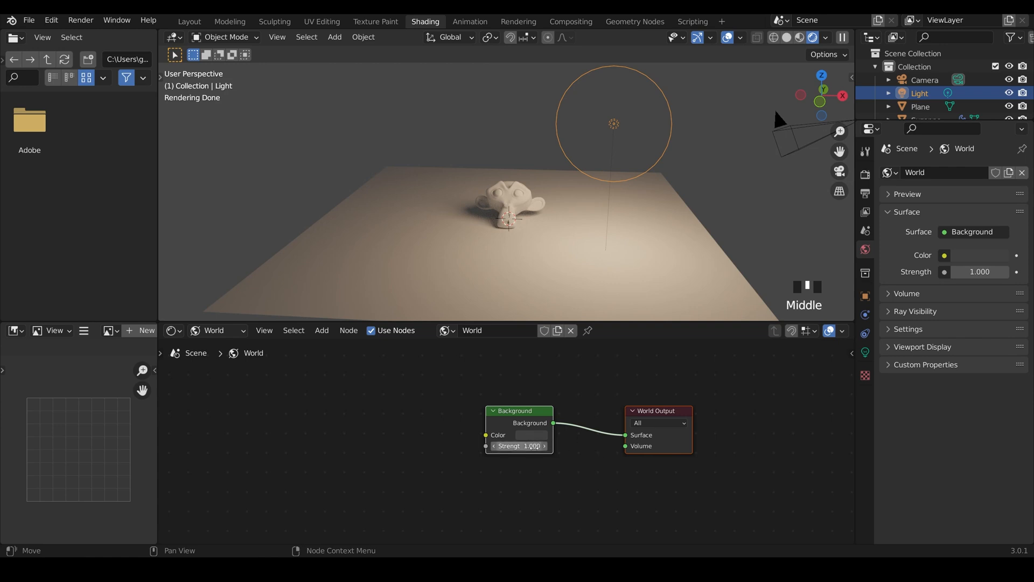
{"action": "mouse_move", "coordinate": [583, 144]}
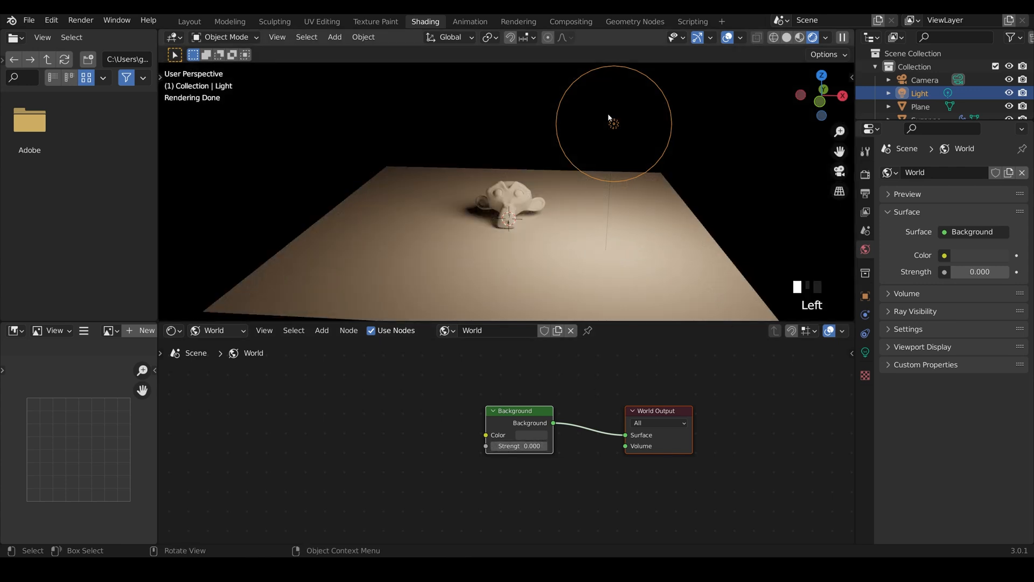
{"action": "mouse_move", "coordinate": [534, 435]}
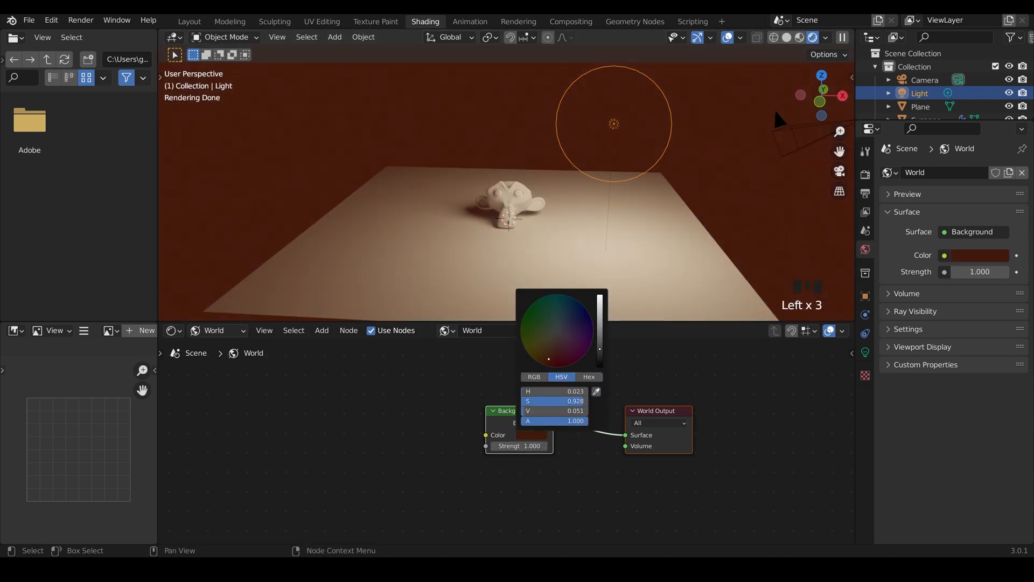
{"action": "left_click", "coordinate": [561, 285]}
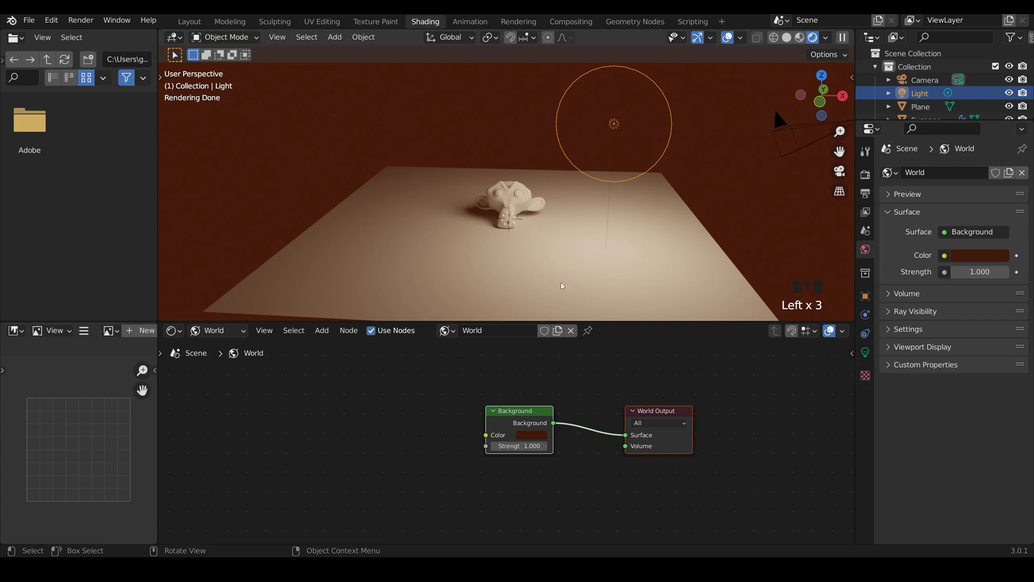
{"action": "mouse_move", "coordinate": [488, 243]}
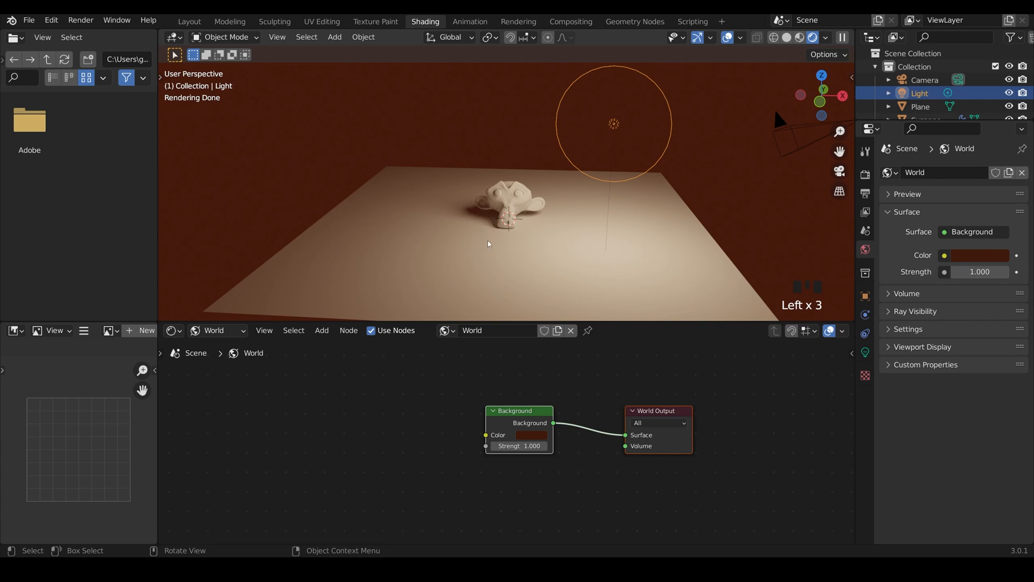
{"action": "mouse_move", "coordinate": [394, 440]}
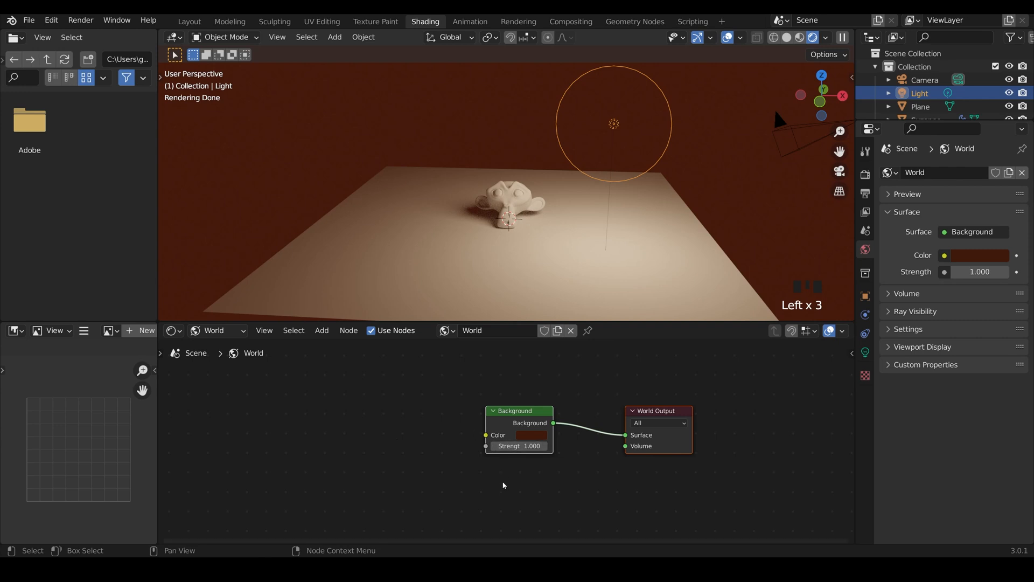
{"action": "mouse_move", "coordinate": [385, 451]}
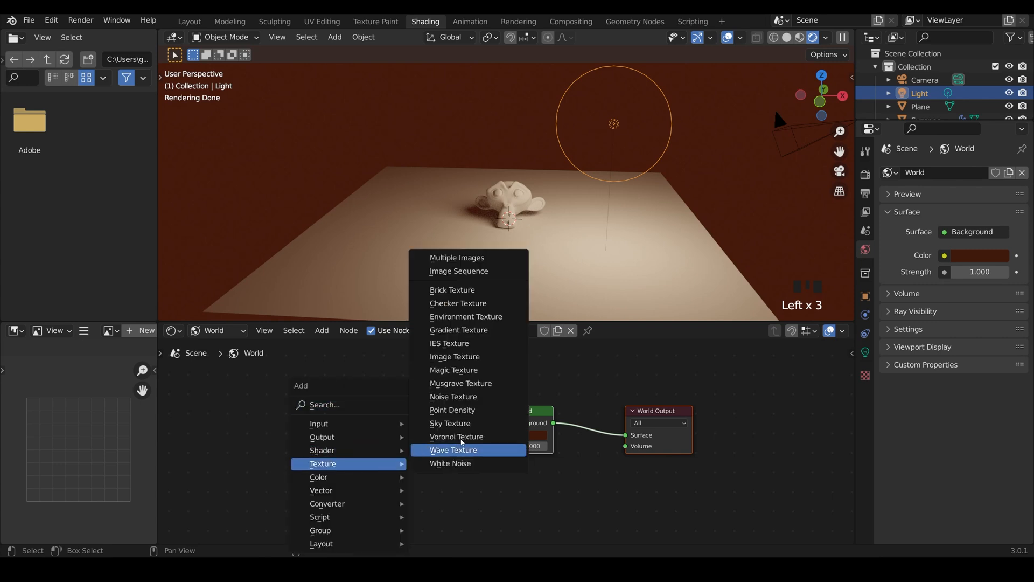
{"action": "mouse_move", "coordinate": [466, 317]}
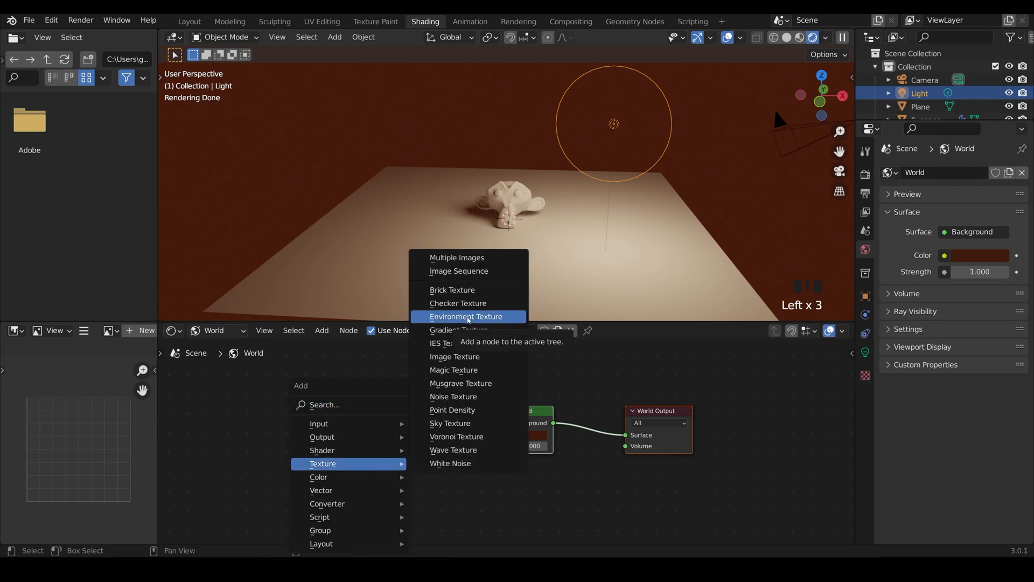
{"action": "mouse_move", "coordinate": [454, 356]}
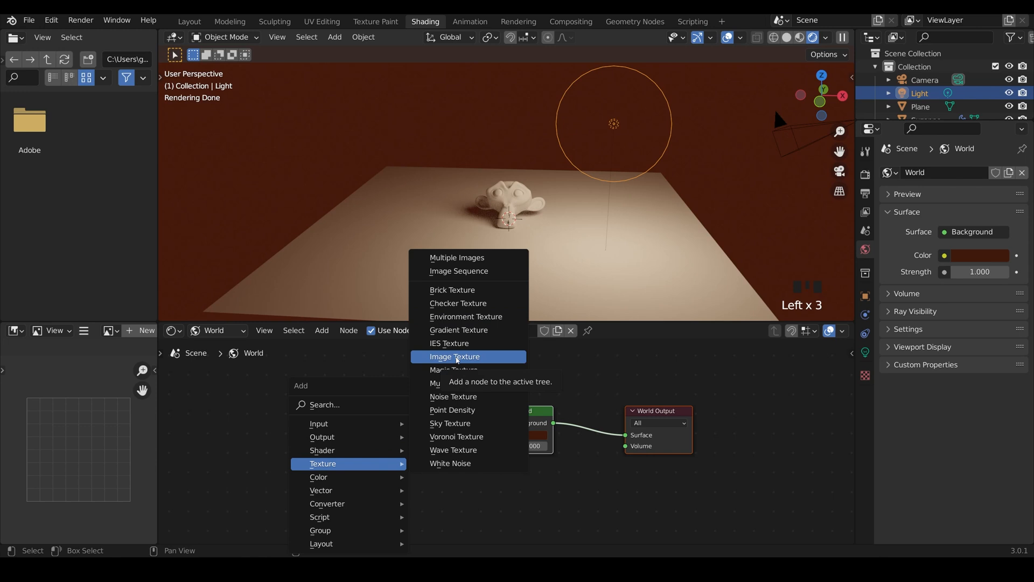
Step: Load muddy_autumn_forest_2k.exr into an image texture node wired to the Background Color input
{"action": "left_click", "coordinate": [455, 356]}
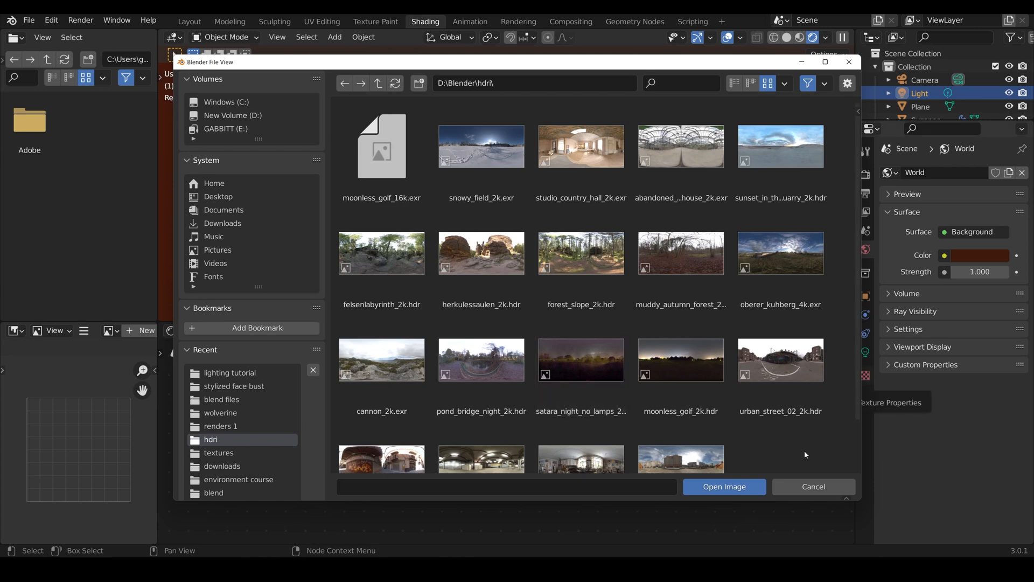
{"action": "left_click", "coordinate": [680, 253]}
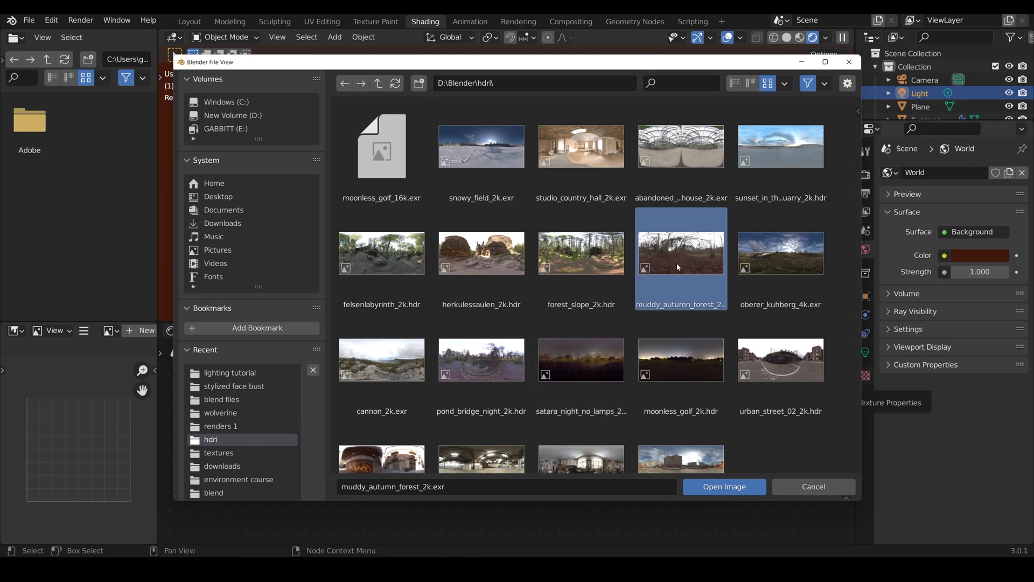
{"action": "left_click", "coordinate": [722, 485]}
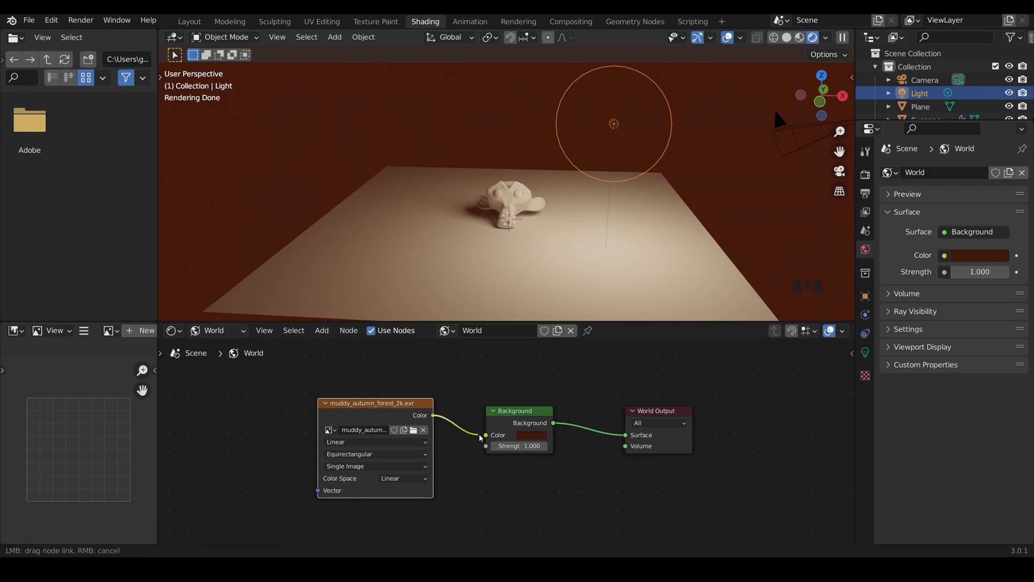
{"action": "left_click", "coordinate": [486, 435]}
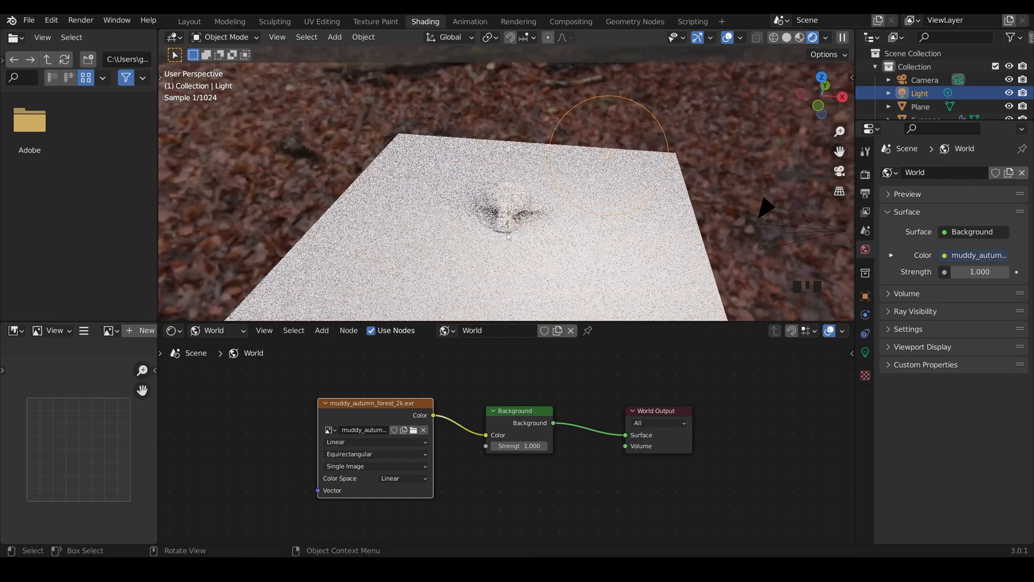
{"action": "scroll", "scroll_direction": "up", "scroll_amount": 3}
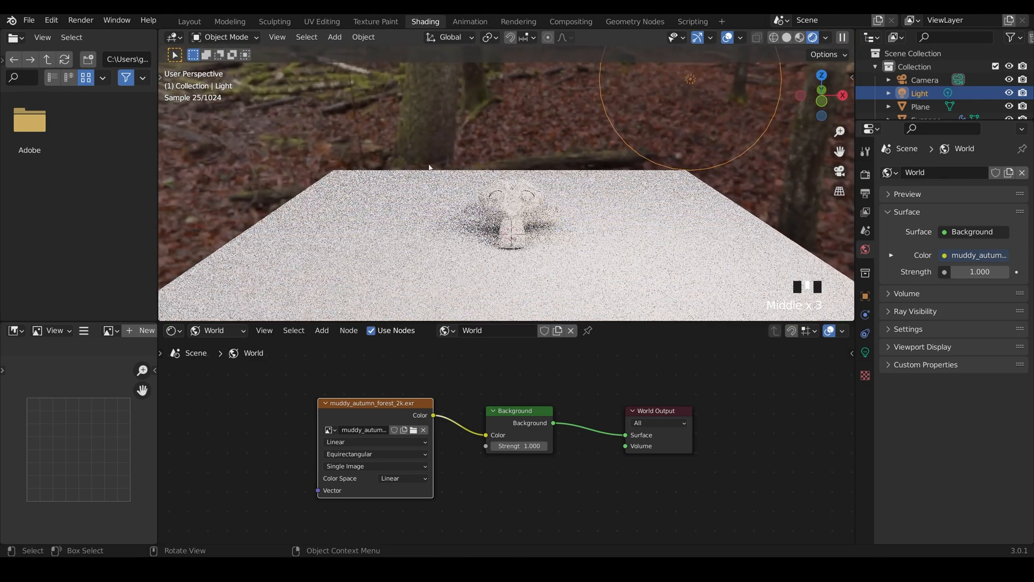
{"action": "key", "text": "shift+d"}
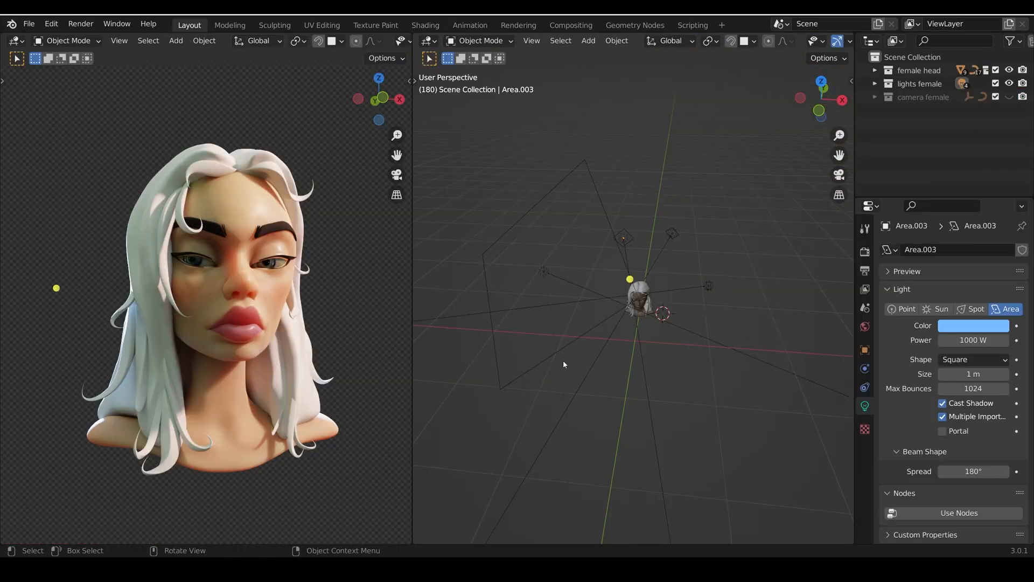
{"action": "mouse_move", "coordinate": [428, 223]}
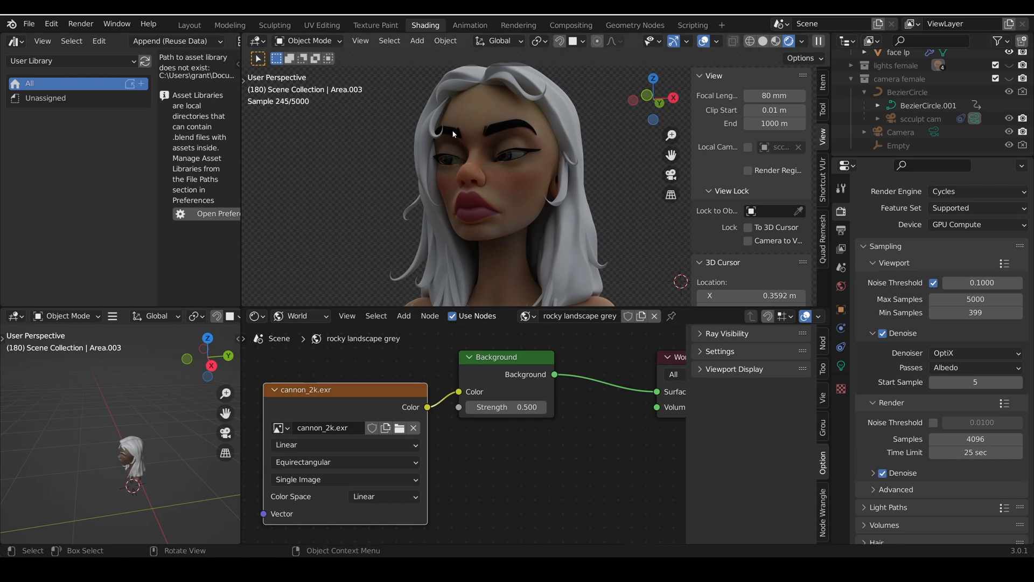
Step: Enable and expand the lights female collection, then select the peach 30 W Area light
{"action": "left_click", "coordinate": [189, 25]}
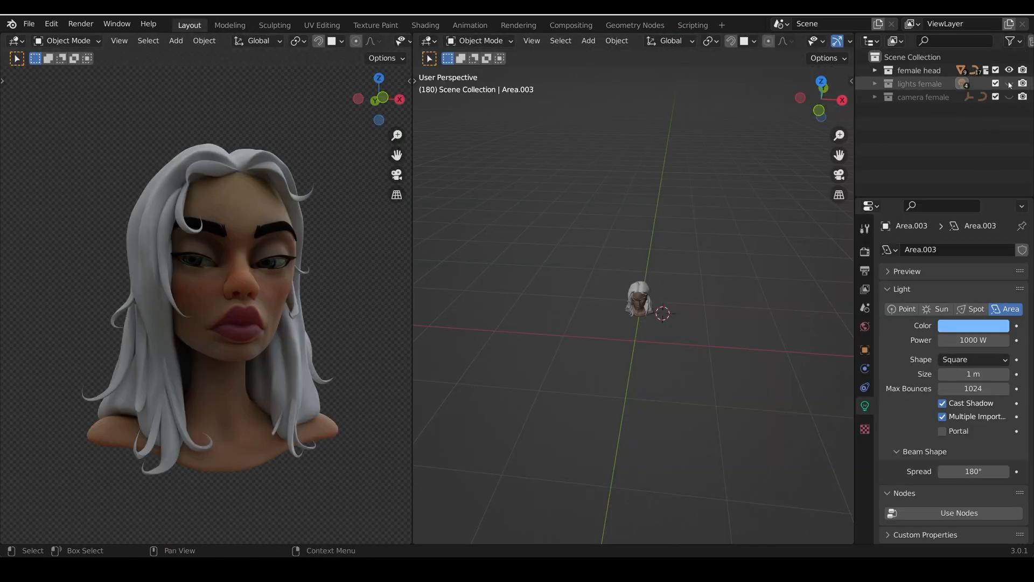
{"action": "left_click", "coordinate": [876, 85]}
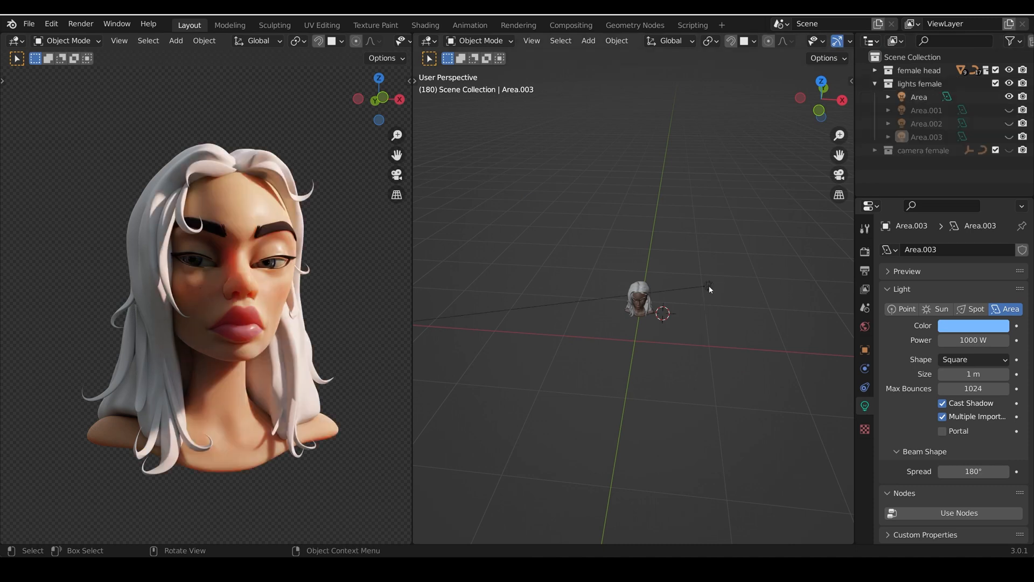
{"action": "left_click", "coordinate": [918, 97]}
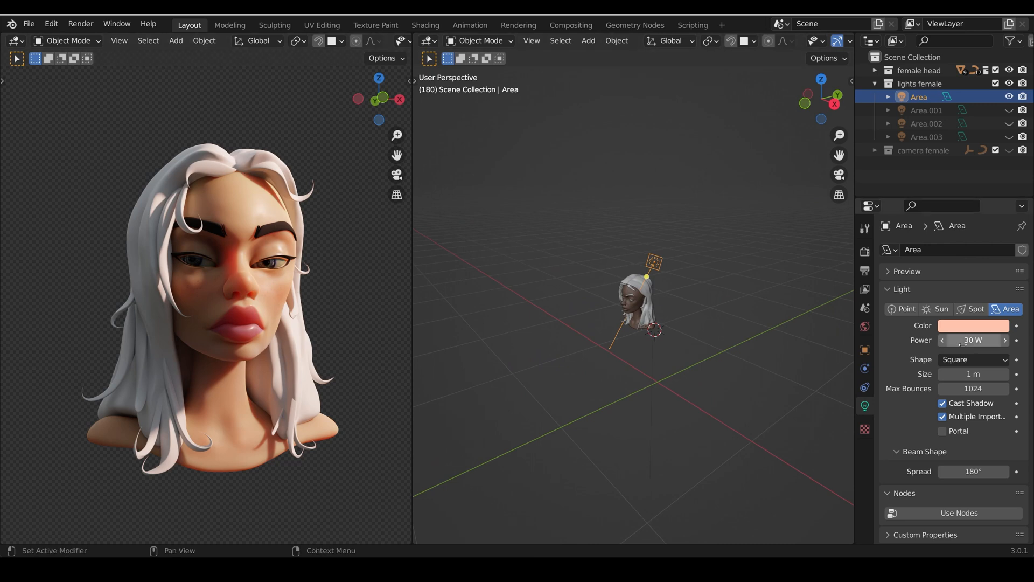
{"action": "left_click", "coordinate": [634, 303]}
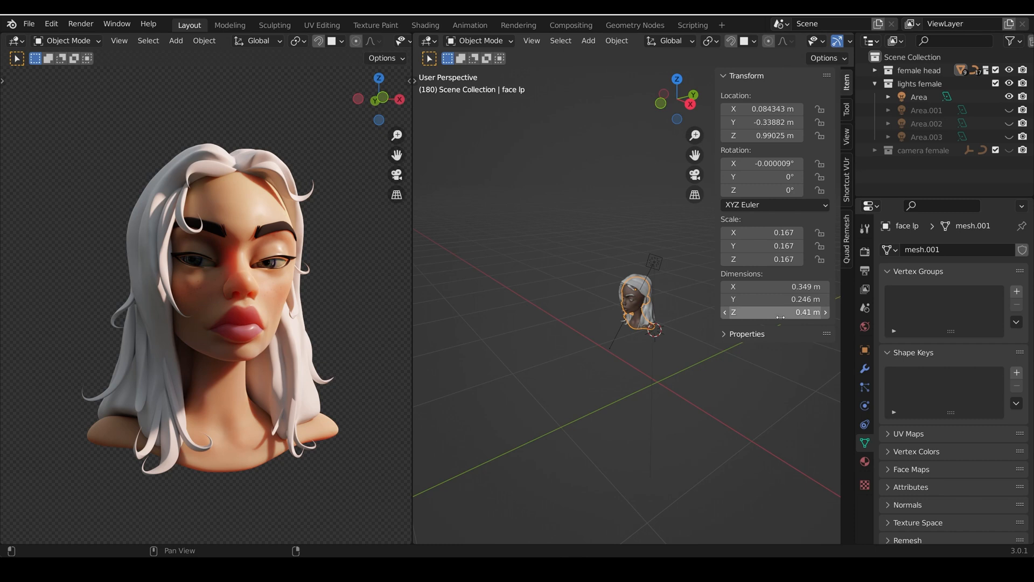
{"action": "mouse_move", "coordinate": [776, 312]}
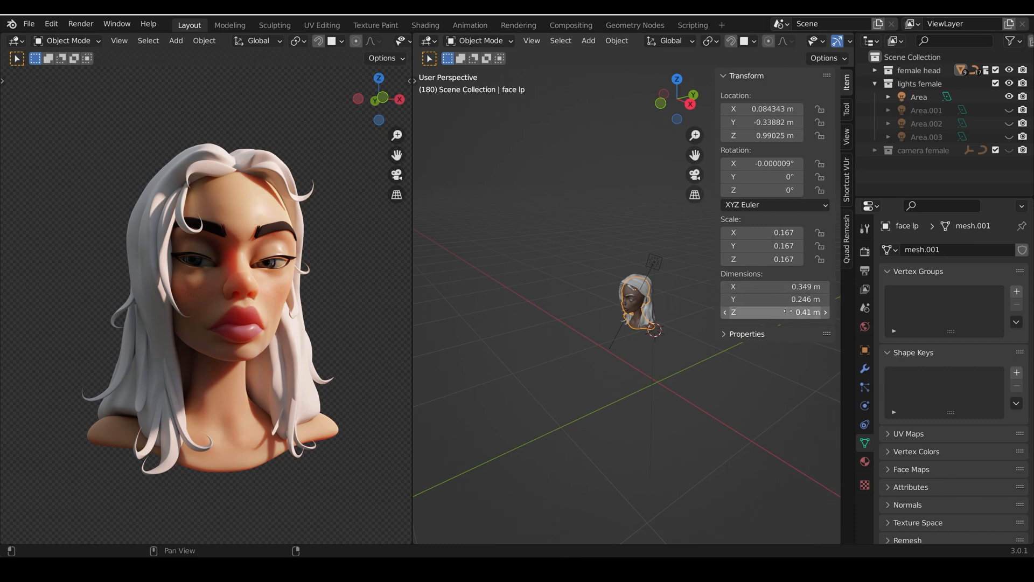
{"action": "left_click", "coordinate": [919, 96]}
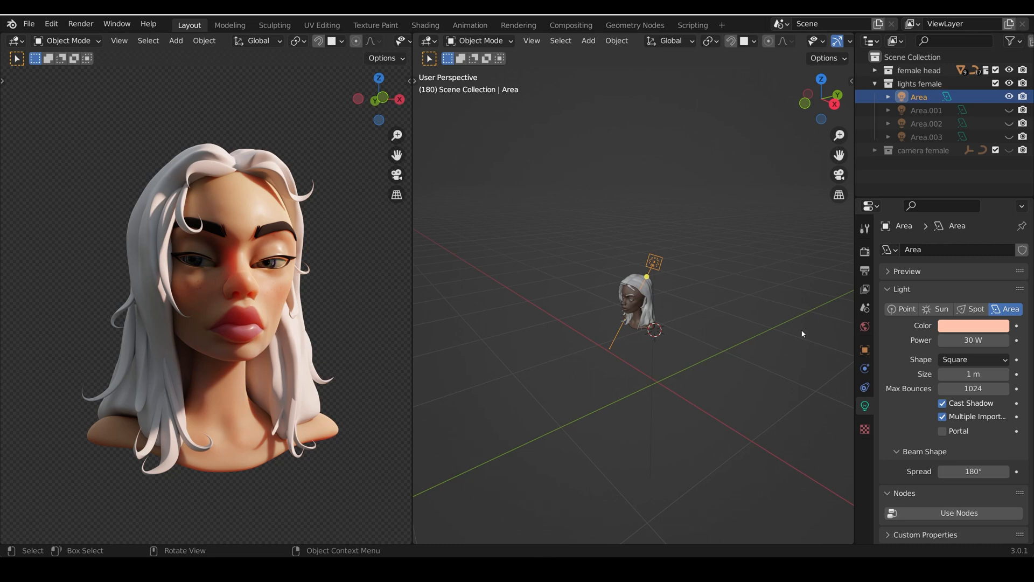
{"action": "mouse_move", "coordinate": [684, 282]}
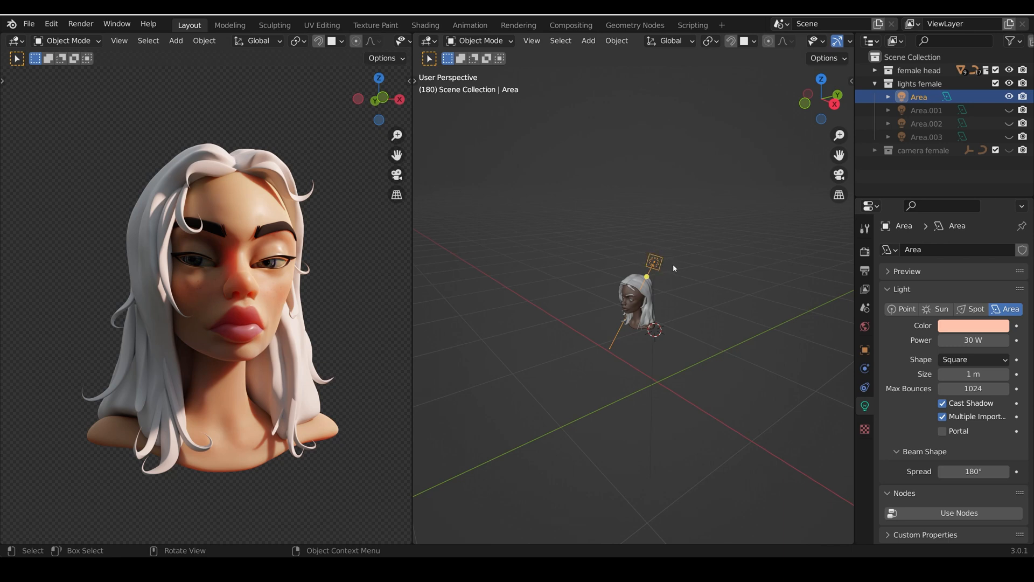
{"action": "mouse_move", "coordinate": [343, 249]}
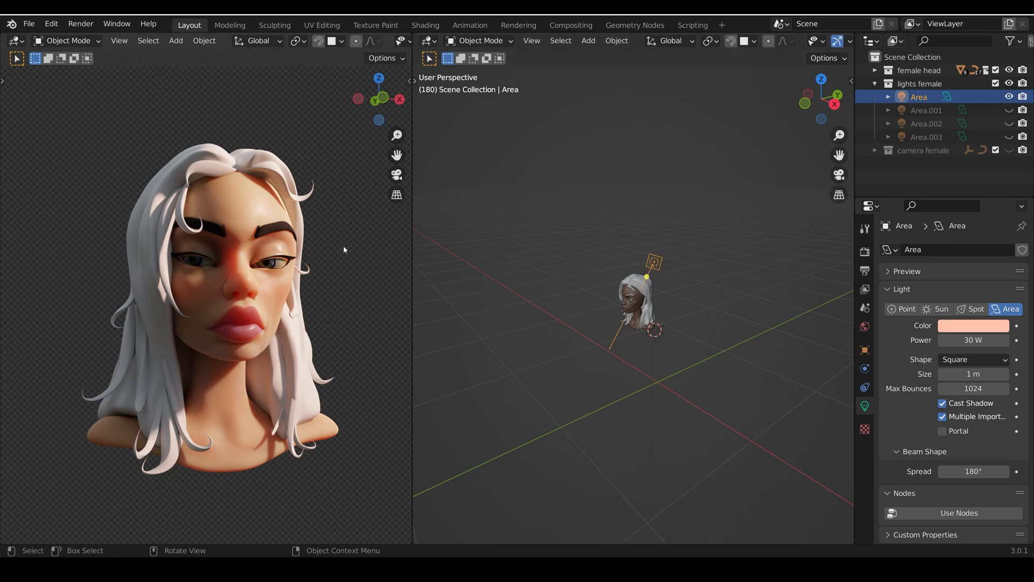
{"action": "mouse_move", "coordinate": [324, 298]}
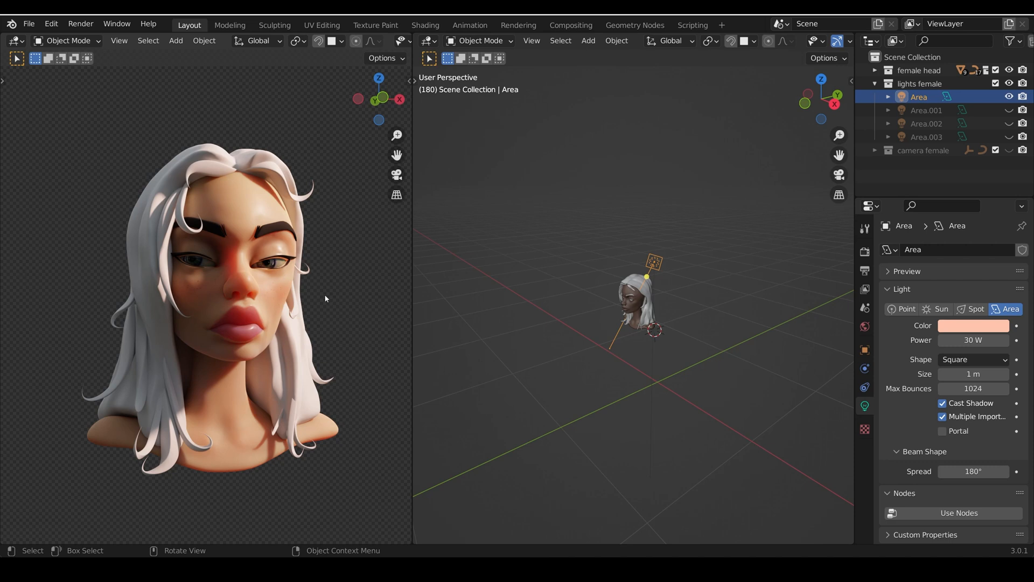
{"action": "mouse_move", "coordinate": [279, 199]}
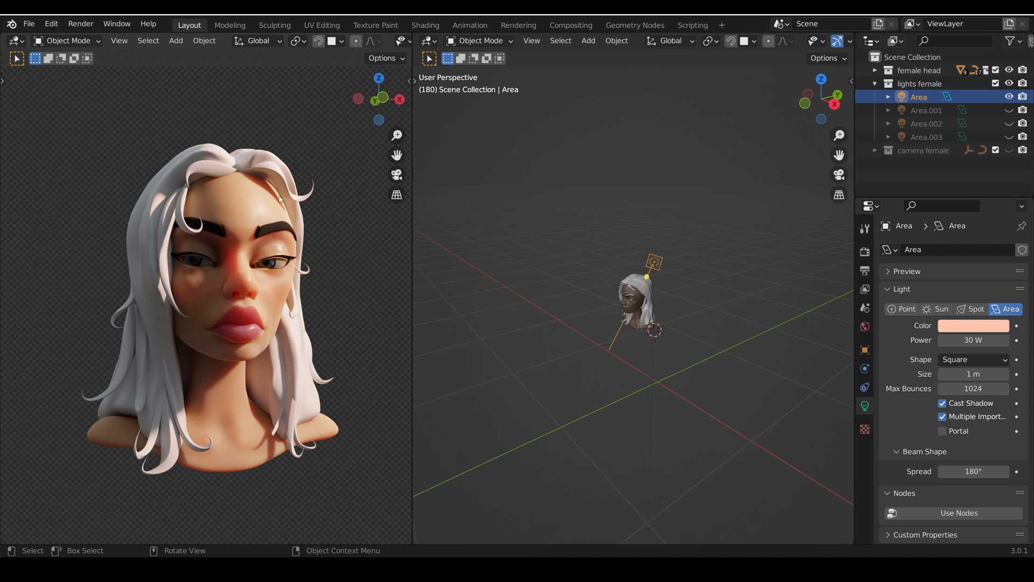
{"action": "mouse_move", "coordinate": [262, 188]}
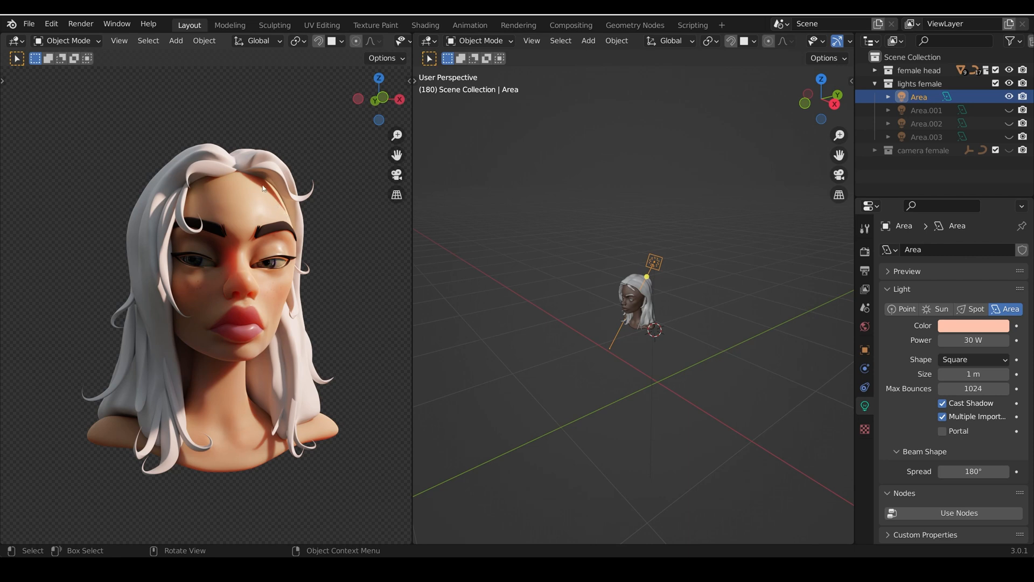
{"action": "mouse_move", "coordinate": [685, 259]}
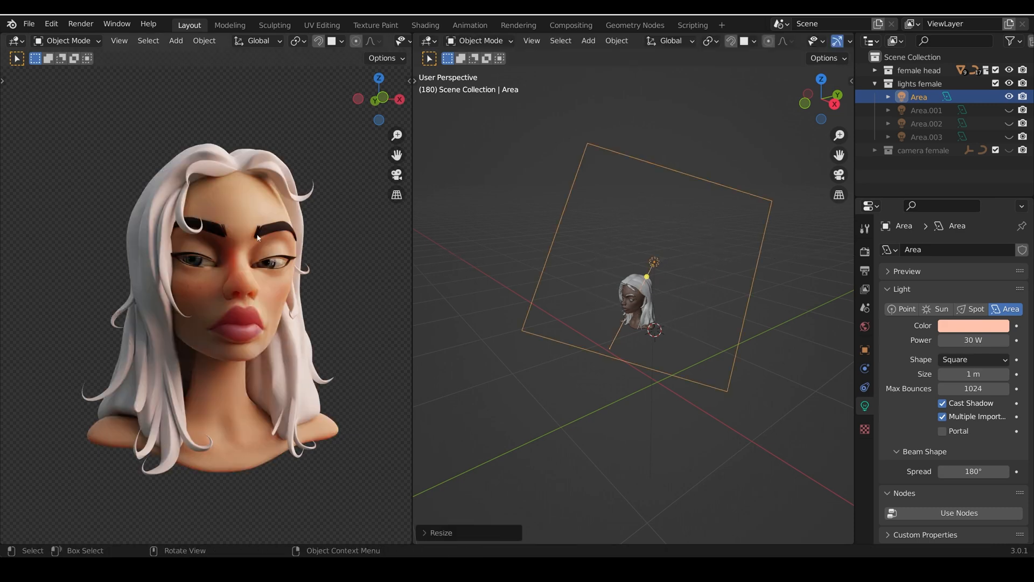
{"action": "mouse_move", "coordinate": [256, 323]}
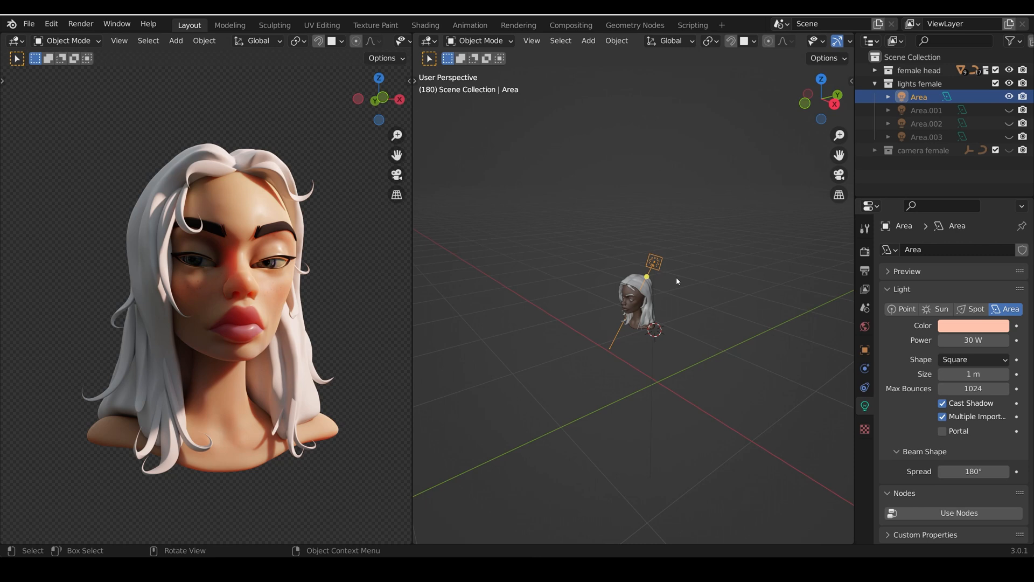
{"action": "mouse_move", "coordinate": [301, 219]}
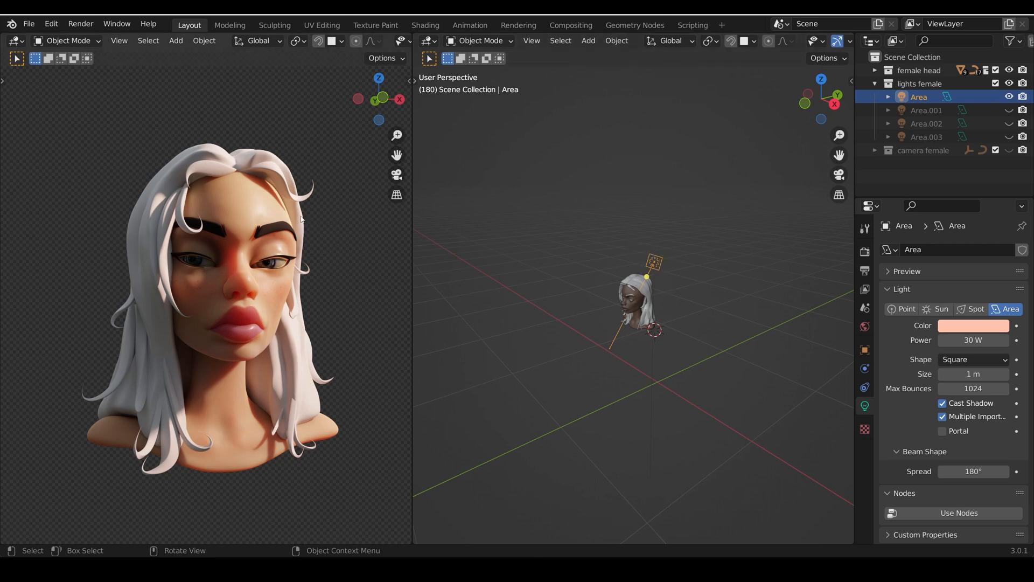
{"action": "mouse_move", "coordinate": [248, 278]}
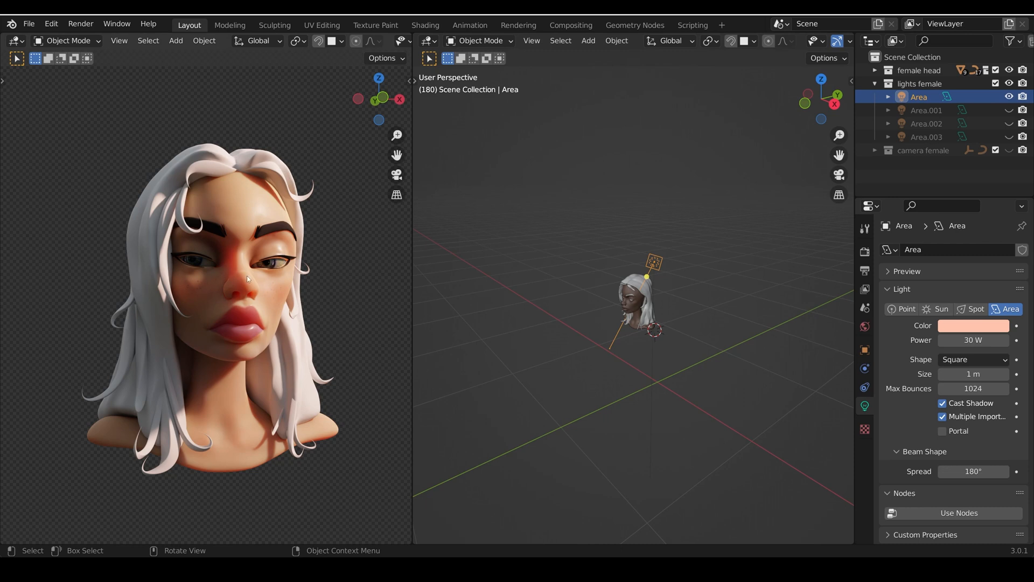
{"action": "mouse_move", "coordinate": [310, 349]}
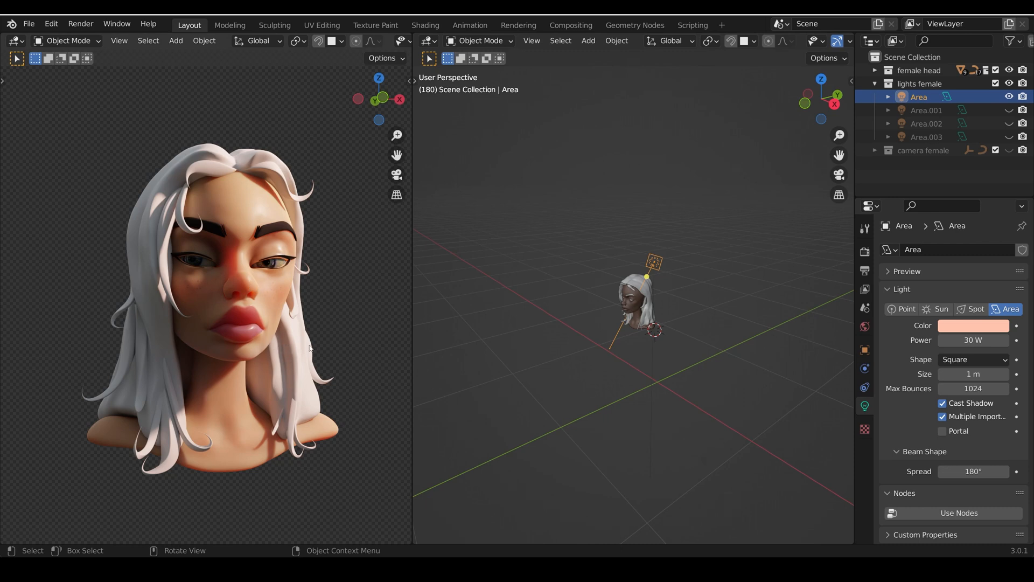
{"action": "mouse_move", "coordinate": [673, 295]}
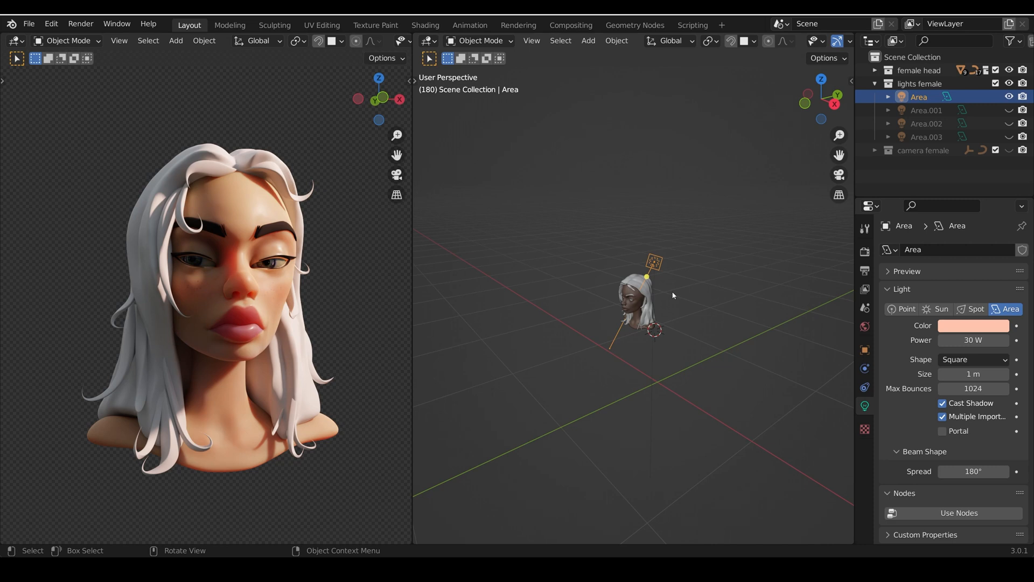
{"action": "mouse_move", "coordinate": [981, 143]}
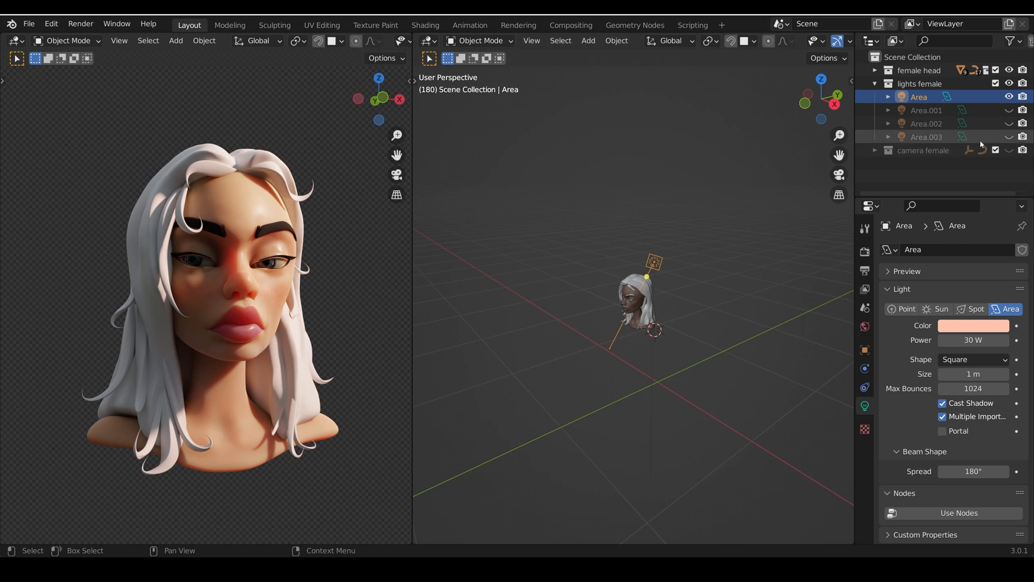
Step: Turn on Area.001, the 6 W green fill, glancing at render settings before its light properties
{"action": "left_click", "coordinate": [925, 110]}
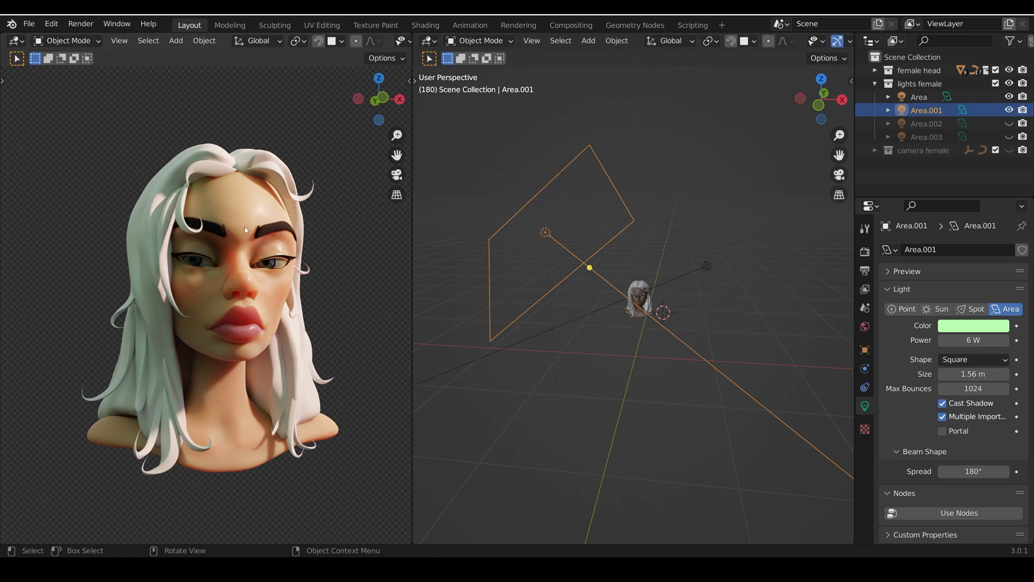
{"action": "mouse_move", "coordinate": [408, 273]}
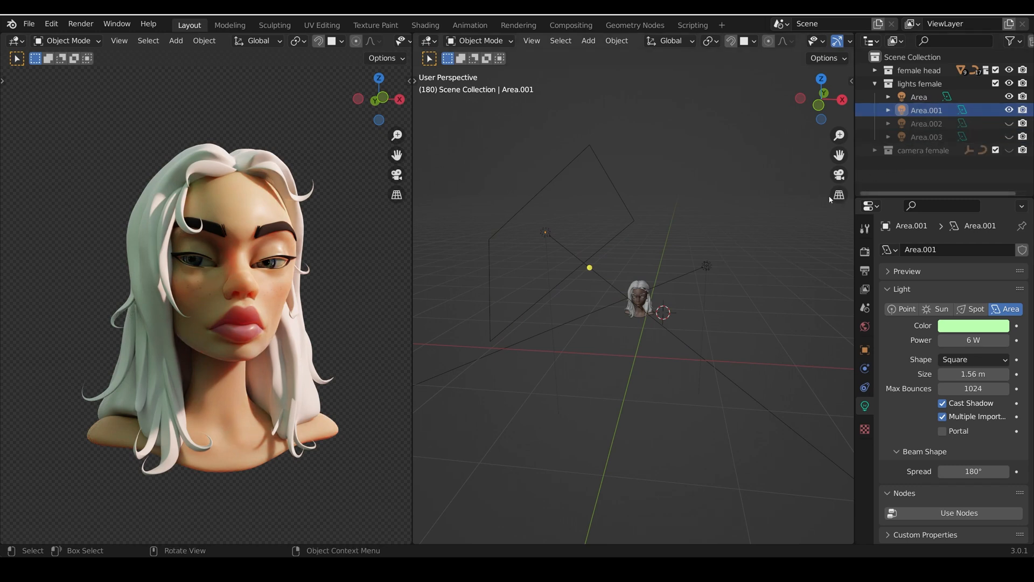
{"action": "left_click", "coordinate": [864, 252]}
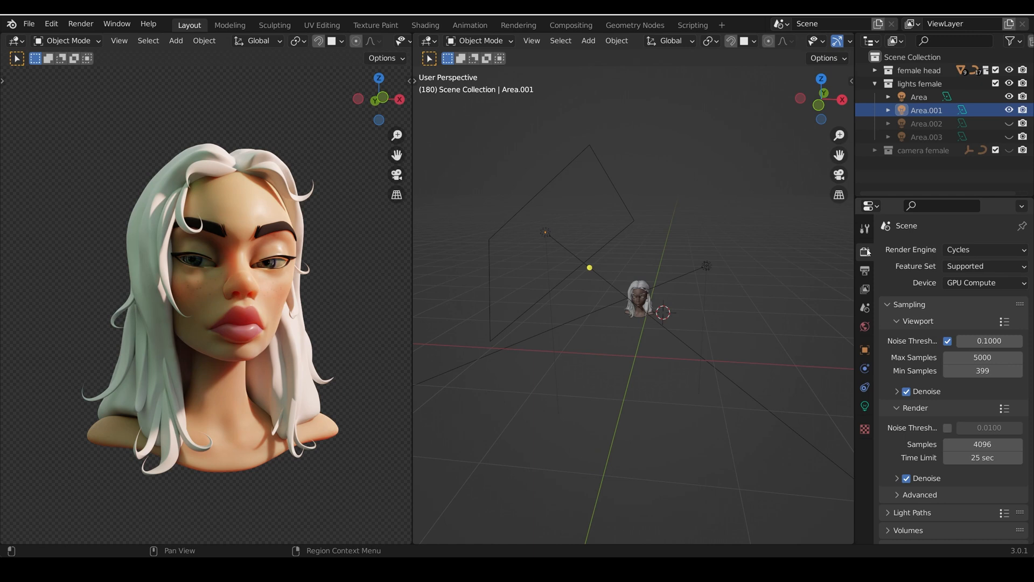
{"action": "left_click", "coordinate": [896, 390]}
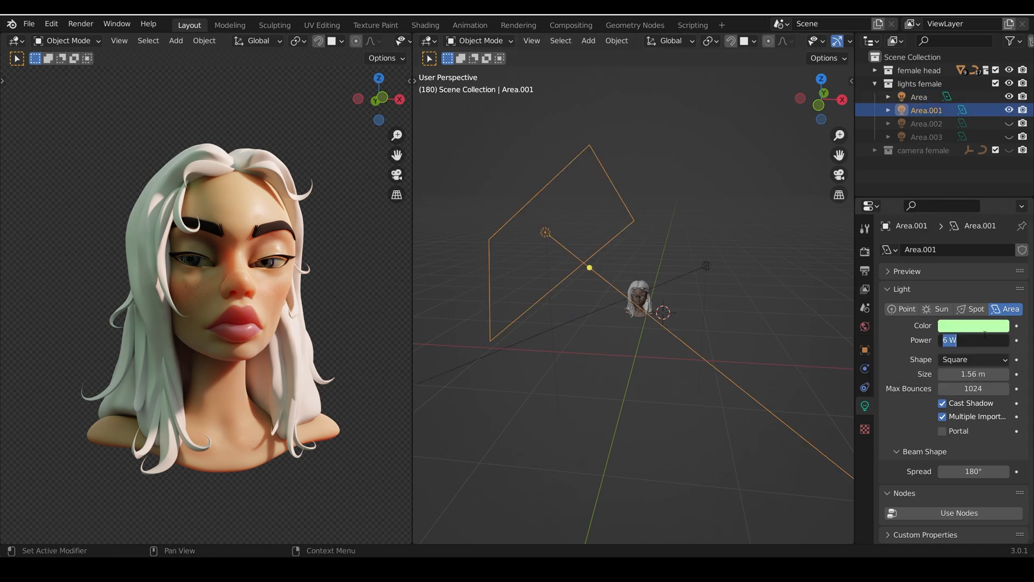
{"action": "type", "text": "30"}
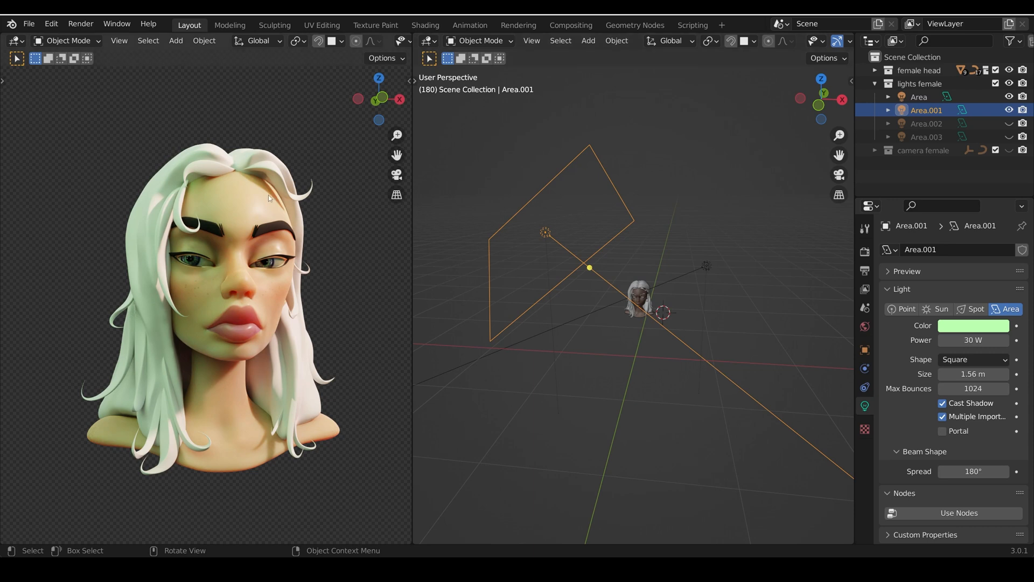
{"action": "mouse_move", "coordinate": [190, 323]}
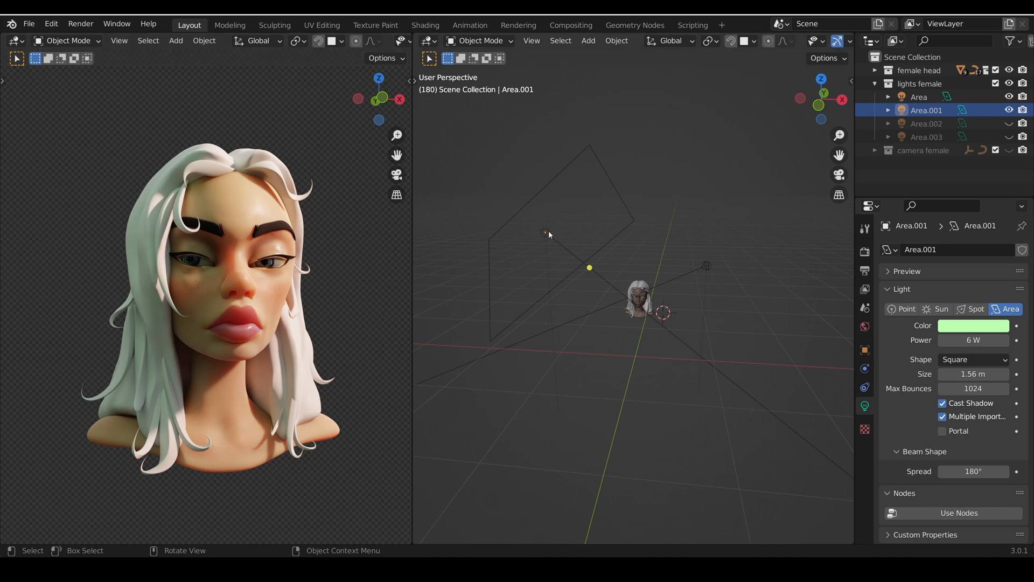
{"action": "mouse_move", "coordinate": [972, 295]}
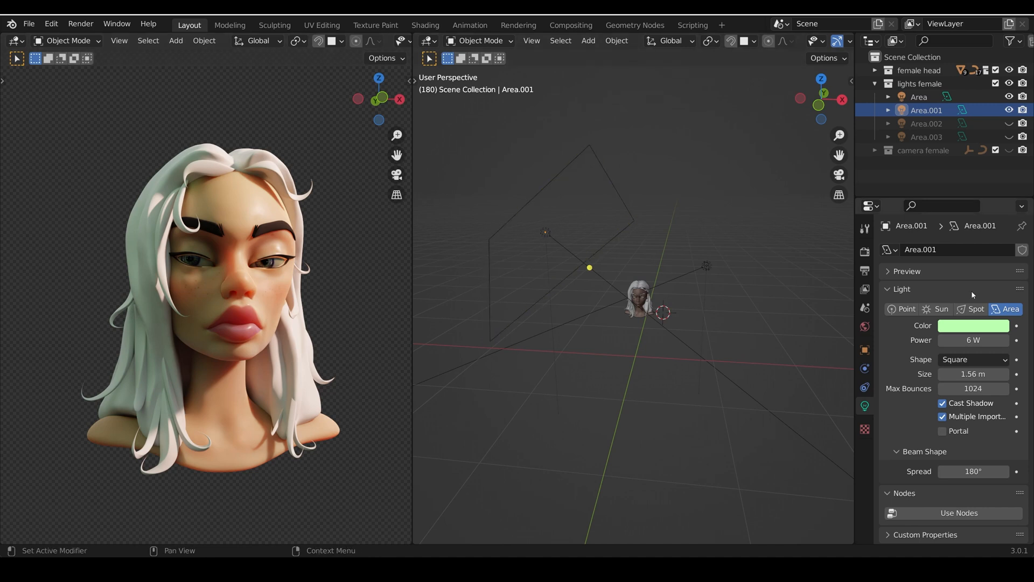
{"action": "mouse_move", "coordinate": [708, 266]}
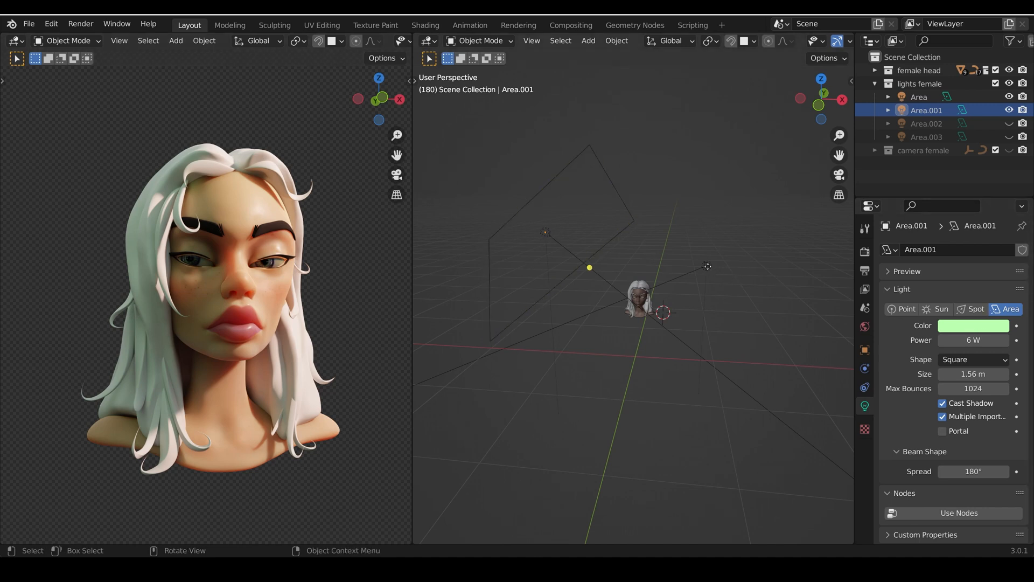
Step: Close the Area key light's colour picker and select the 6 W green fill Area.001
{"action": "left_click", "coordinate": [919, 97]}
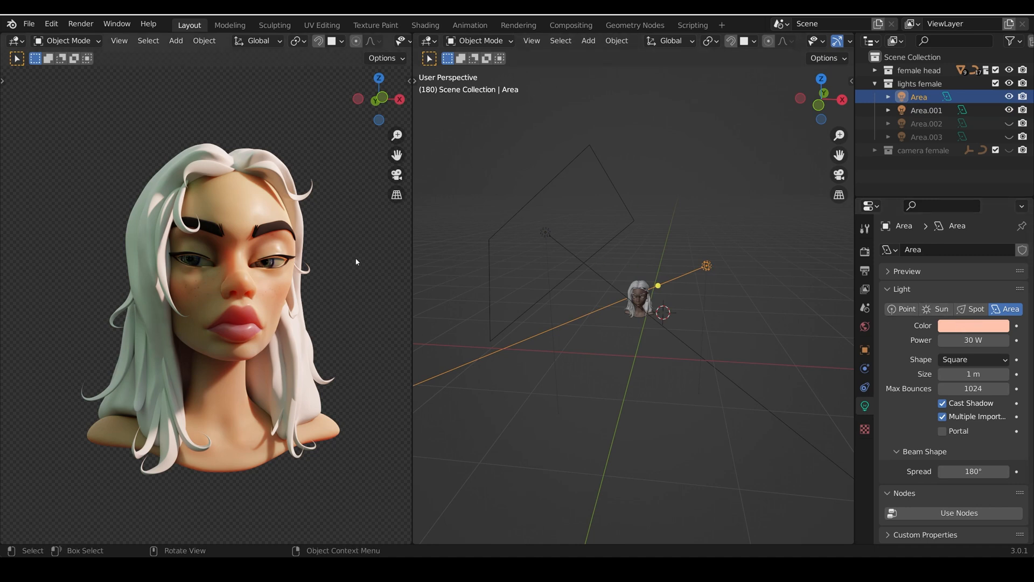
{"action": "mouse_move", "coordinate": [163, 249]}
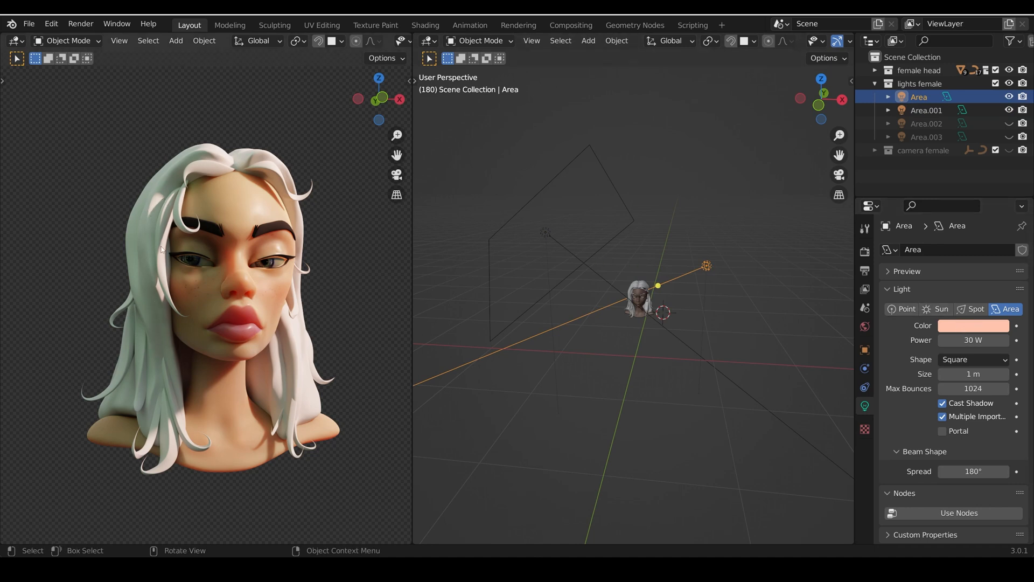
{"action": "mouse_move", "coordinate": [229, 188]}
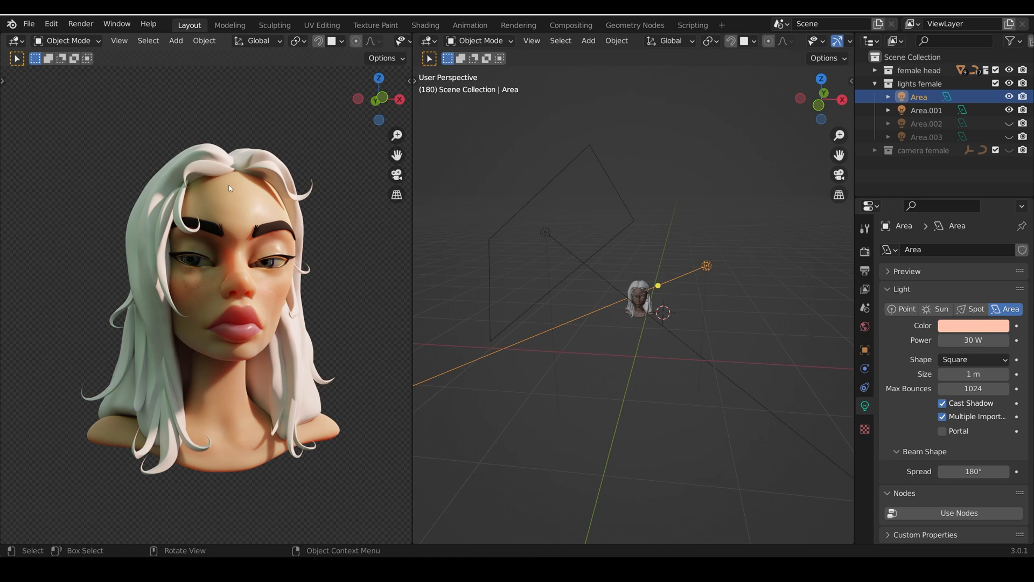
{"action": "mouse_move", "coordinate": [756, 282]}
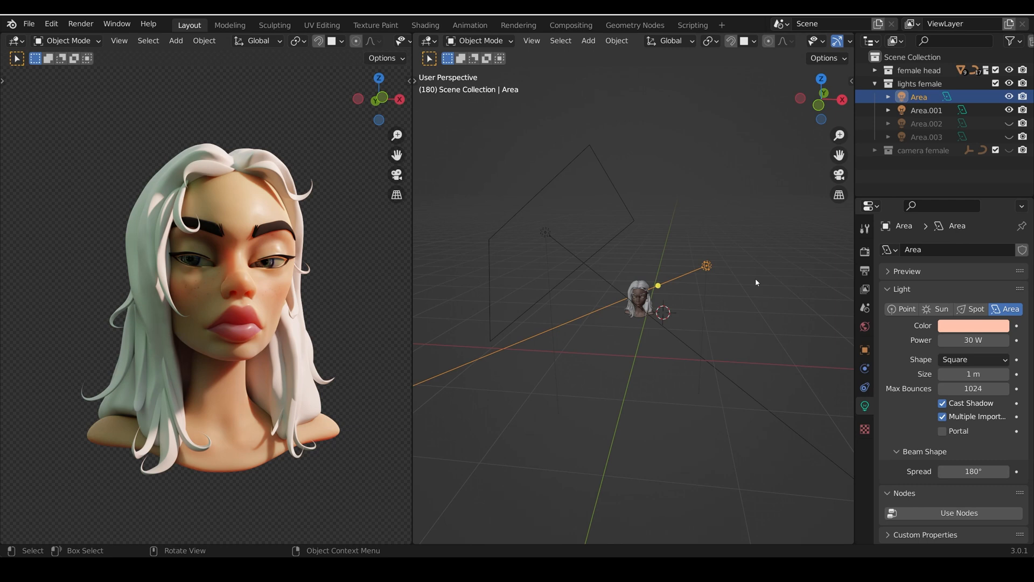
{"action": "left_click", "coordinate": [973, 326]}
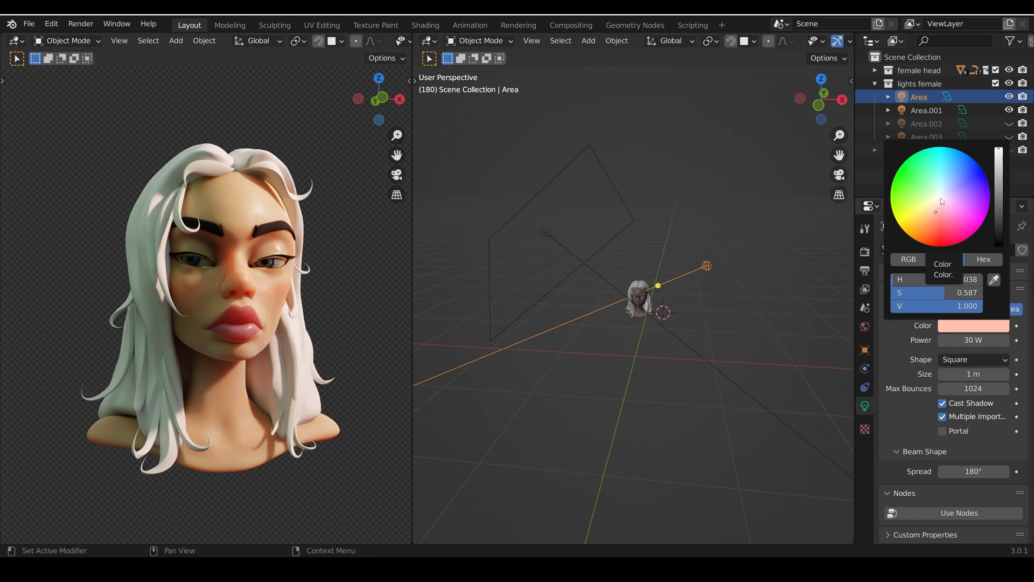
{"action": "mouse_move", "coordinate": [935, 206]}
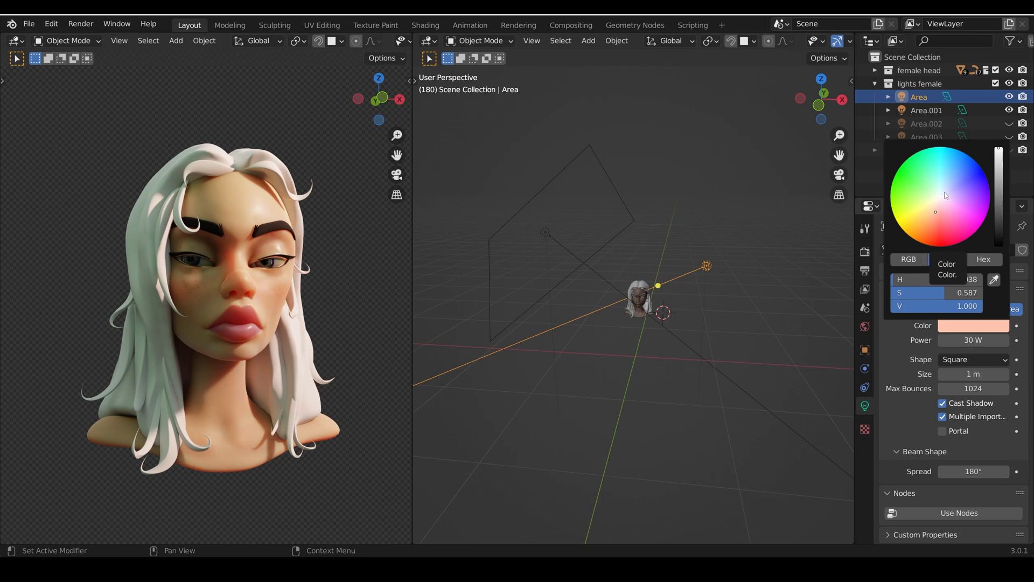
{"action": "mouse_move", "coordinate": [940, 214]}
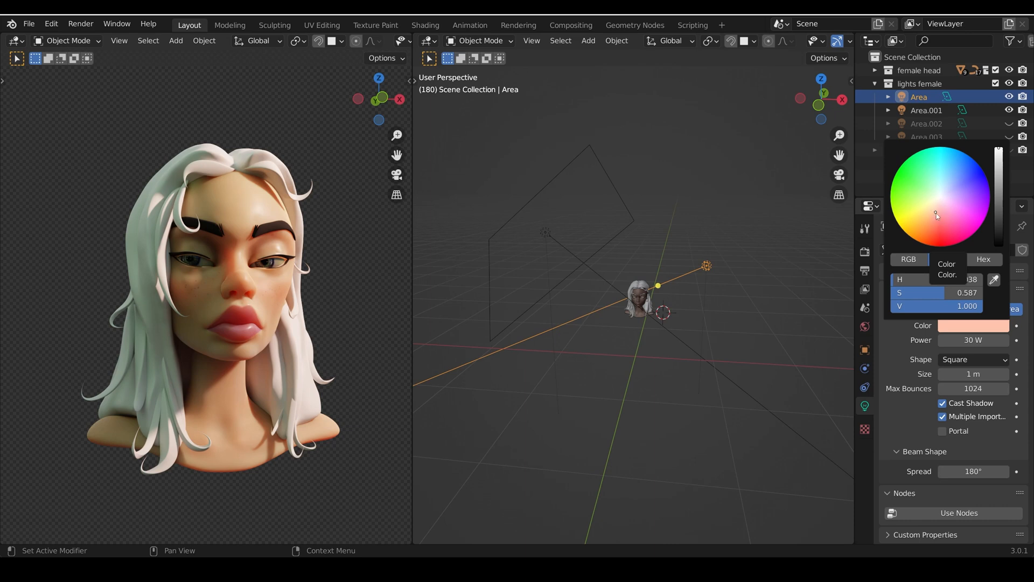
{"action": "left_click", "coordinate": [926, 110]}
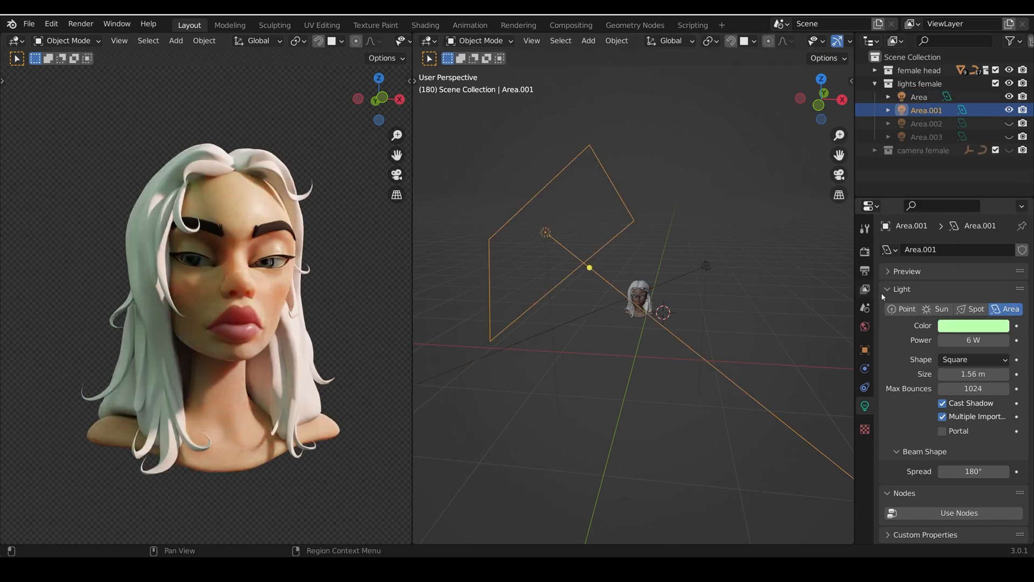
Step: Make backlights Area.002 and Area.003 visible and check Area.002's 500 W power
{"action": "left_click", "coordinate": [973, 325]}
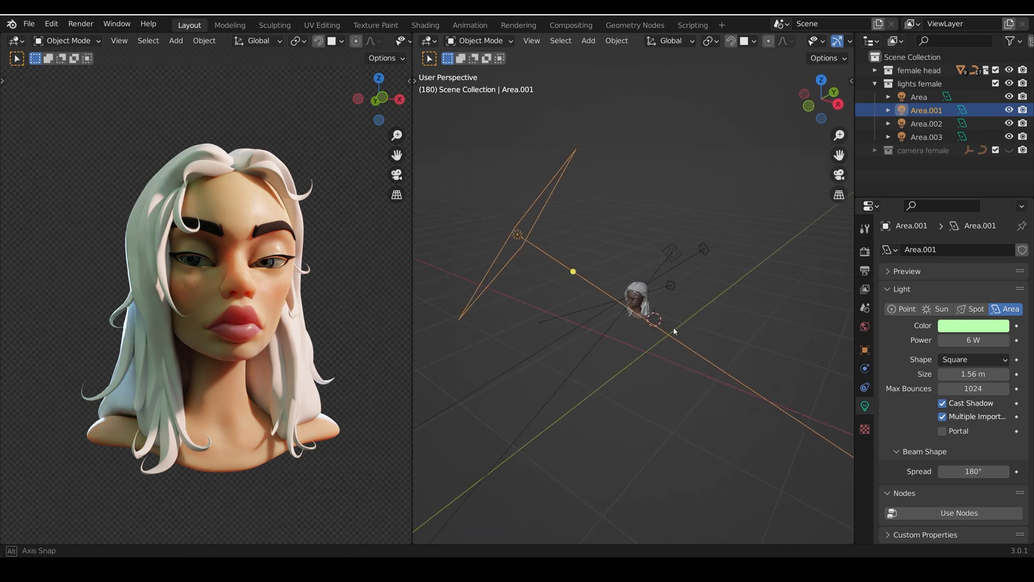
{"action": "left_click", "coordinate": [926, 124]}
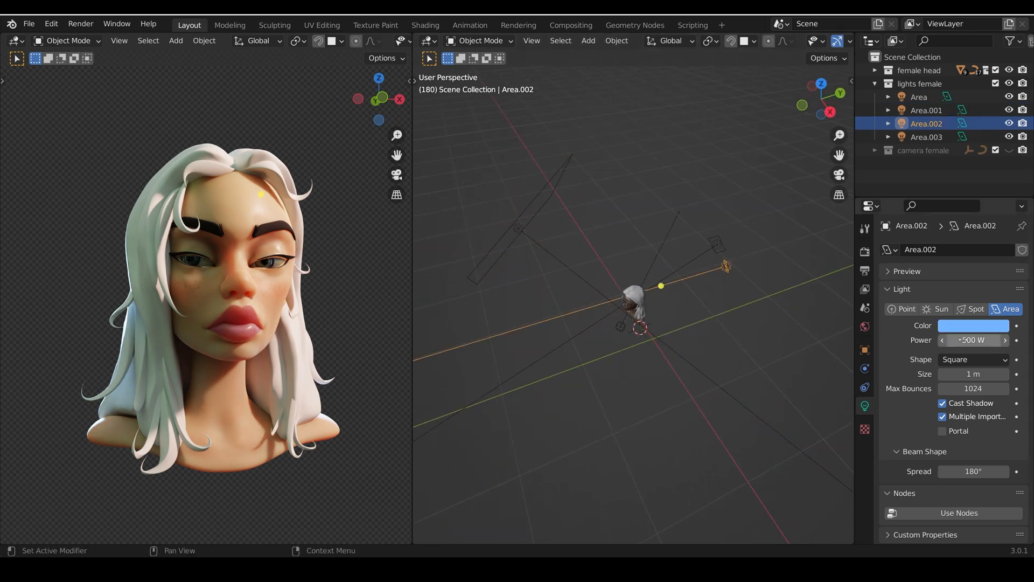
{"action": "left_click", "coordinate": [926, 137]}
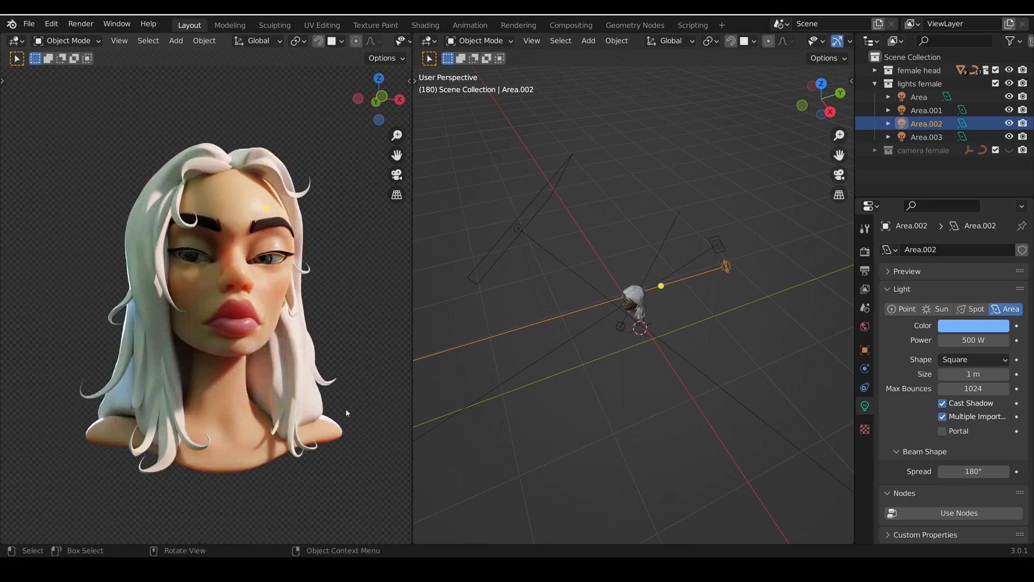
{"action": "mouse_move", "coordinate": [737, 268]}
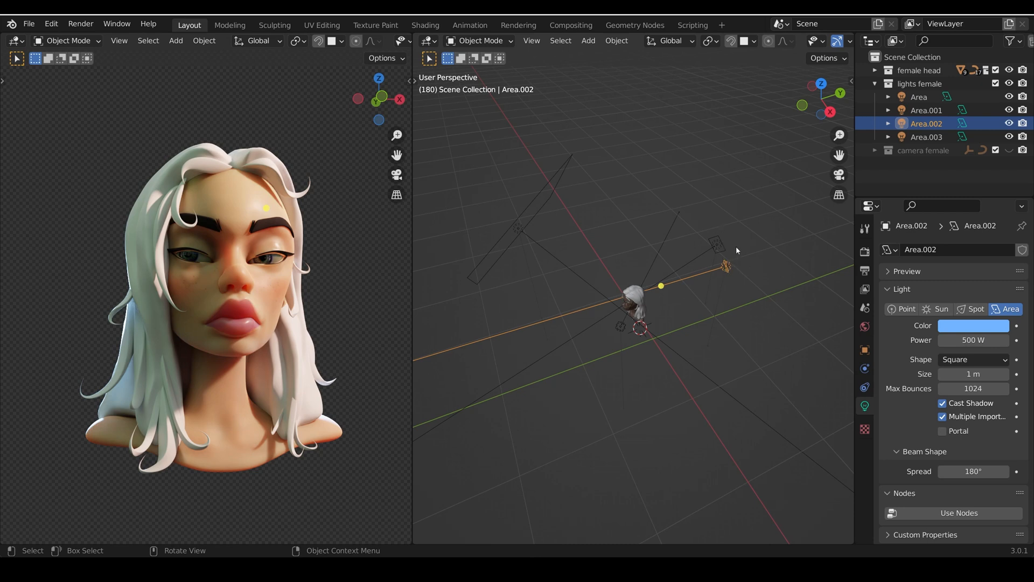
{"action": "mouse_move", "coordinate": [753, 259]}
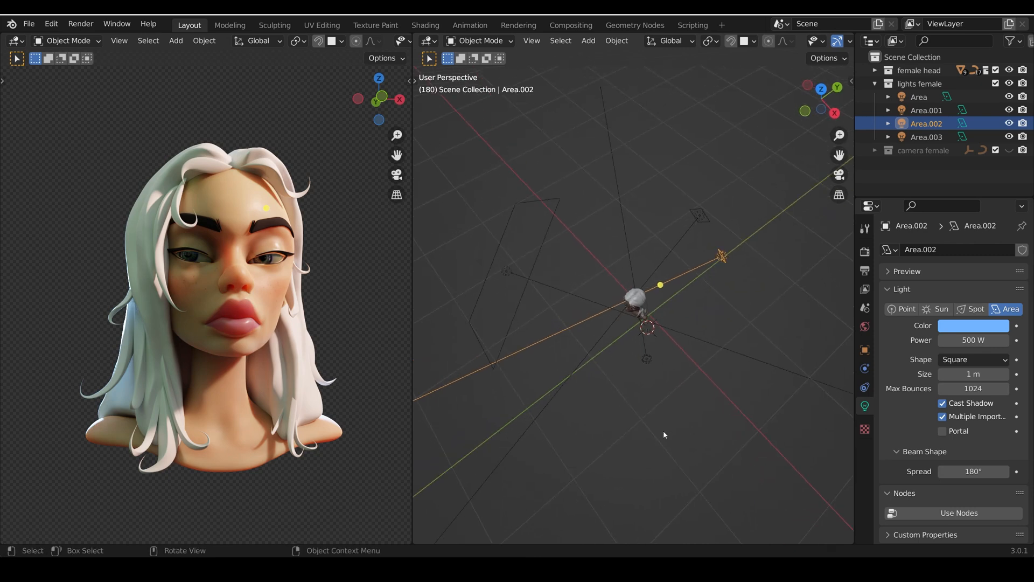
Step: Review lights Area and Area.001, then select Area.003 showing 1000 W
{"action": "left_click", "coordinate": [919, 97]}
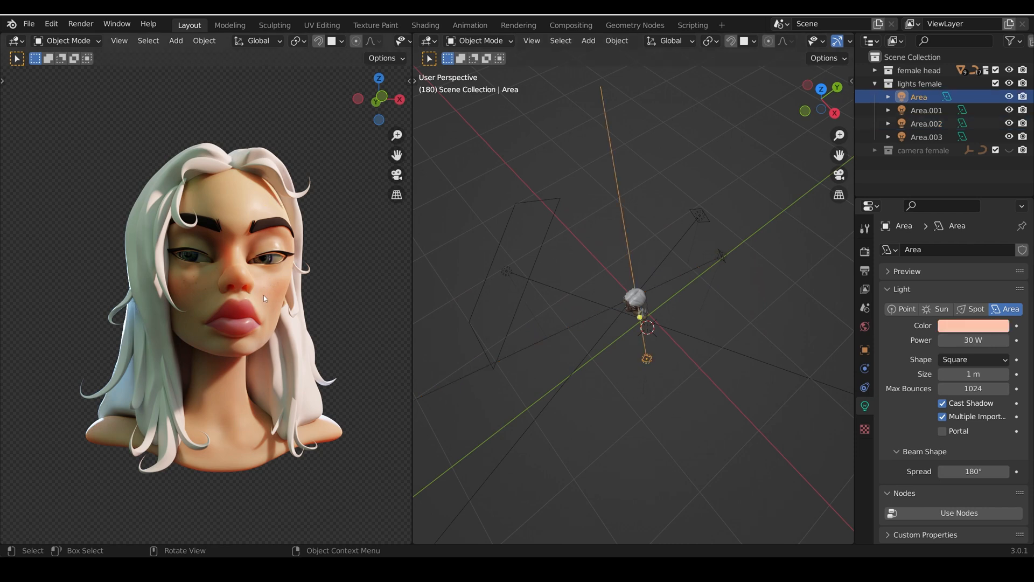
{"action": "left_click", "coordinate": [926, 110]}
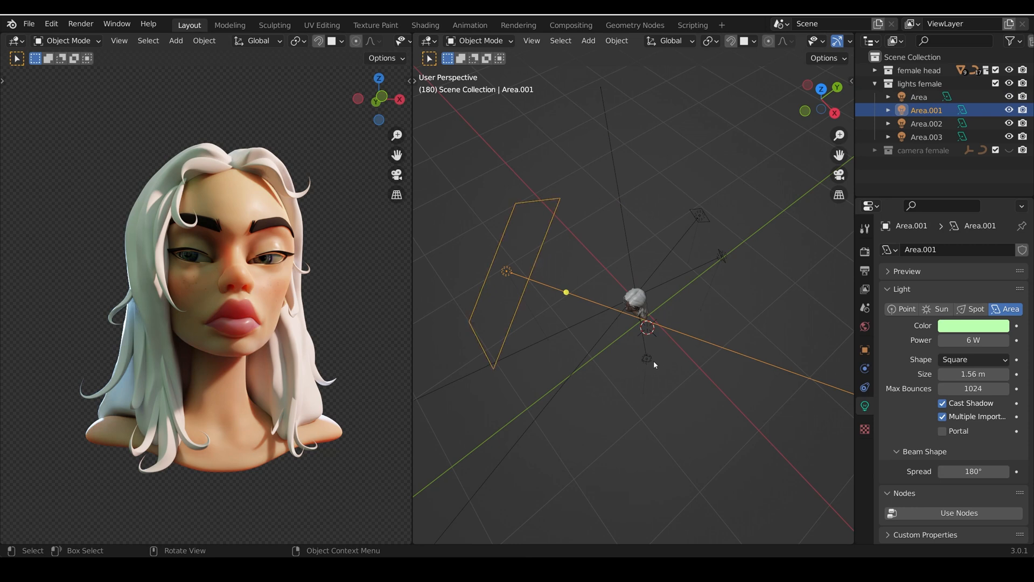
{"action": "mouse_move", "coordinate": [634, 250]}
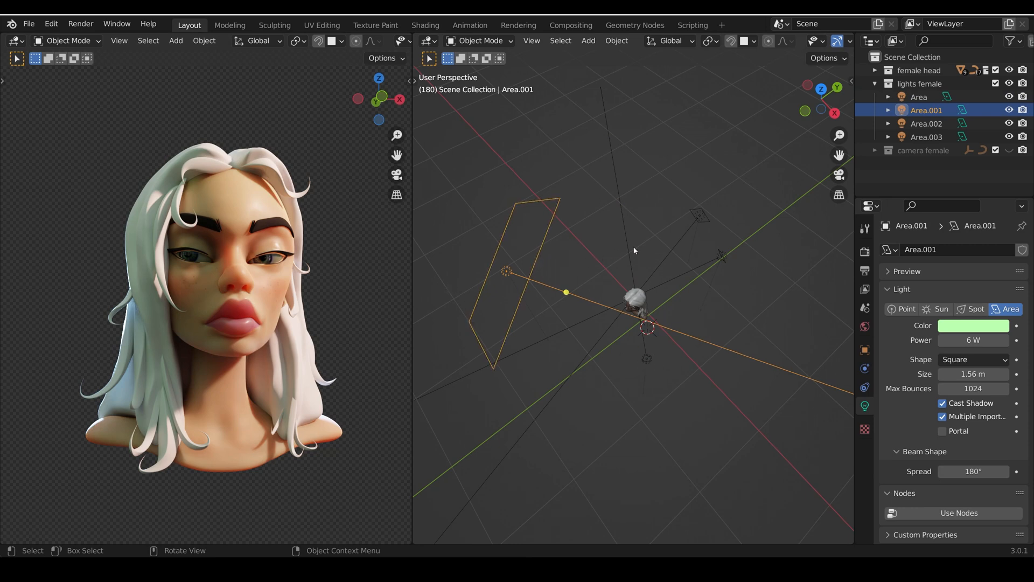
{"action": "left_click", "coordinate": [927, 136]}
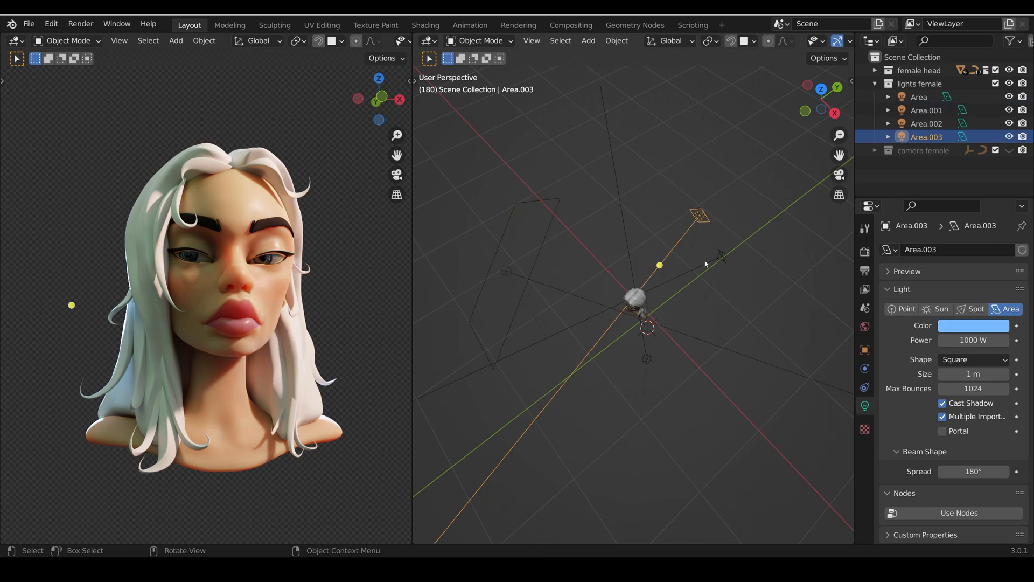
{"action": "mouse_move", "coordinate": [718, 252]}
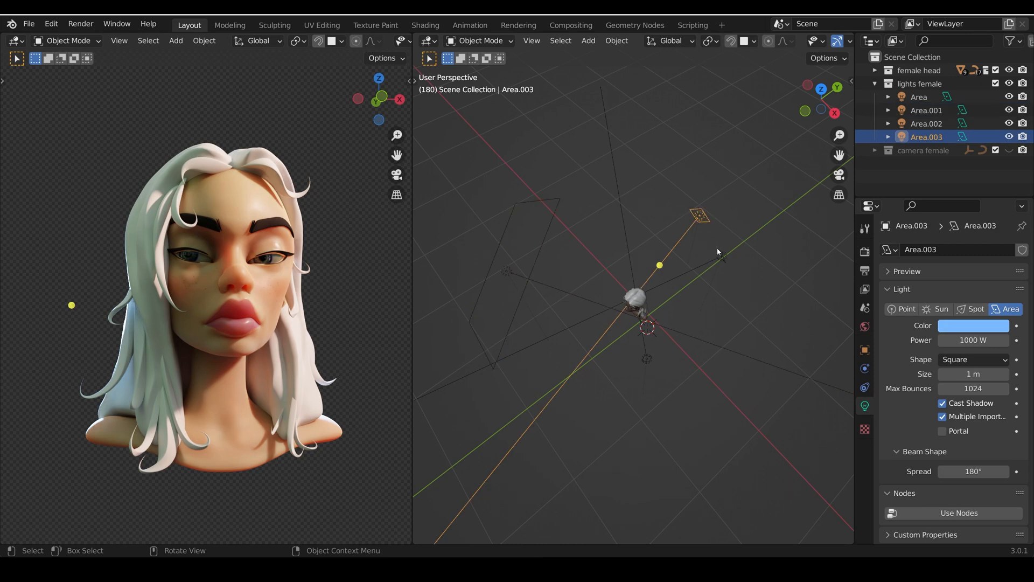
{"action": "mouse_move", "coordinate": [737, 260]}
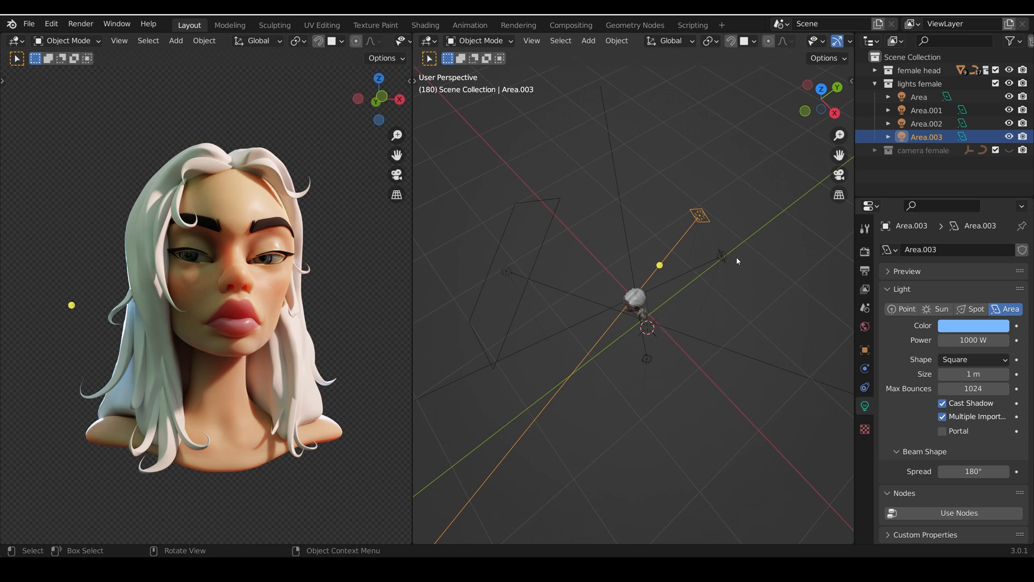
{"action": "mouse_move", "coordinate": [720, 217]}
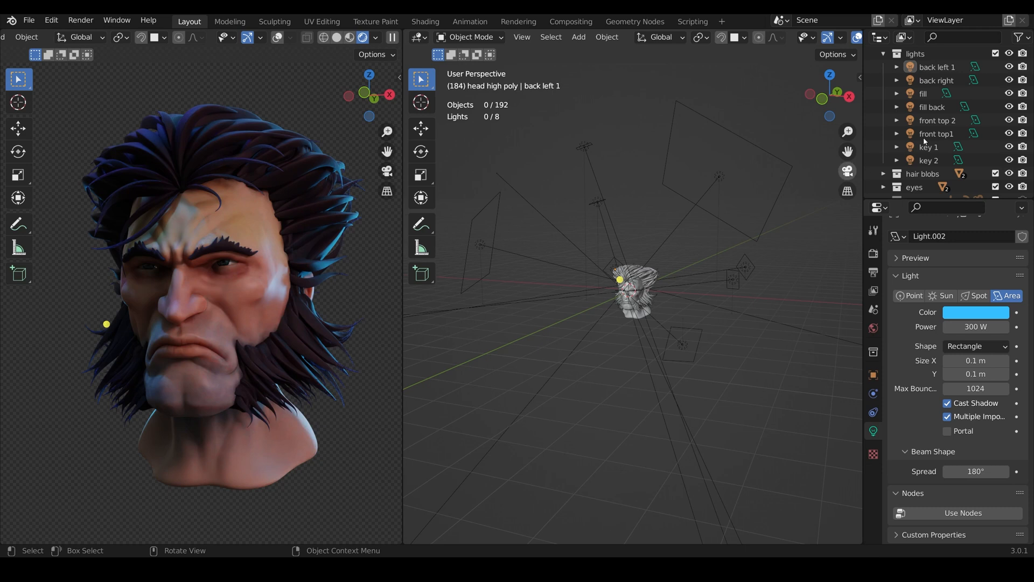
Step: Hide all eight Wolverine lights and inspect the 0.23-strength cannon HDRI World nodes
{"action": "left_click", "coordinate": [996, 54]}
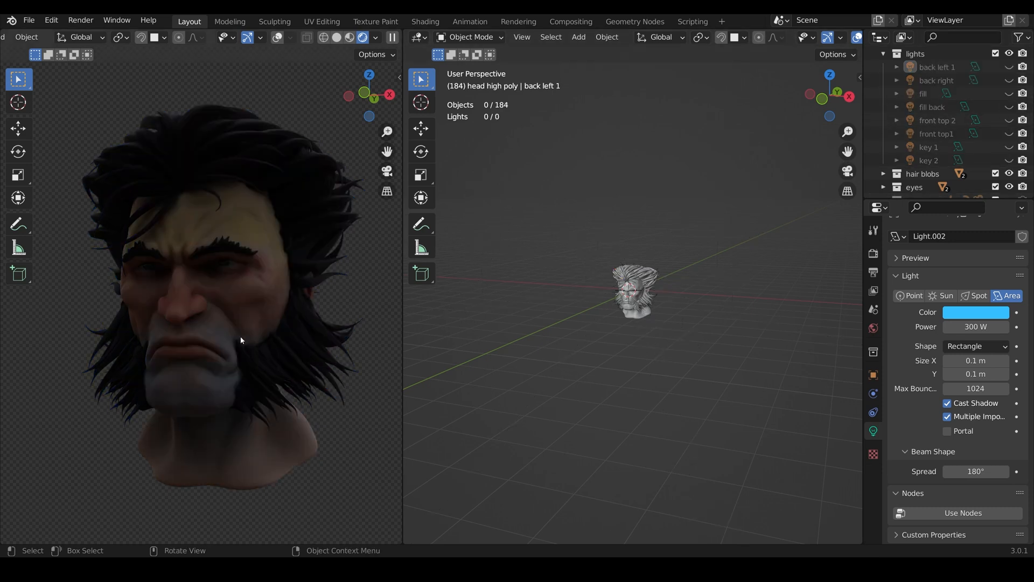
{"action": "mouse_move", "coordinate": [234, 311]}
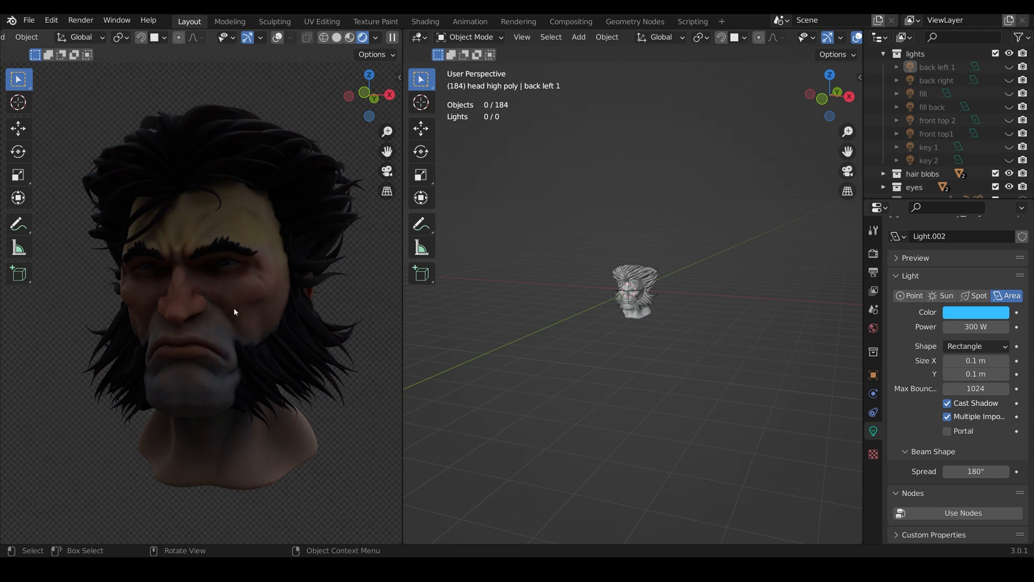
{"action": "left_click", "coordinate": [425, 21]}
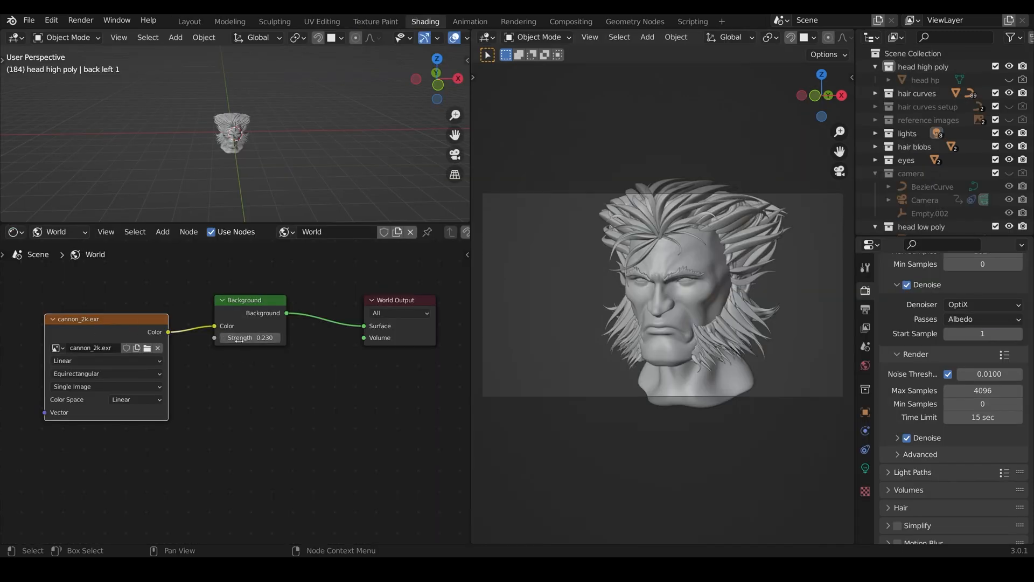
{"action": "left_click", "coordinate": [189, 21]}
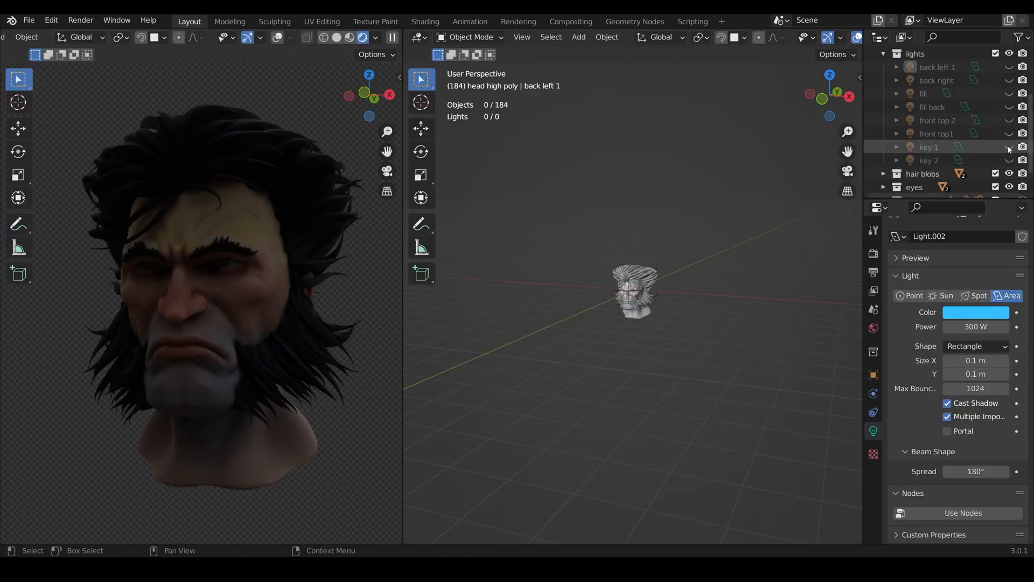
Step: Enable the pink 150 W key 1 light, check head dimensions, then reselect key 1
{"action": "left_click", "coordinate": [929, 147]}
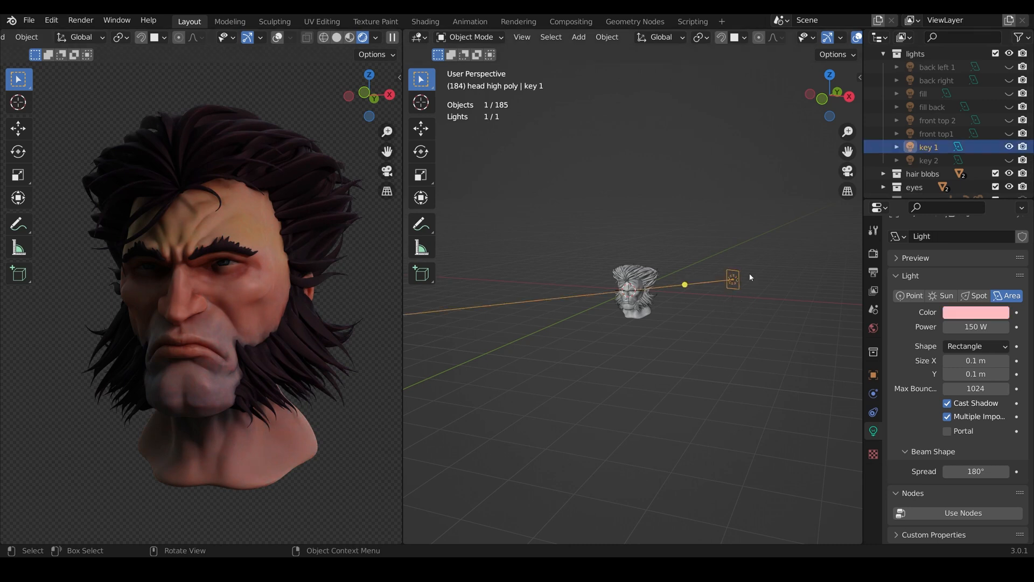
{"action": "mouse_move", "coordinate": [653, 338]}
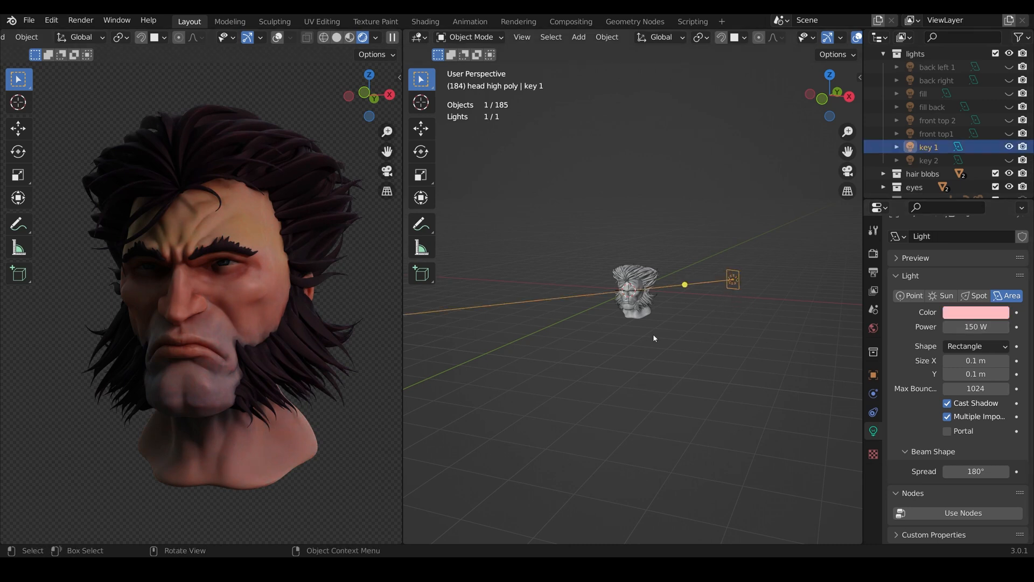
{"action": "left_click", "coordinate": [632, 290]}
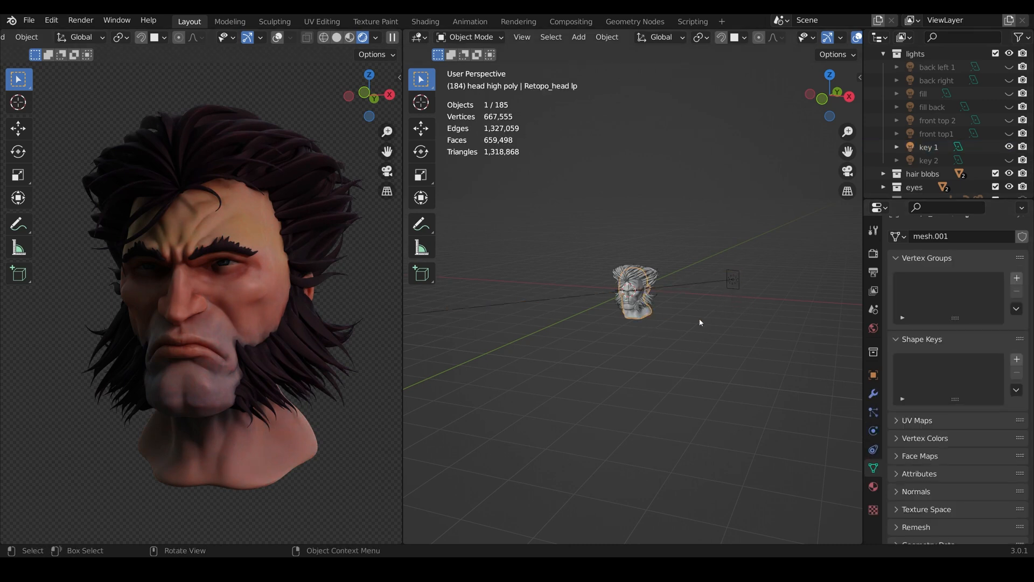
{"action": "key", "text": "n"}
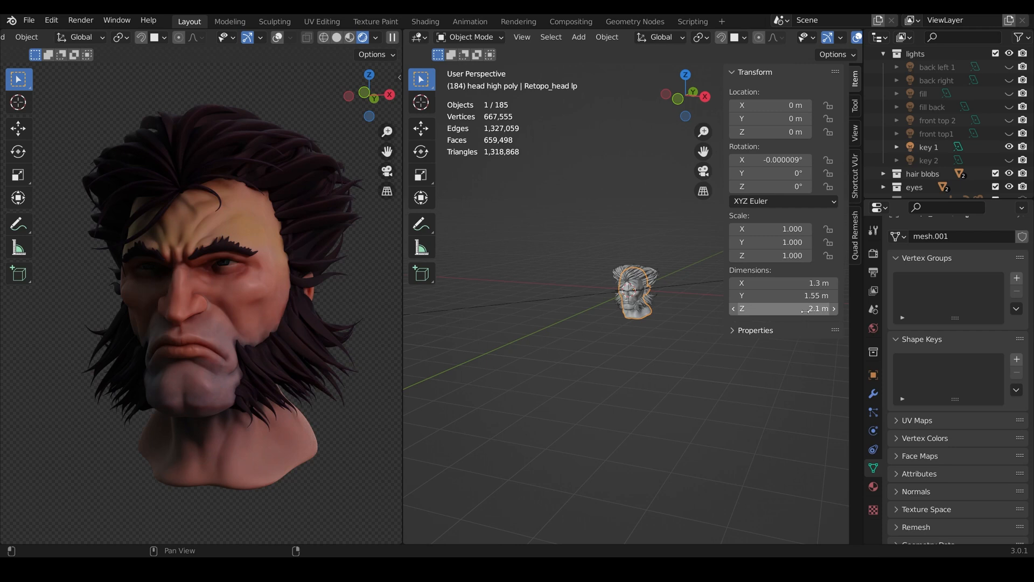
{"action": "left_click", "coordinate": [929, 146]}
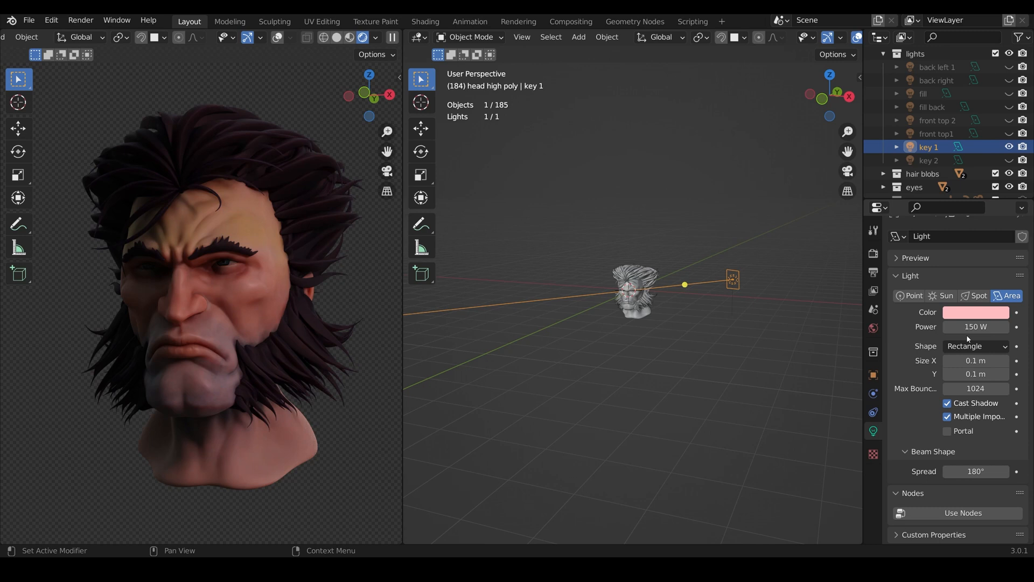
{"action": "mouse_move", "coordinate": [975, 346]}
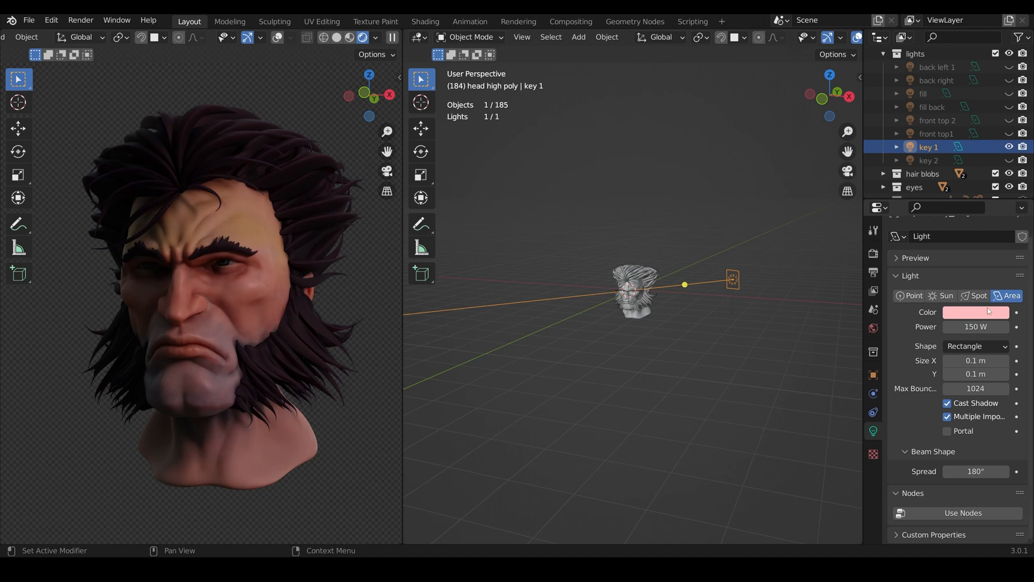
{"action": "left_click", "coordinate": [976, 311]}
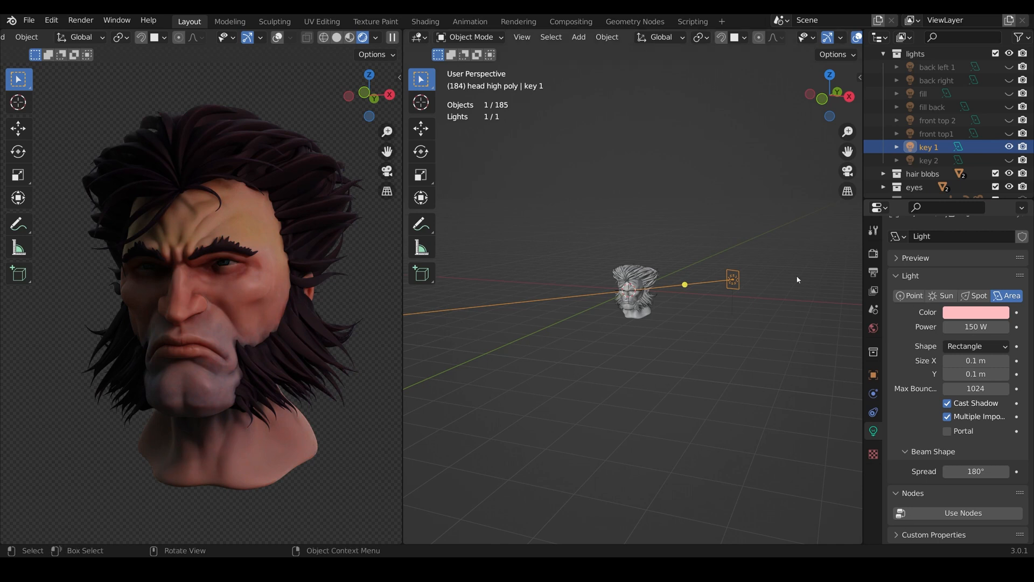
{"action": "mouse_move", "coordinate": [217, 316]}
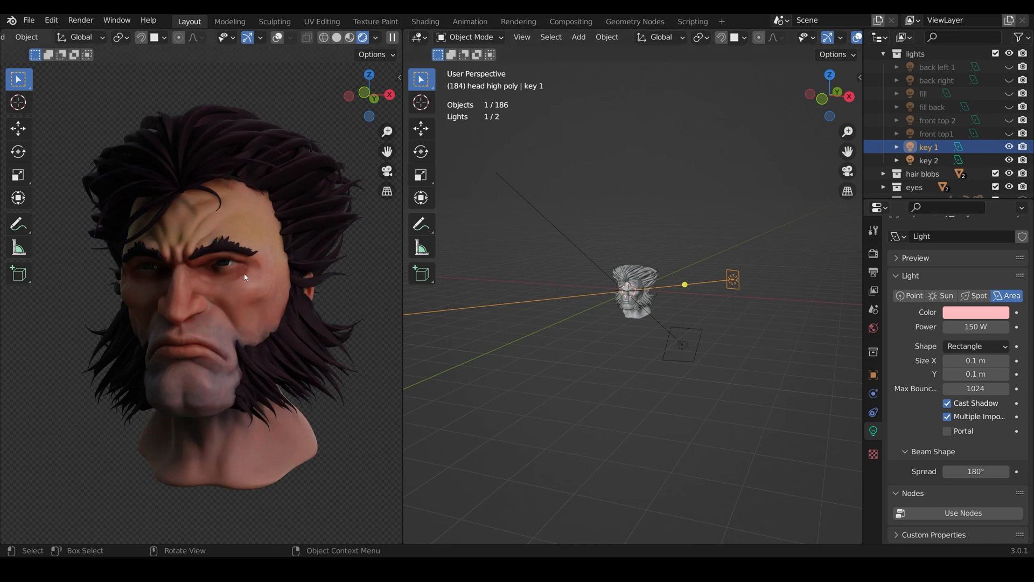
{"action": "mouse_move", "coordinate": [358, 448]}
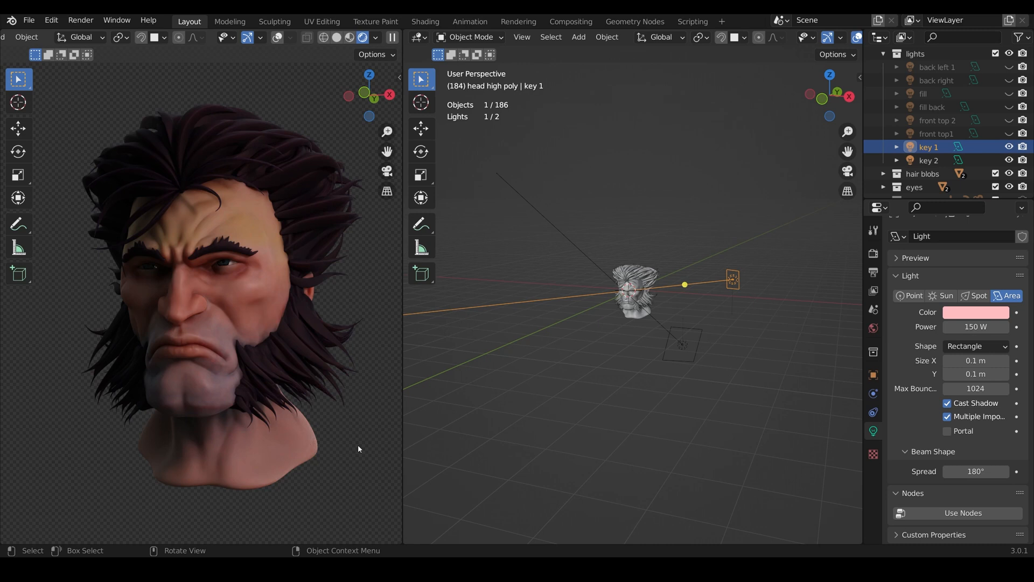
Step: Select the pale 15 W key 2 light below the head
{"action": "left_click", "coordinate": [929, 159]}
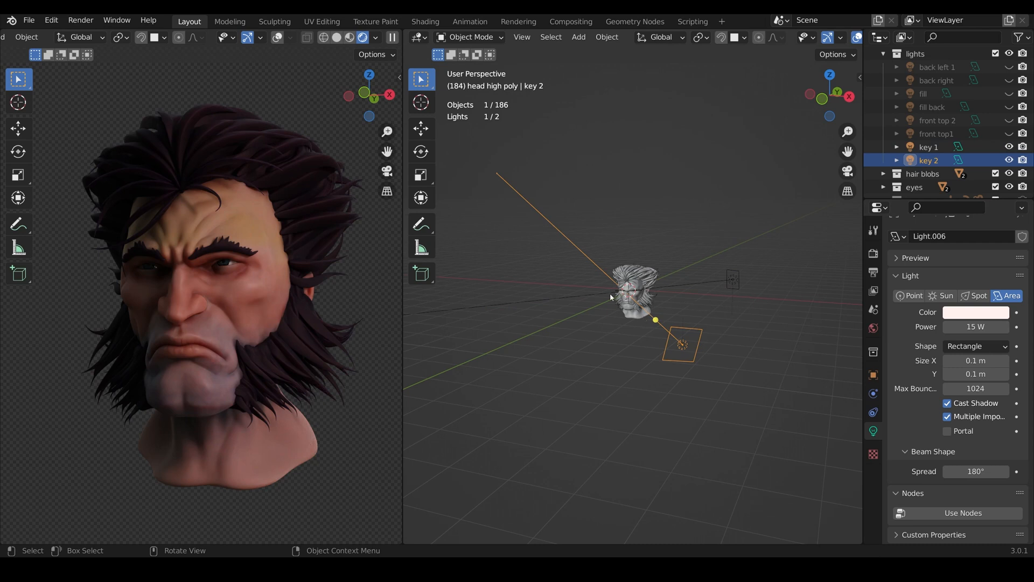
{"action": "mouse_move", "coordinate": [978, 314]}
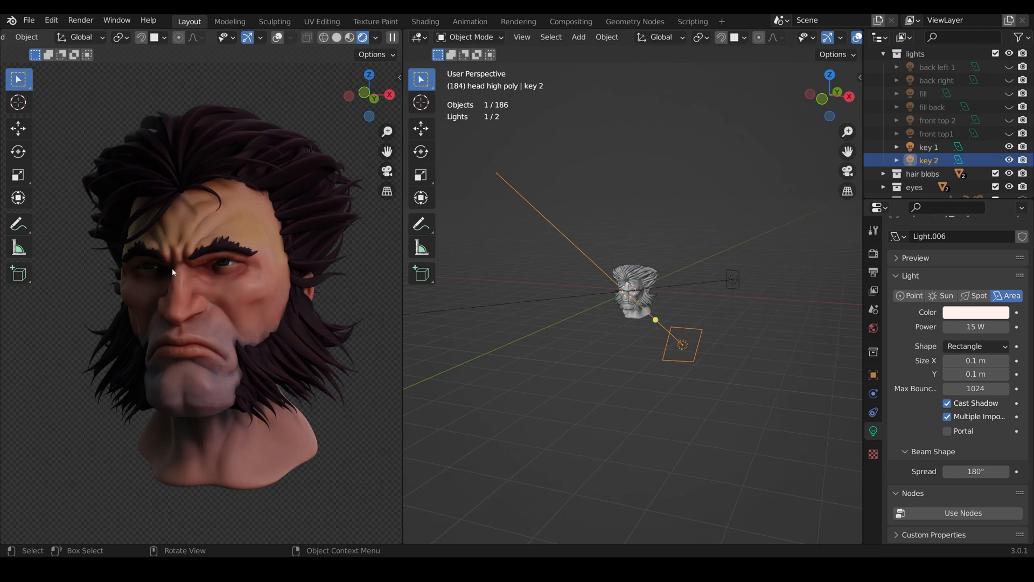
{"action": "mouse_move", "coordinate": [711, 355]}
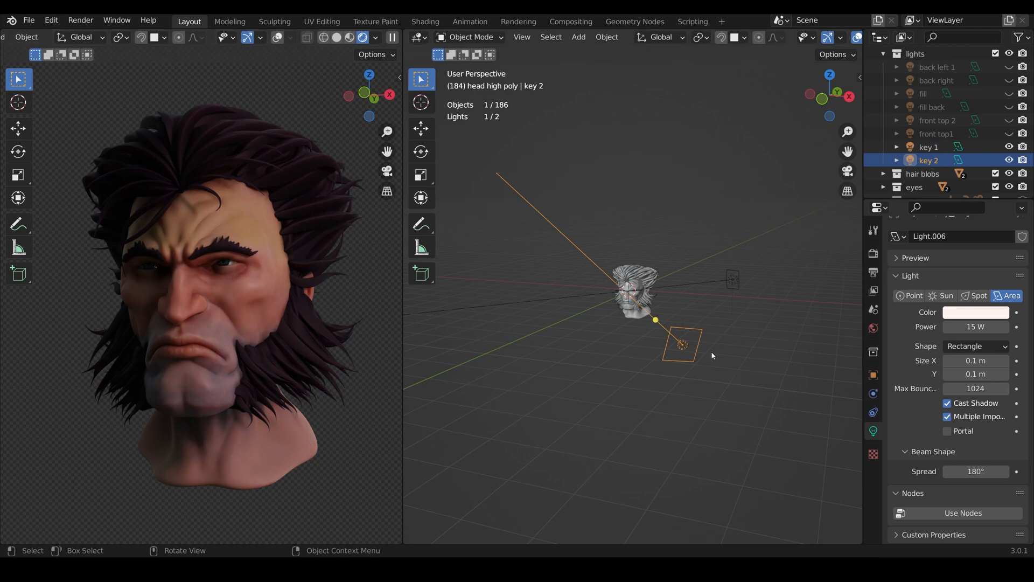
{"action": "mouse_move", "coordinate": [714, 360]}
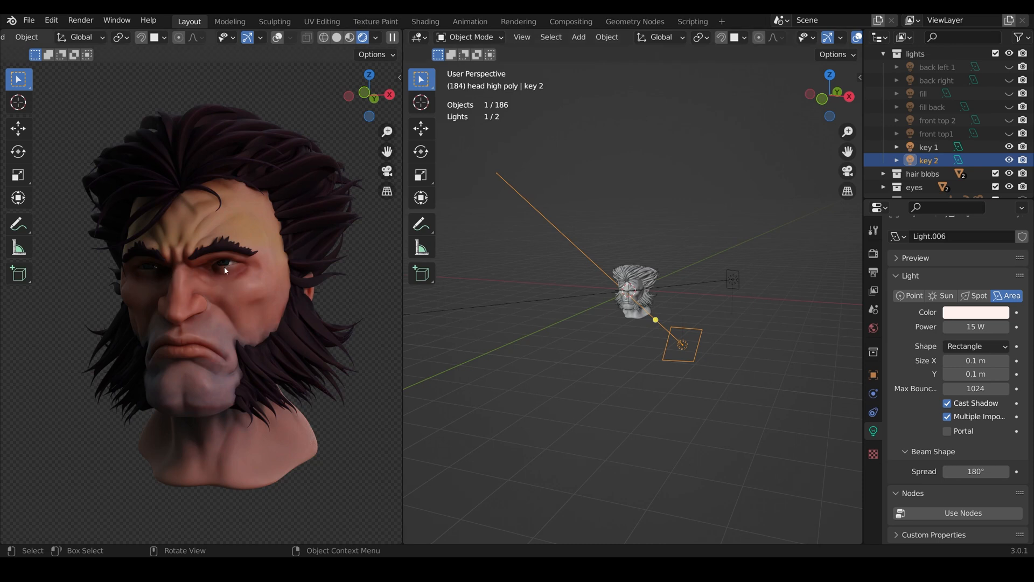
{"action": "mouse_move", "coordinate": [301, 267]}
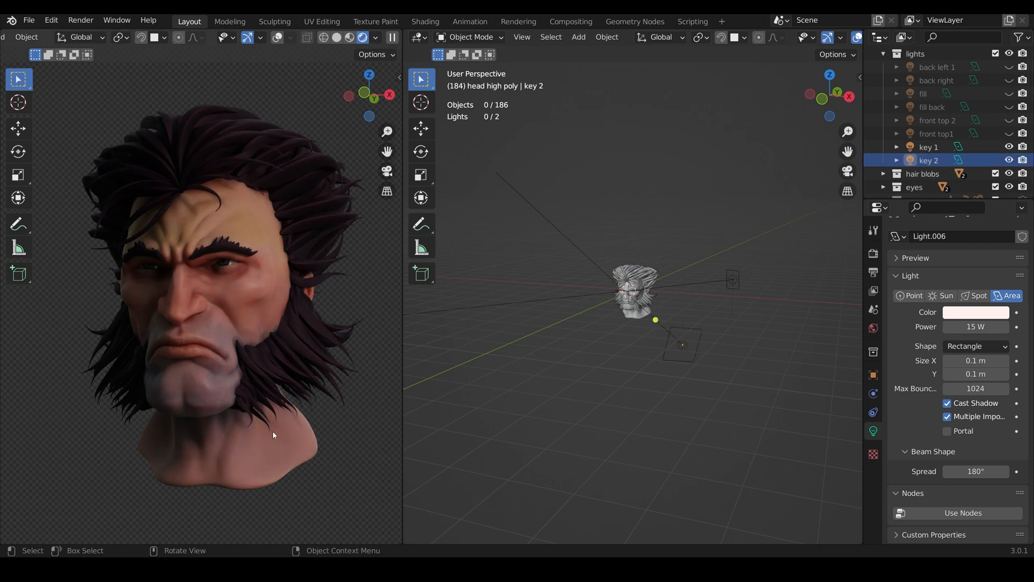
{"action": "mouse_move", "coordinate": [226, 268]}
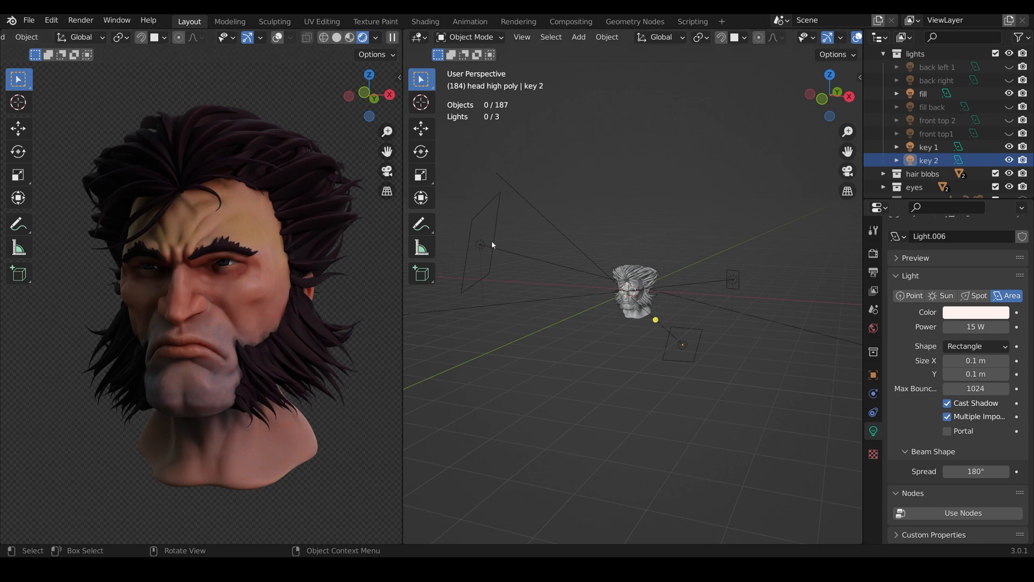
Step: Select the 10 W fill light beside the head to inspect its settings
{"action": "left_click", "coordinate": [922, 93]}
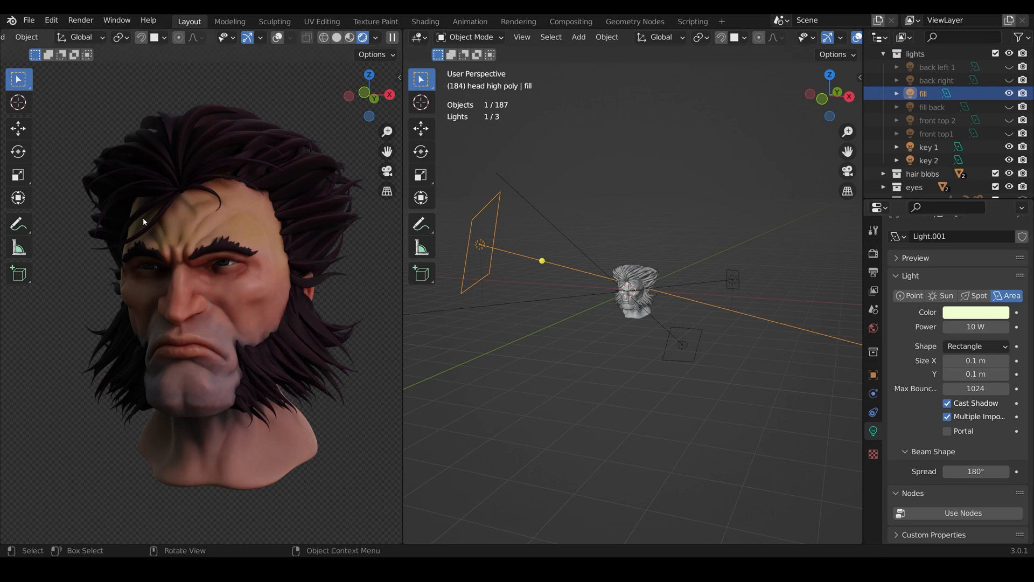
{"action": "mouse_move", "coordinate": [246, 308]}
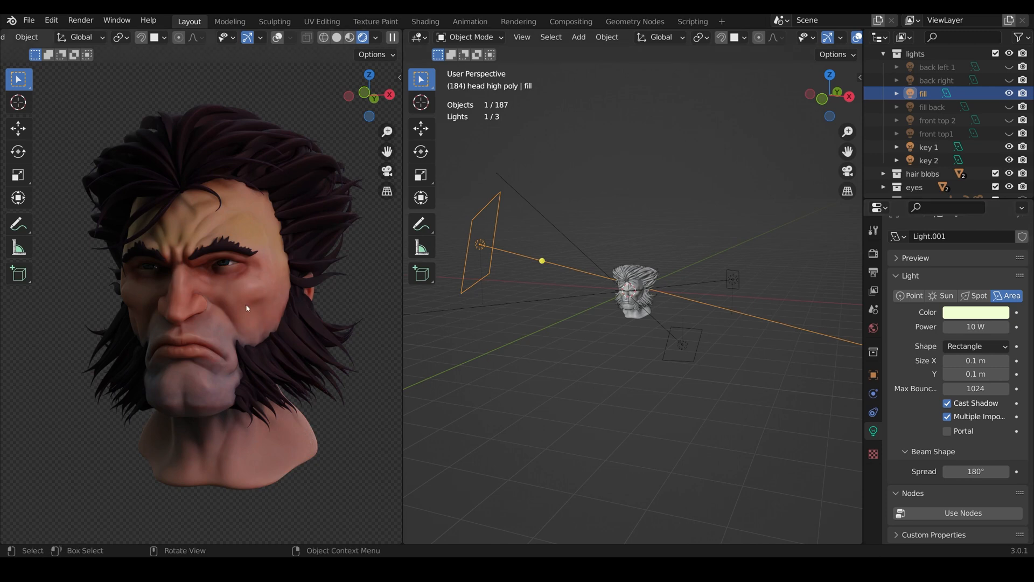
{"action": "mouse_move", "coordinate": [239, 242]}
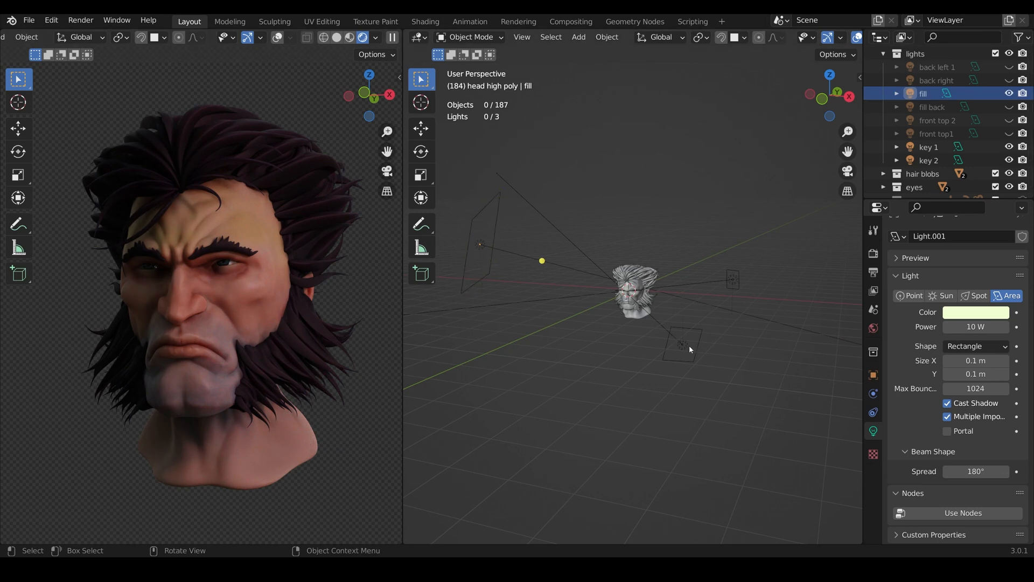
{"action": "mouse_move", "coordinate": [677, 315]}
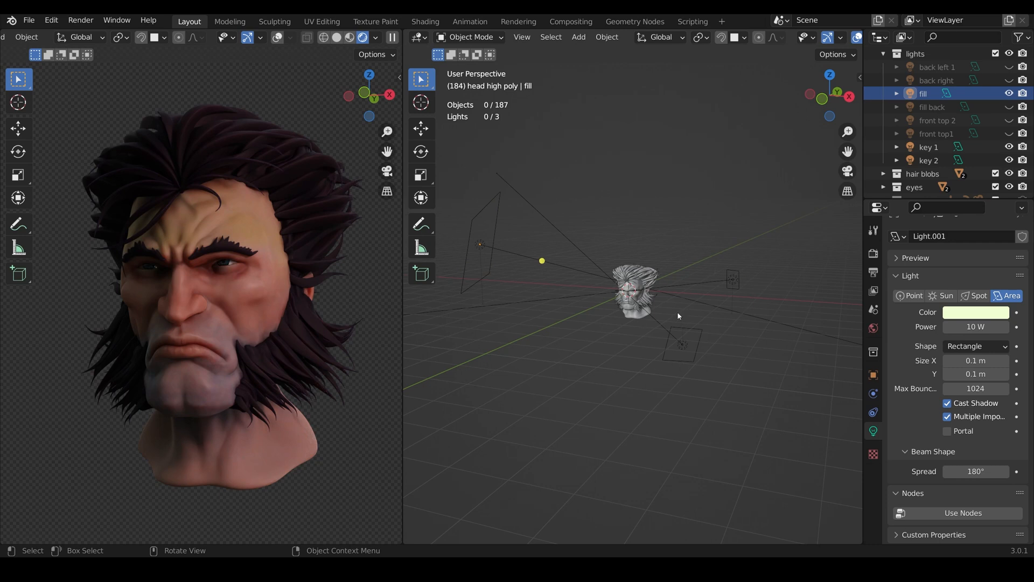
{"action": "mouse_move", "coordinate": [683, 314]}
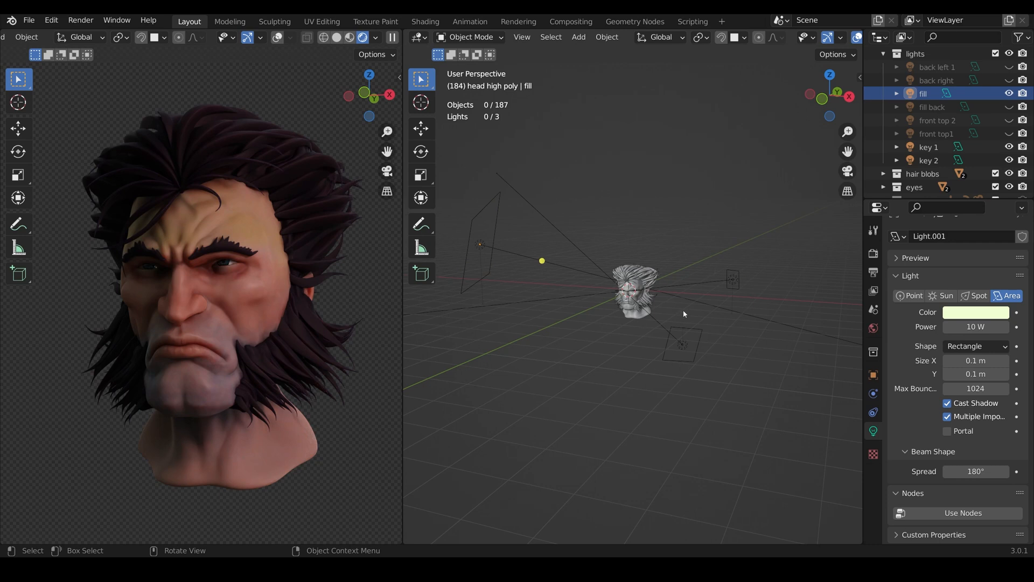
Step: Turn on the blue 300 W 'back right' light and select 'back left' to view its settings
{"action": "left_click", "coordinate": [1009, 67]}
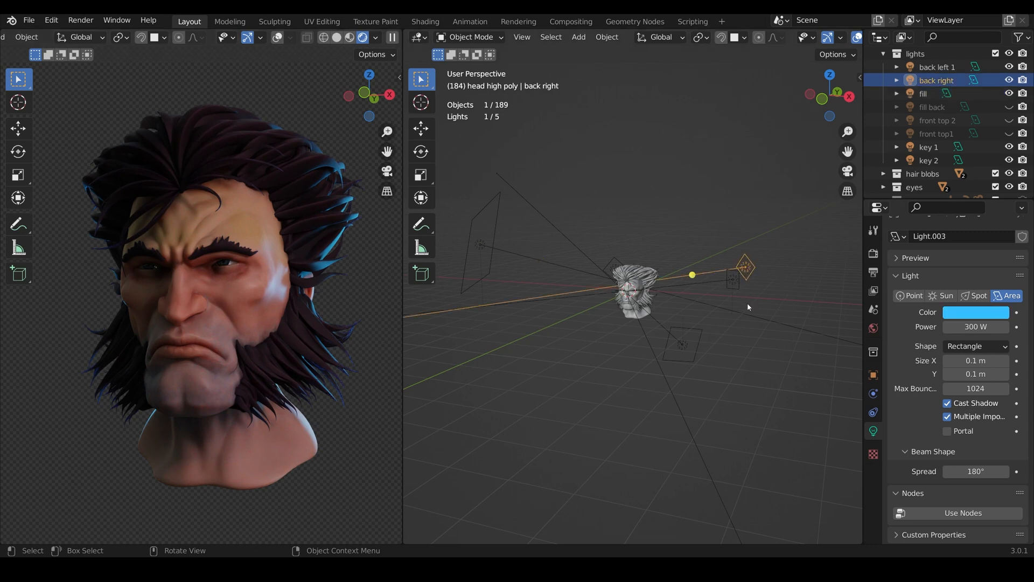
{"action": "left_click", "coordinate": [937, 67]}
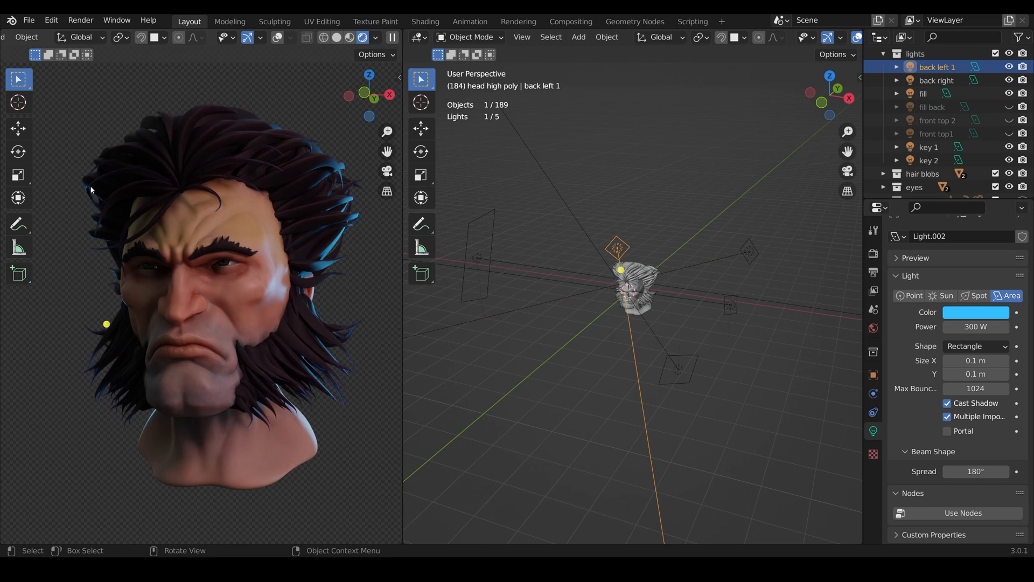
{"action": "mouse_move", "coordinate": [347, 138]}
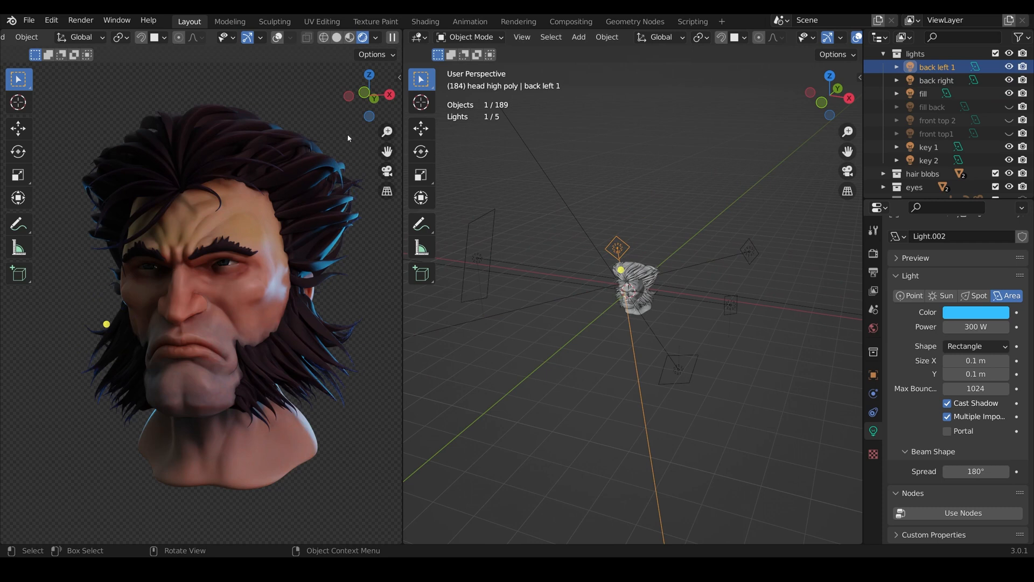
{"action": "mouse_move", "coordinate": [558, 179]}
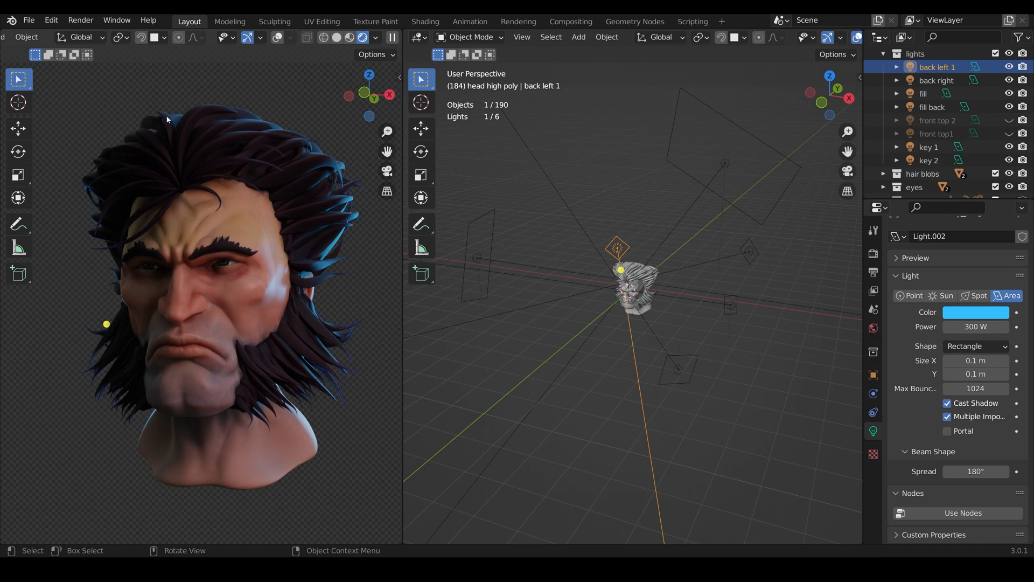
{"action": "mouse_move", "coordinate": [356, 232]}
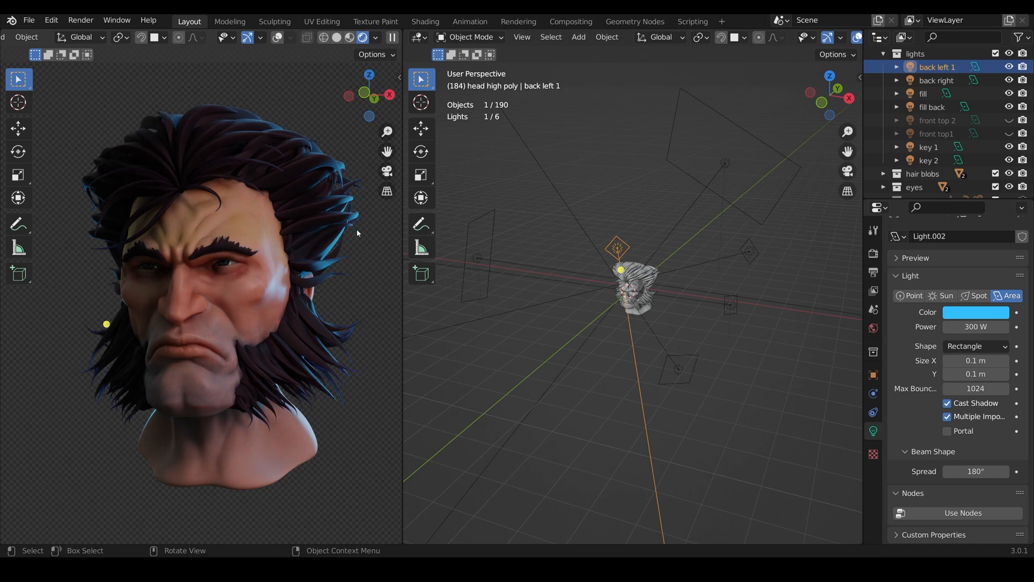
{"action": "mouse_move", "coordinate": [349, 258]}
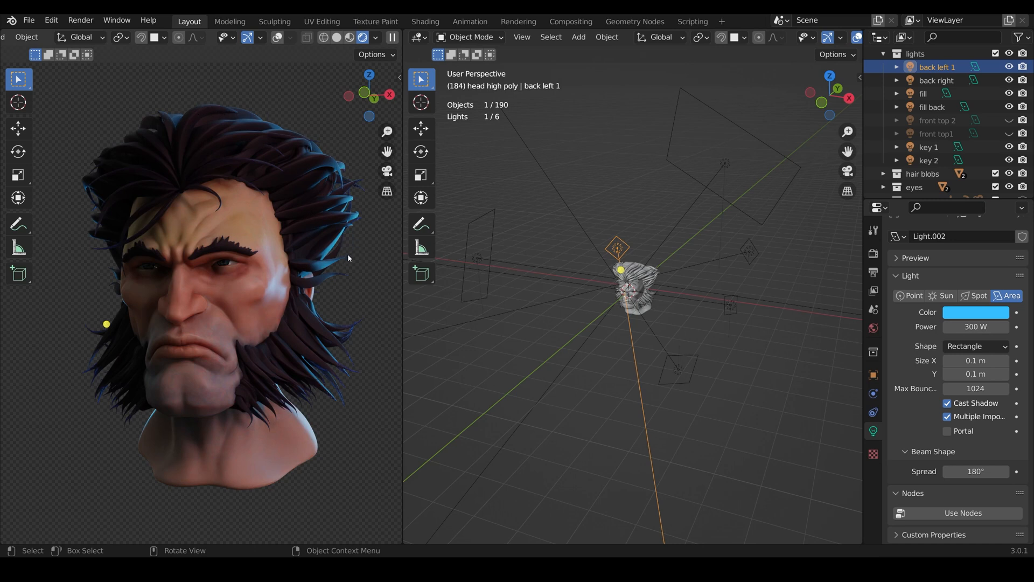
Step: Inspect the blue 300 W 'fill back' area light and switch on 'front top 2'
{"action": "left_click", "coordinate": [932, 107]}
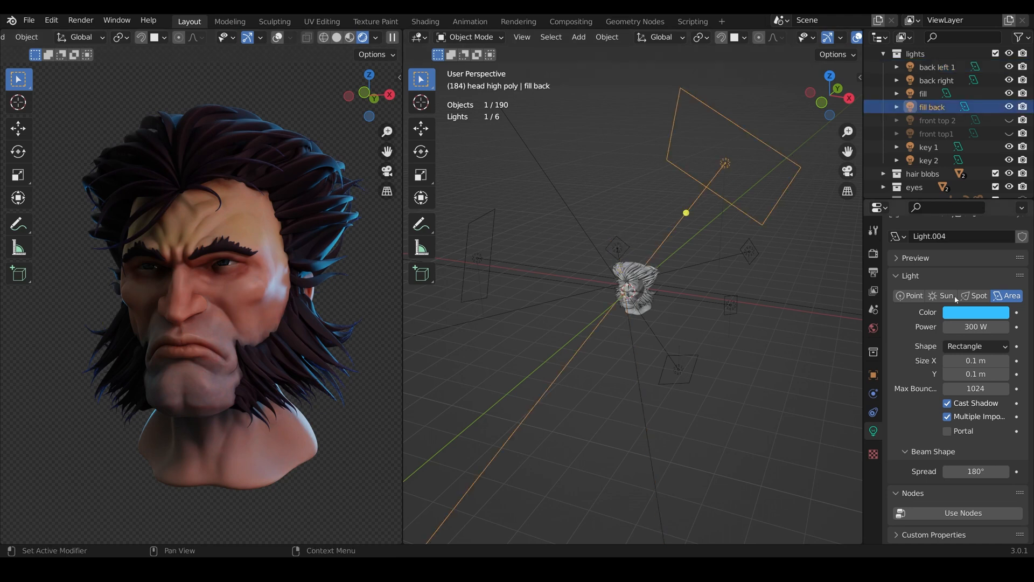
{"action": "left_click", "coordinate": [974, 326]}
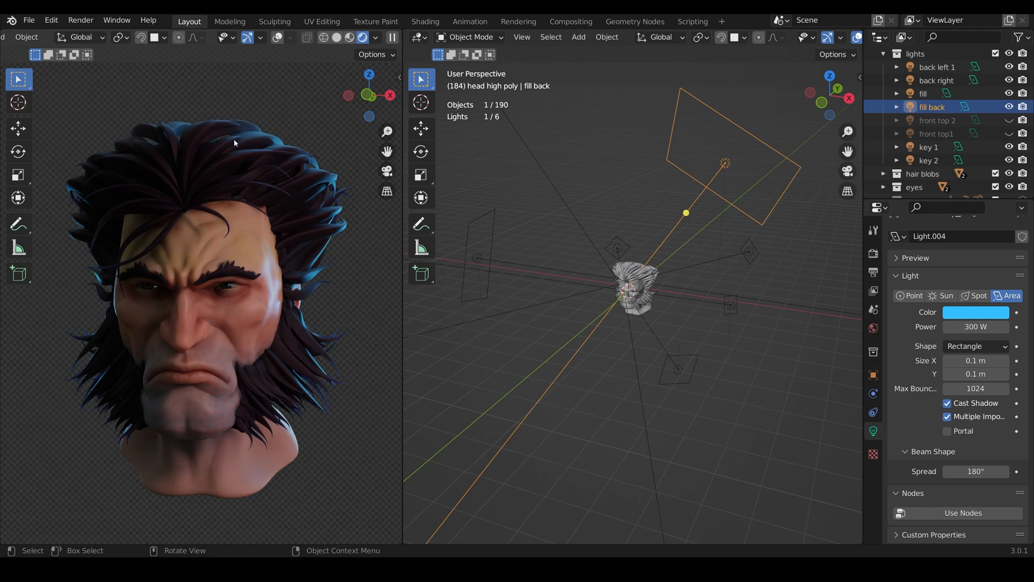
{"action": "left_click", "coordinate": [1008, 120]}
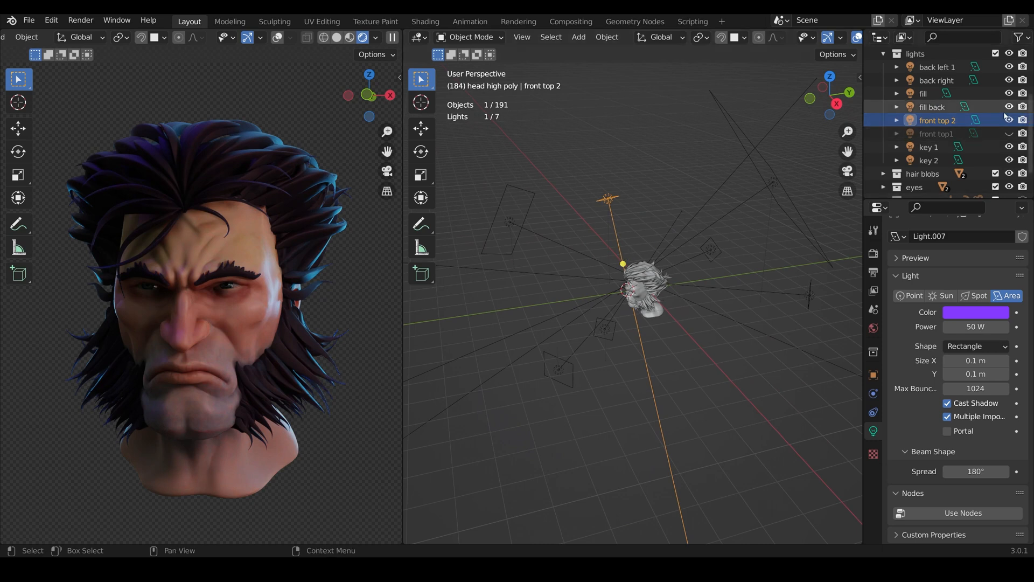
Step: Toggle the purple 50 W 'front top 2' light off and on to compare, leaving it on
{"action": "left_click", "coordinate": [1008, 120]}
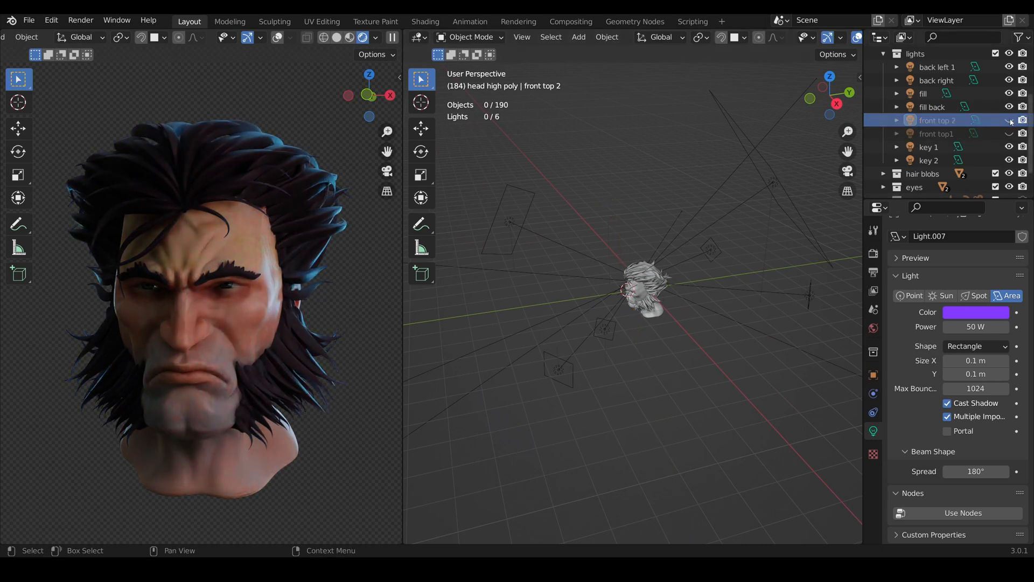
{"action": "left_click", "coordinate": [1008, 121]}
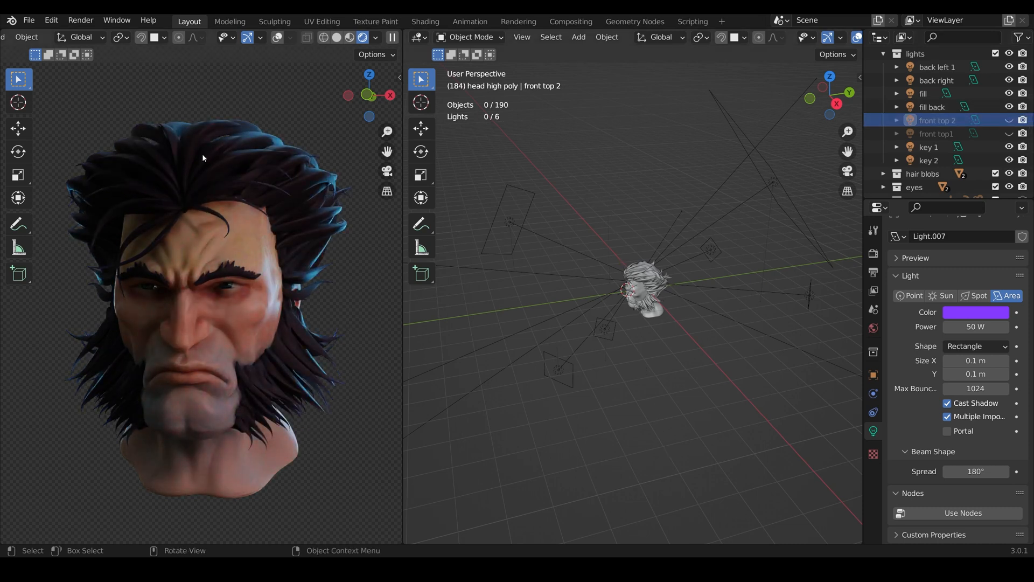
{"action": "left_click", "coordinate": [1008, 120]}
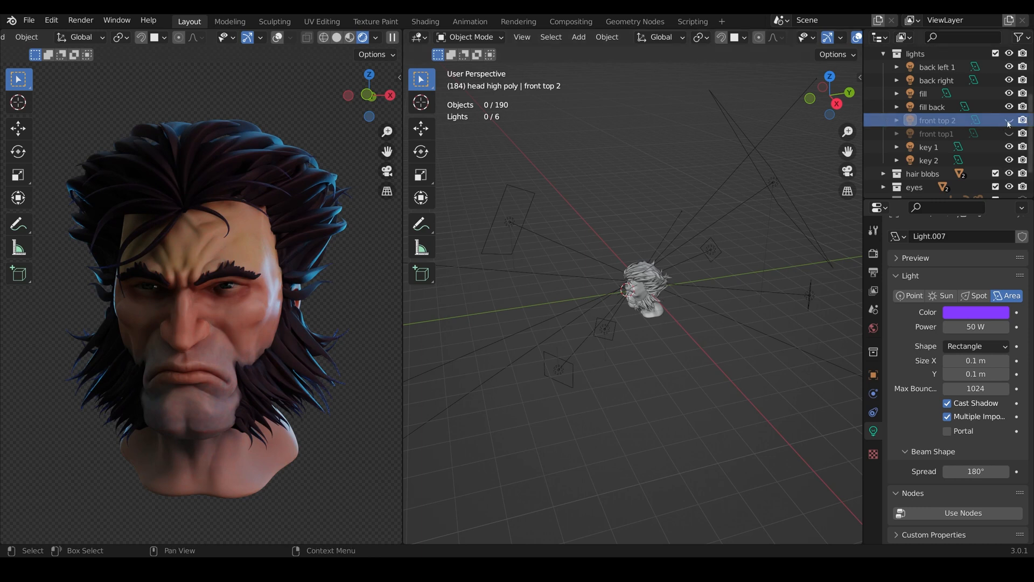
{"action": "left_click", "coordinate": [1008, 120]}
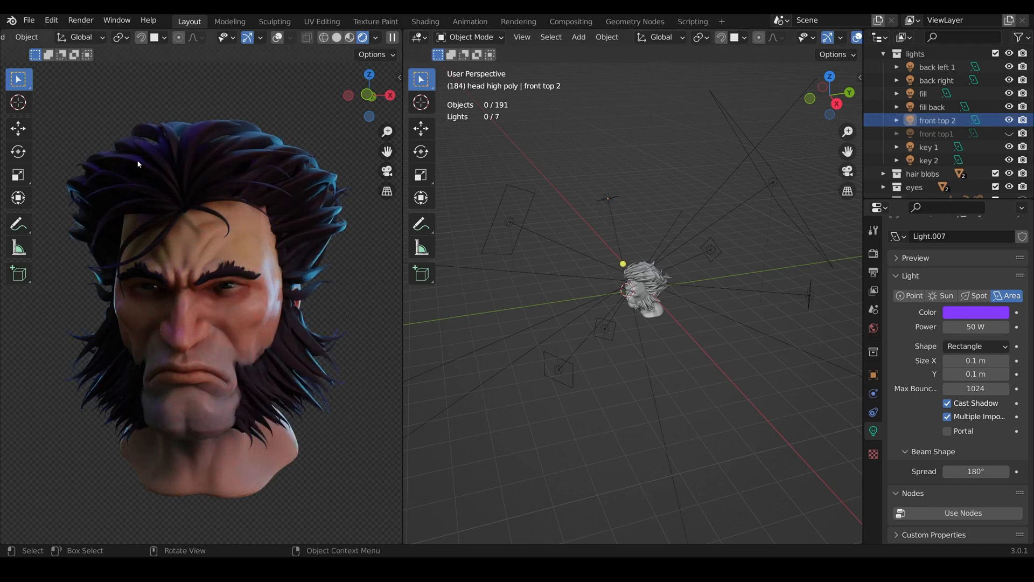
{"action": "mouse_move", "coordinate": [134, 185]}
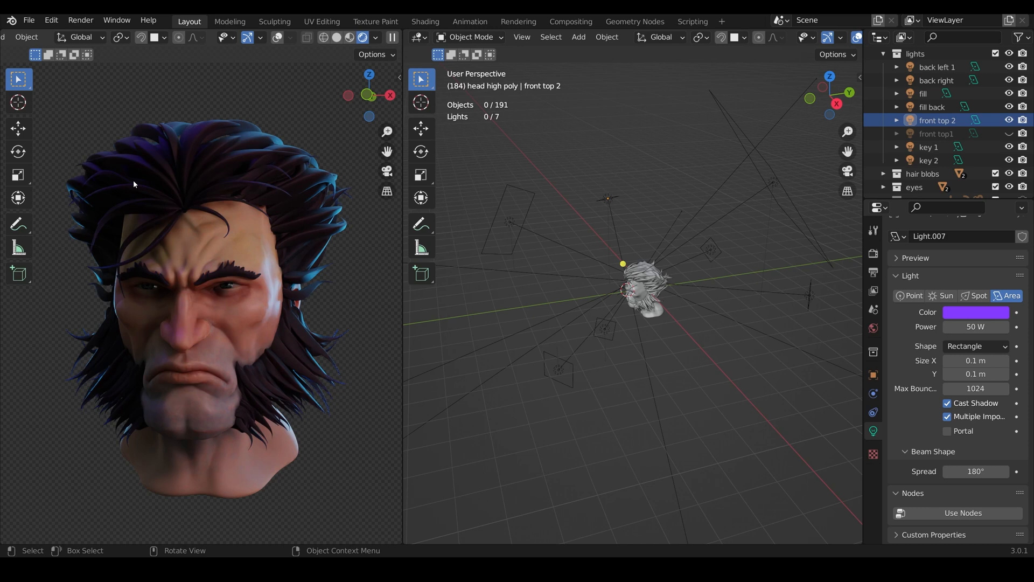
{"action": "left_click", "coordinate": [975, 312]}
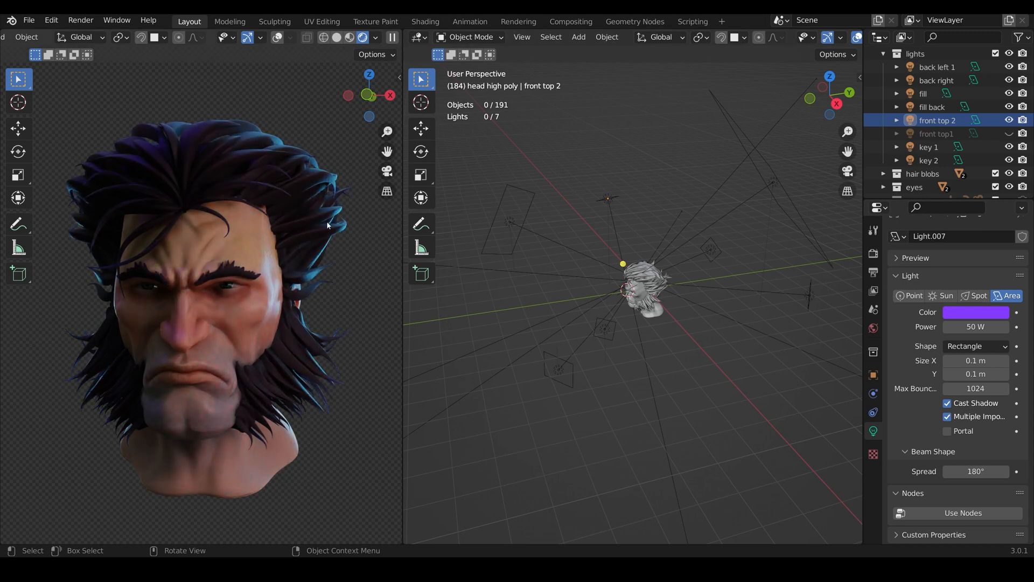
{"action": "mouse_move", "coordinate": [975, 327]}
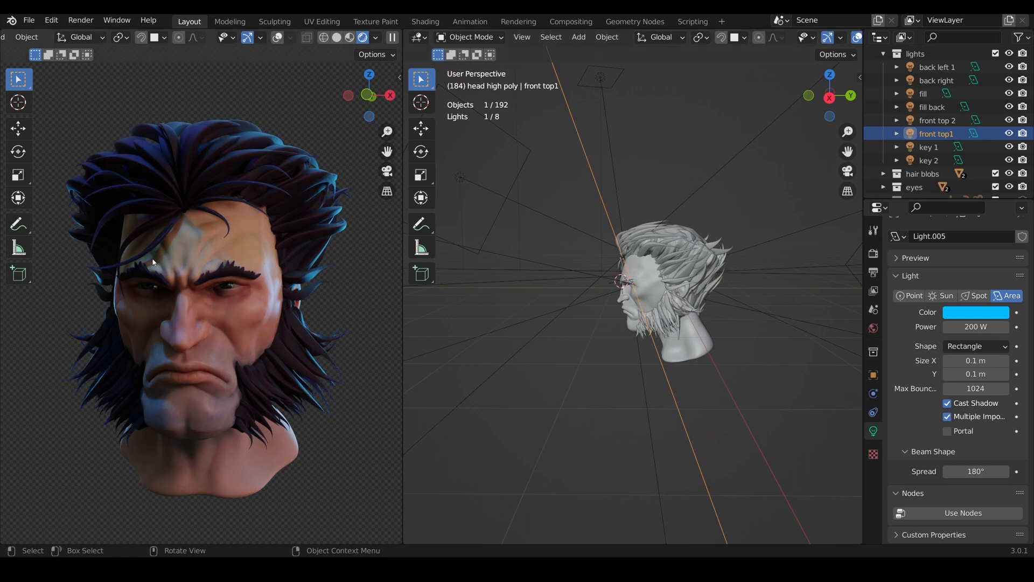
{"action": "mouse_move", "coordinate": [164, 264]}
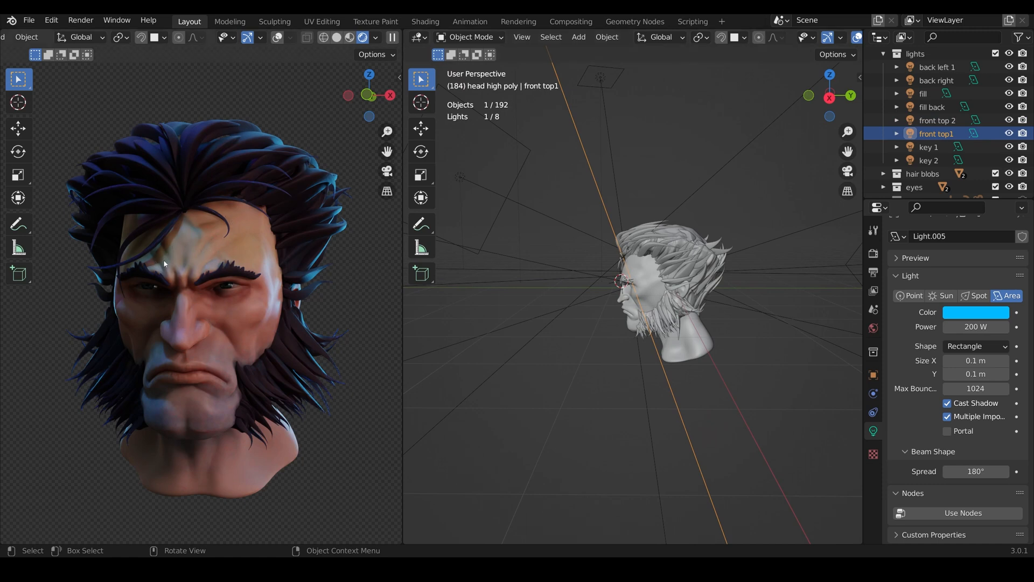